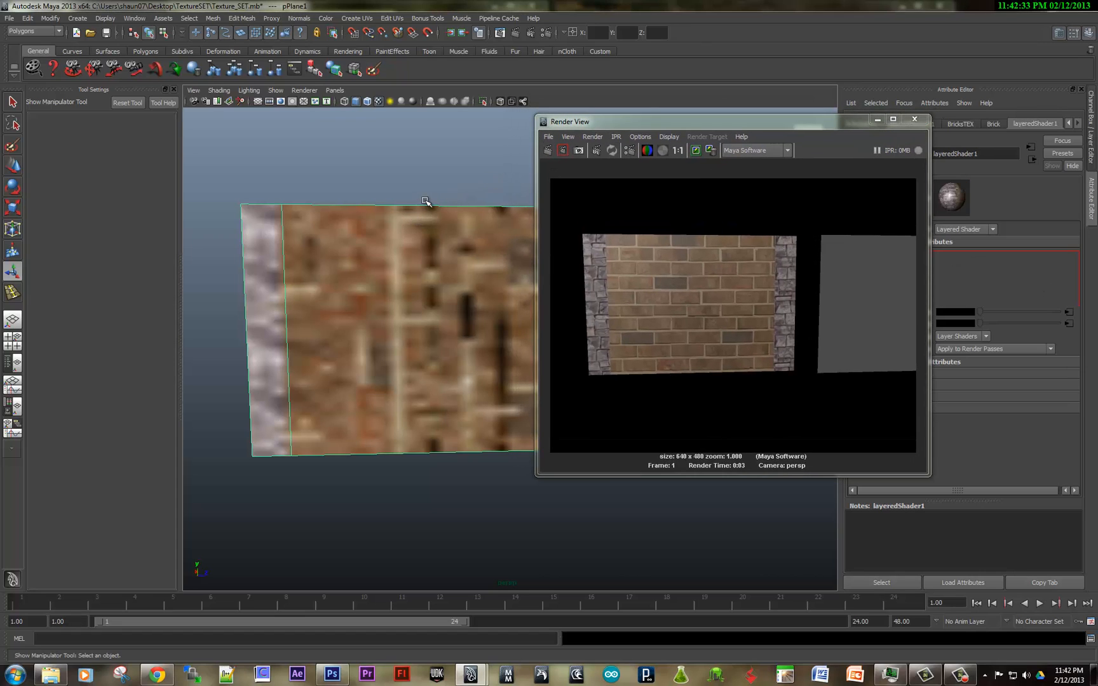
# Step: Show the selected plane's UV layout over the brick texture in the UV Texture Editor
pyautogui.click(355, 18)
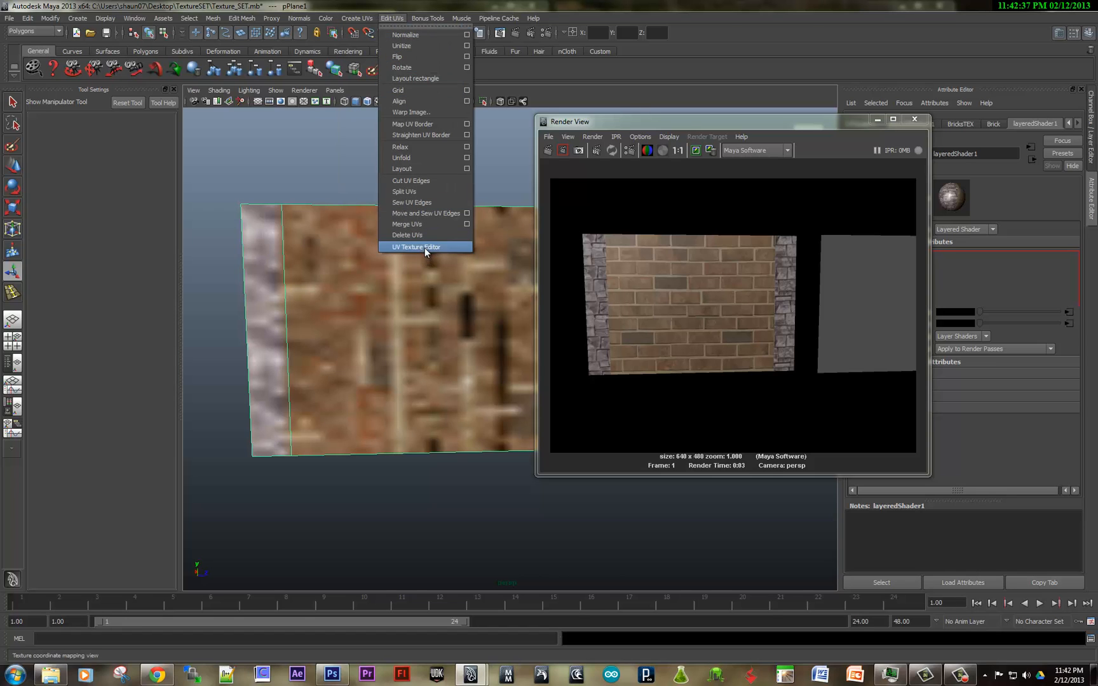
pyautogui.click(417, 246)
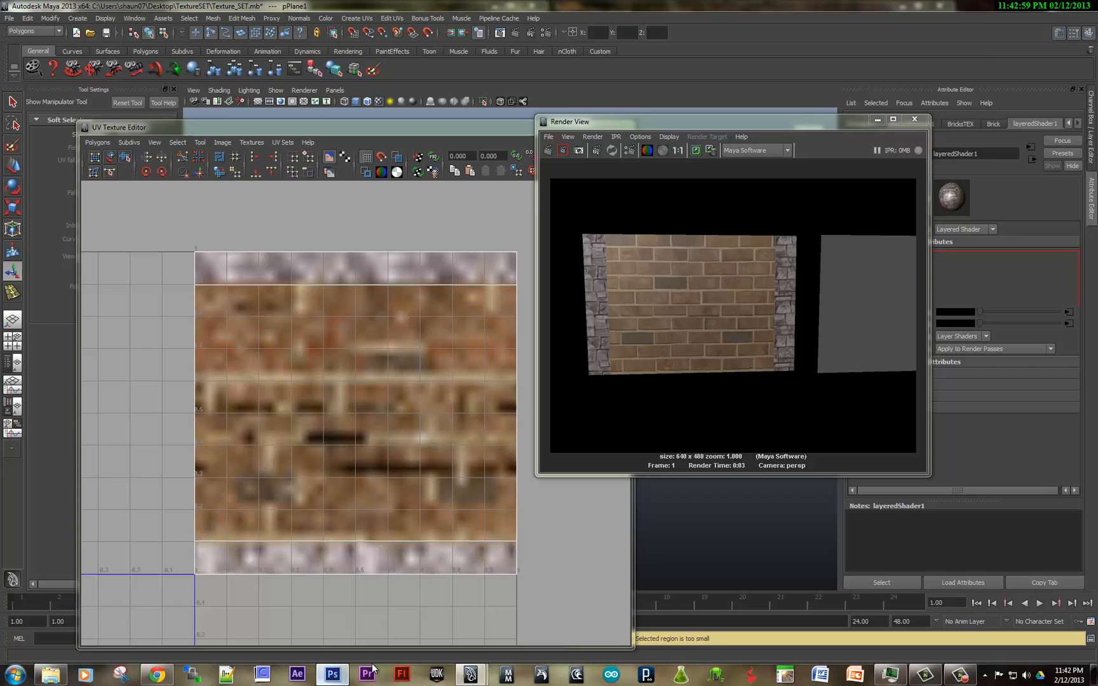
# Step: In Photoshop's UV_SNAP document, show Layer 1 and duplicate it to fill the central strip
pyautogui.click(331, 675)
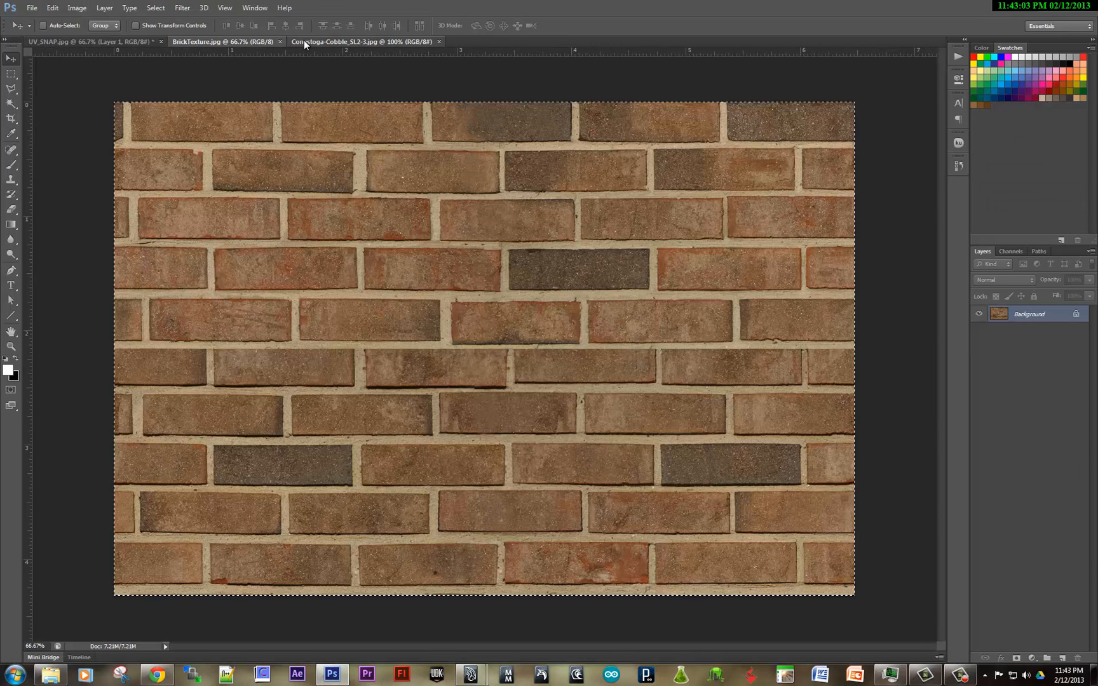
pyautogui.click(365, 42)
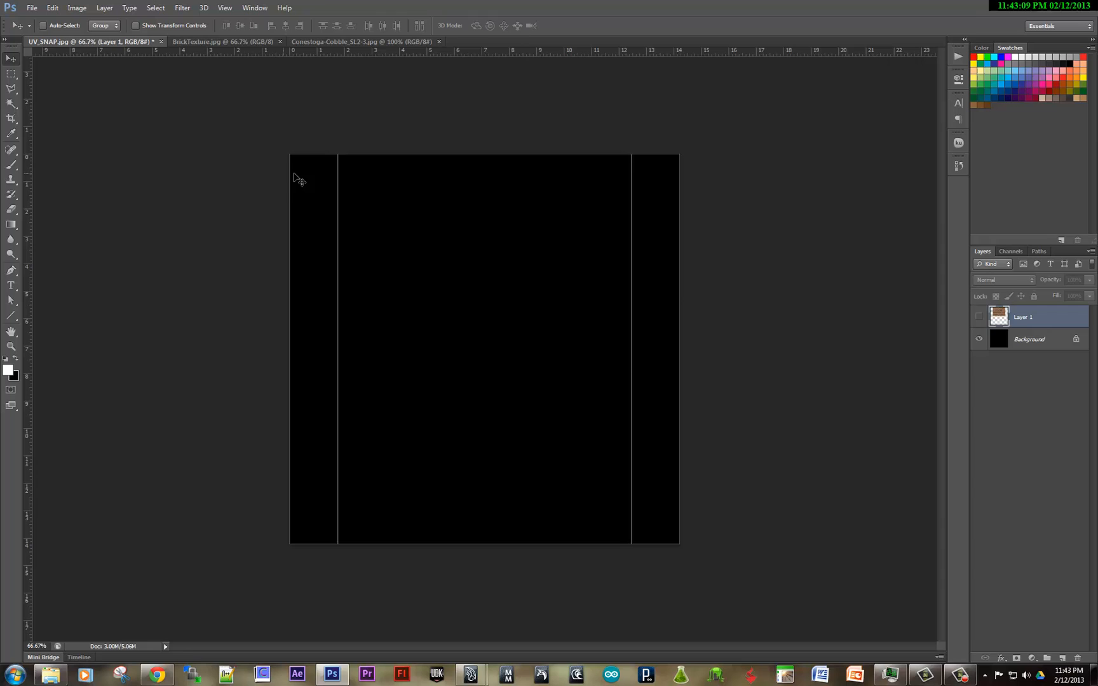
pyautogui.click(979, 317)
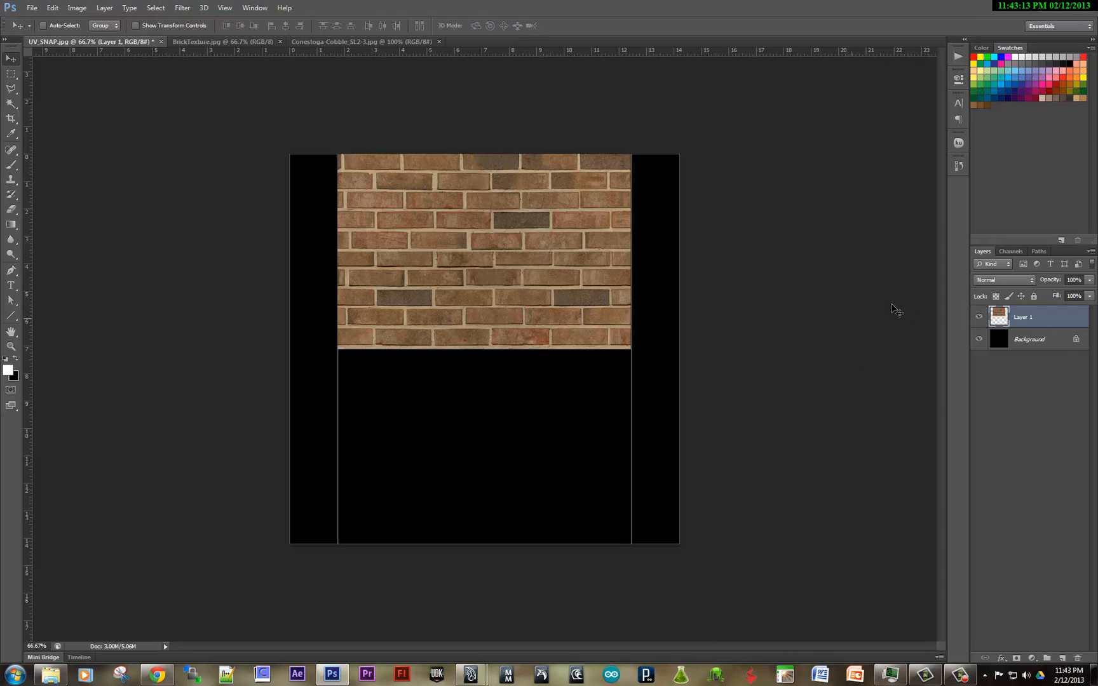
pyautogui.press('ctrl+j')
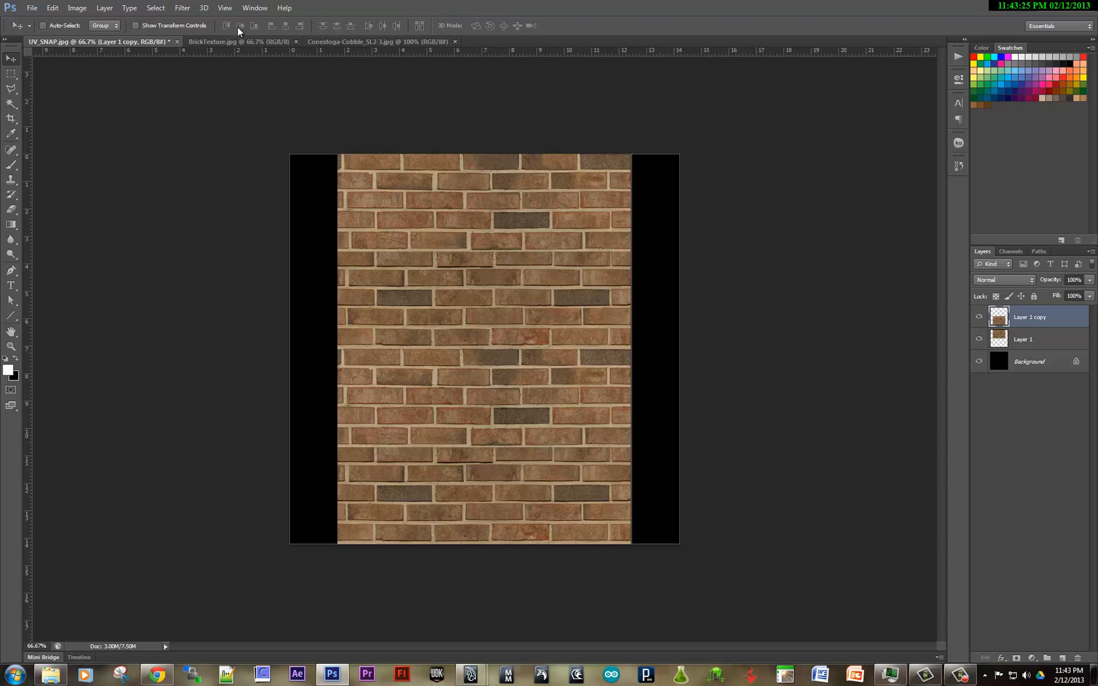
# Step: Check the stone texture document and the snapshot's 1024 × 1024 pixel image size
pyautogui.click(379, 42)
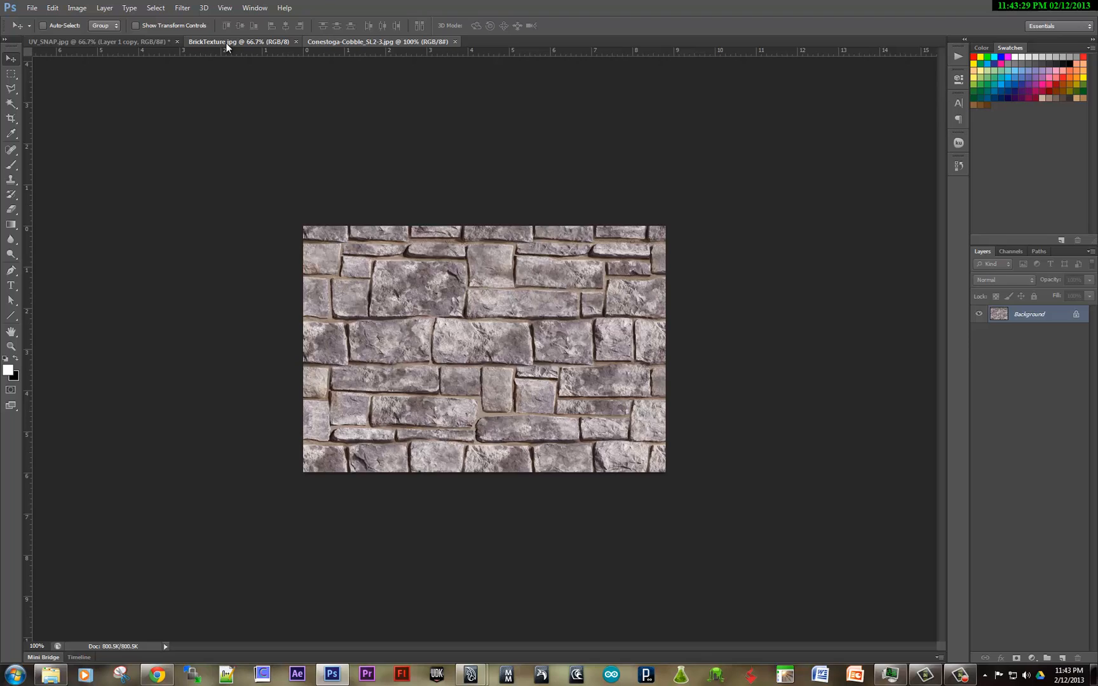
pyautogui.click(92, 42)
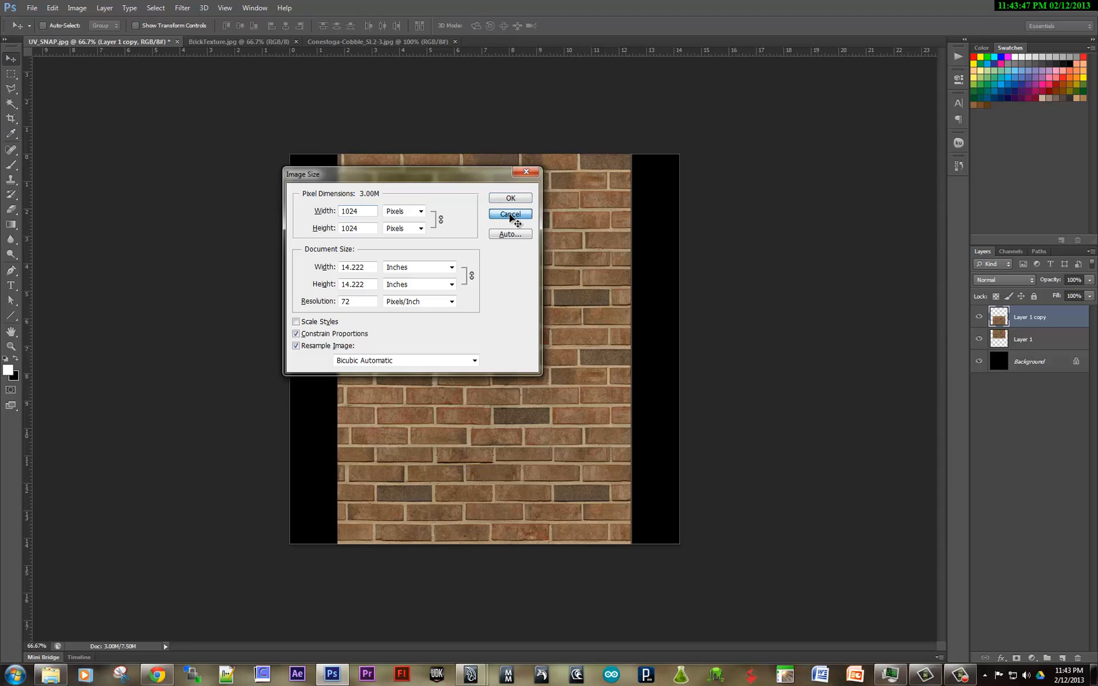
# Step: Set both texture placements to repeat 4 × 4 and re-render the plane to check the tiling
pyautogui.click(510, 215)
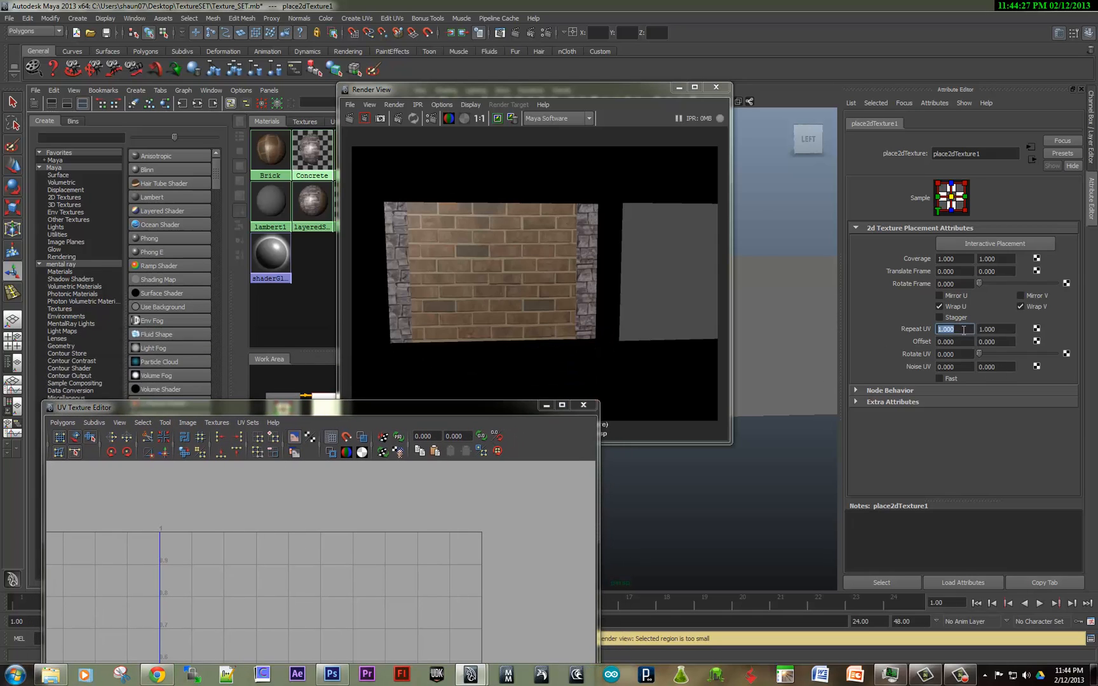
pyautogui.write('3.000')
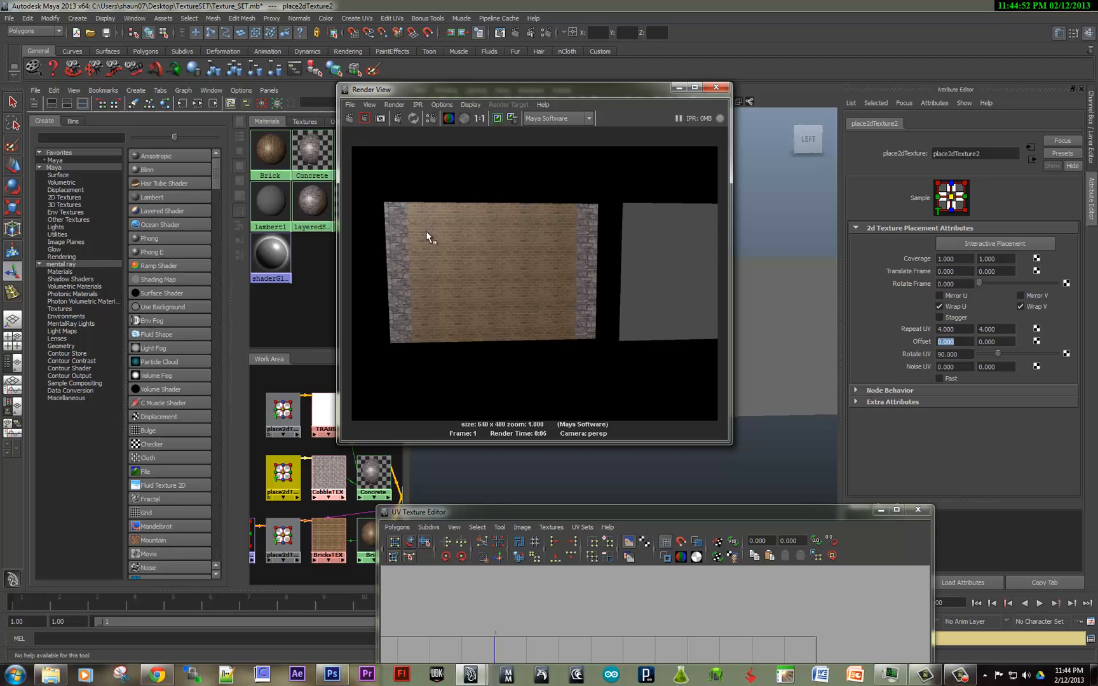
pyautogui.moveTo(505, 311)
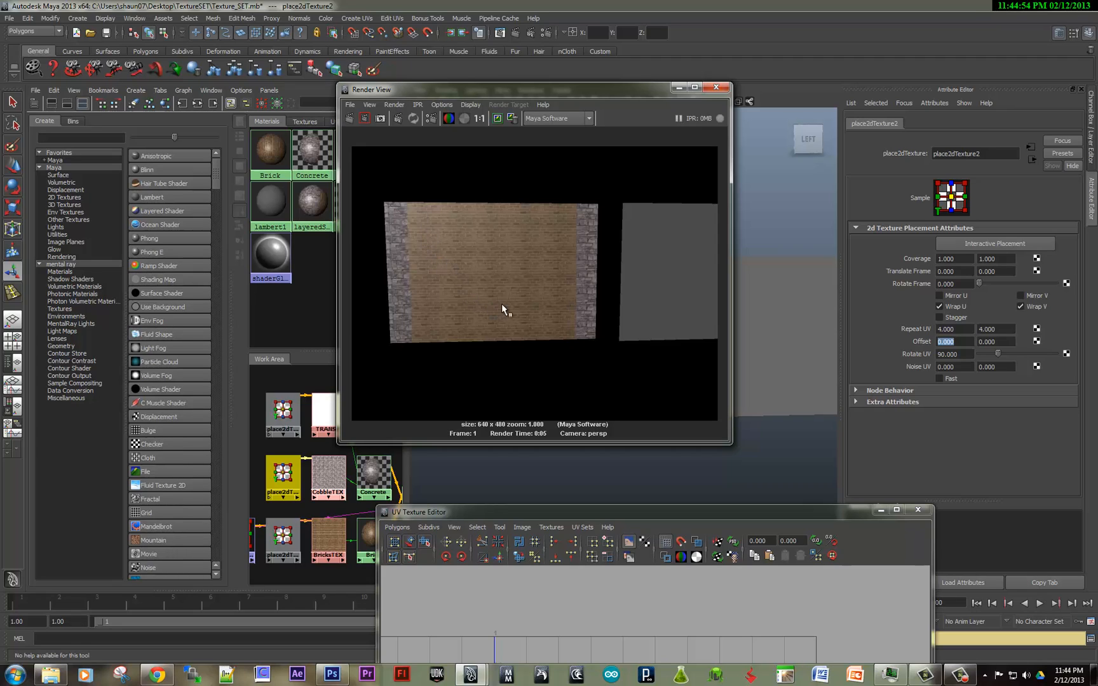
pyautogui.moveTo(492, 300)
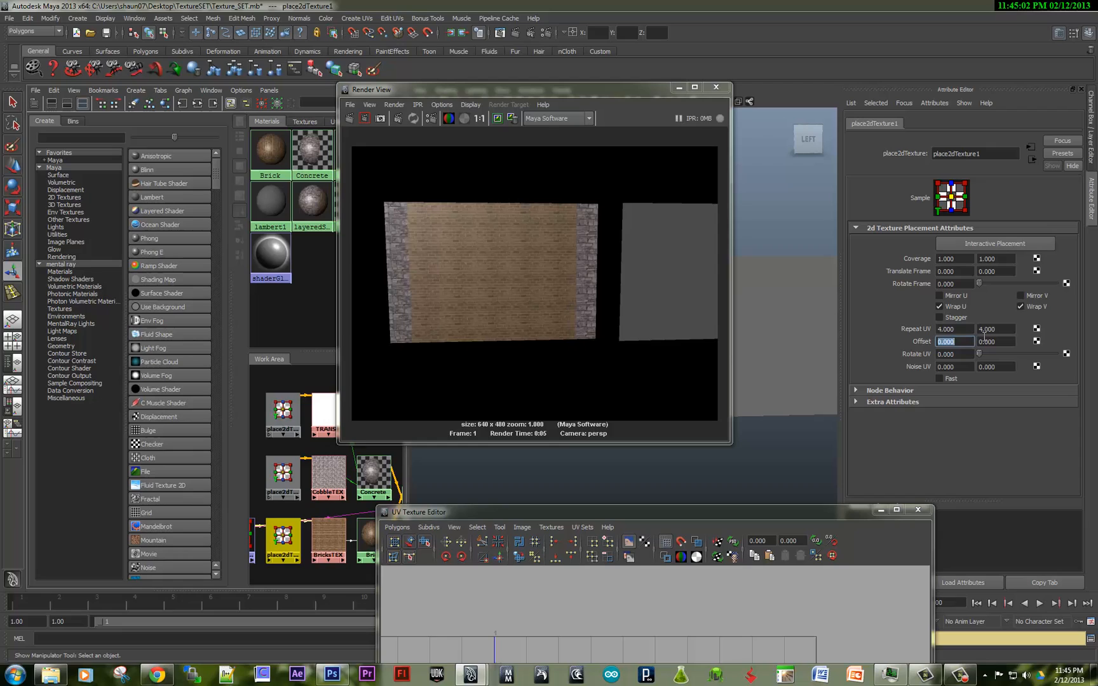
pyautogui.click(351, 118)
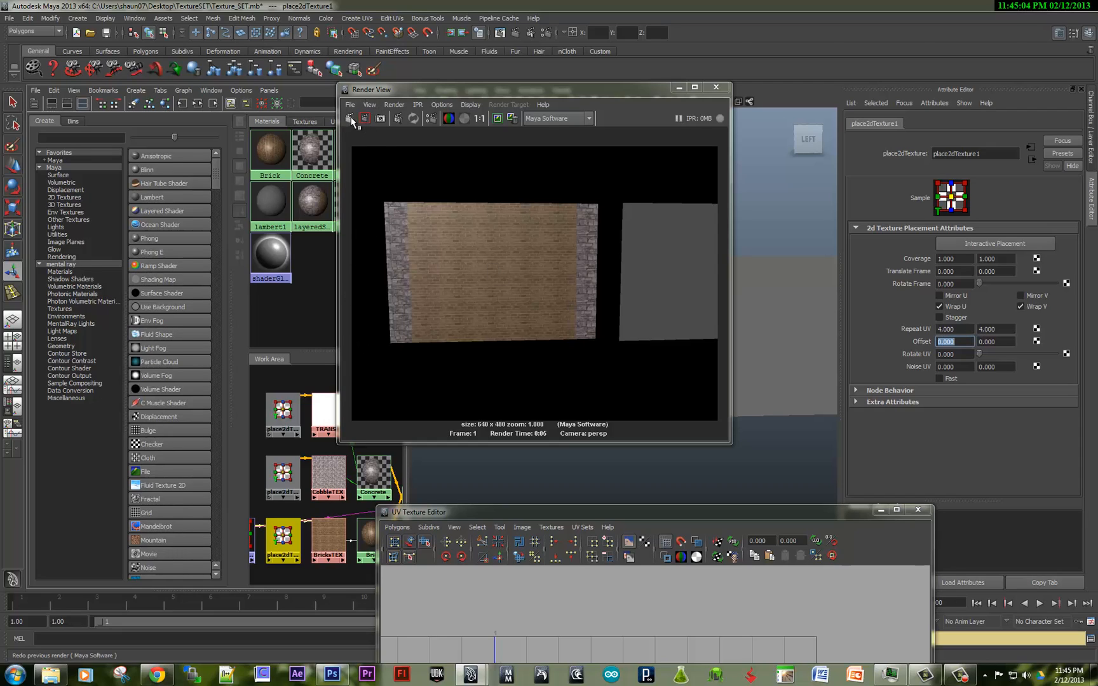
pyautogui.click(350, 118)
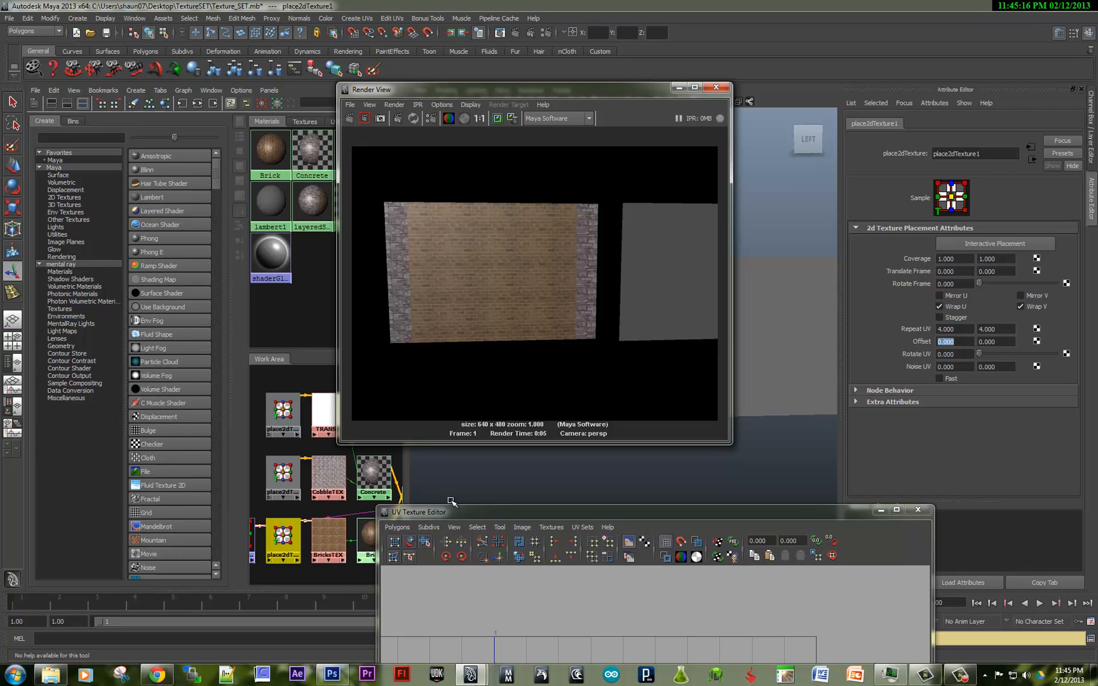
# Step: Move the UV Texture Editor up and bring up the UV Set Editor listing map1, CobbleStone and BrickTile
pyautogui.moveTo(452, 502); pyautogui.dragTo(479, 376)
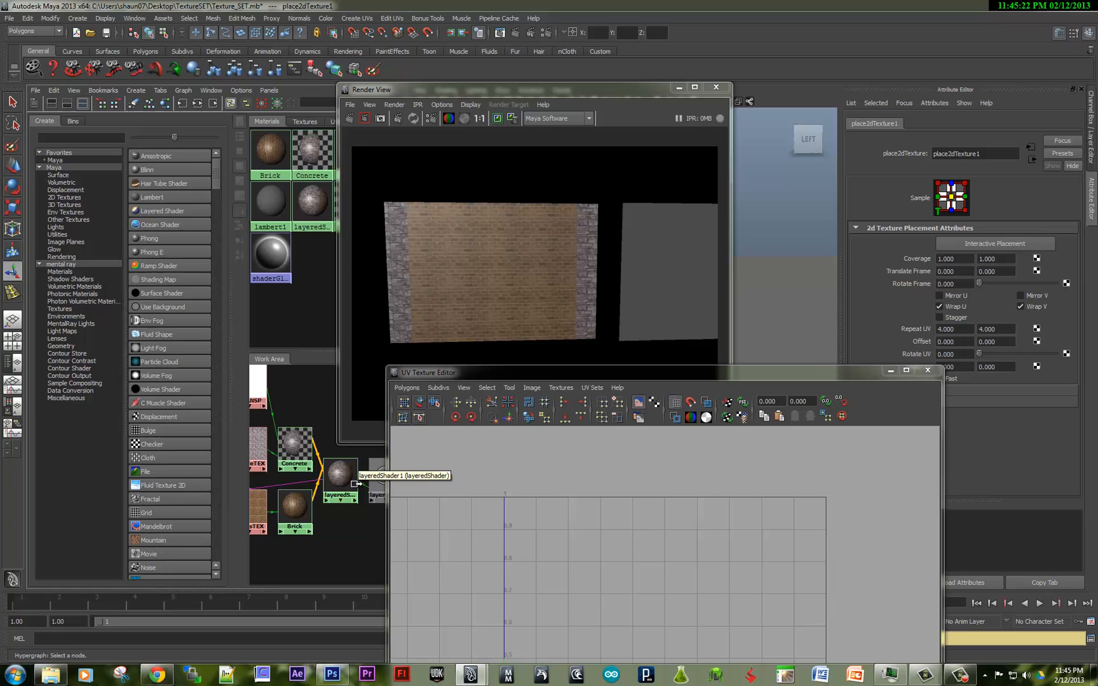
pyautogui.moveTo(342, 511)
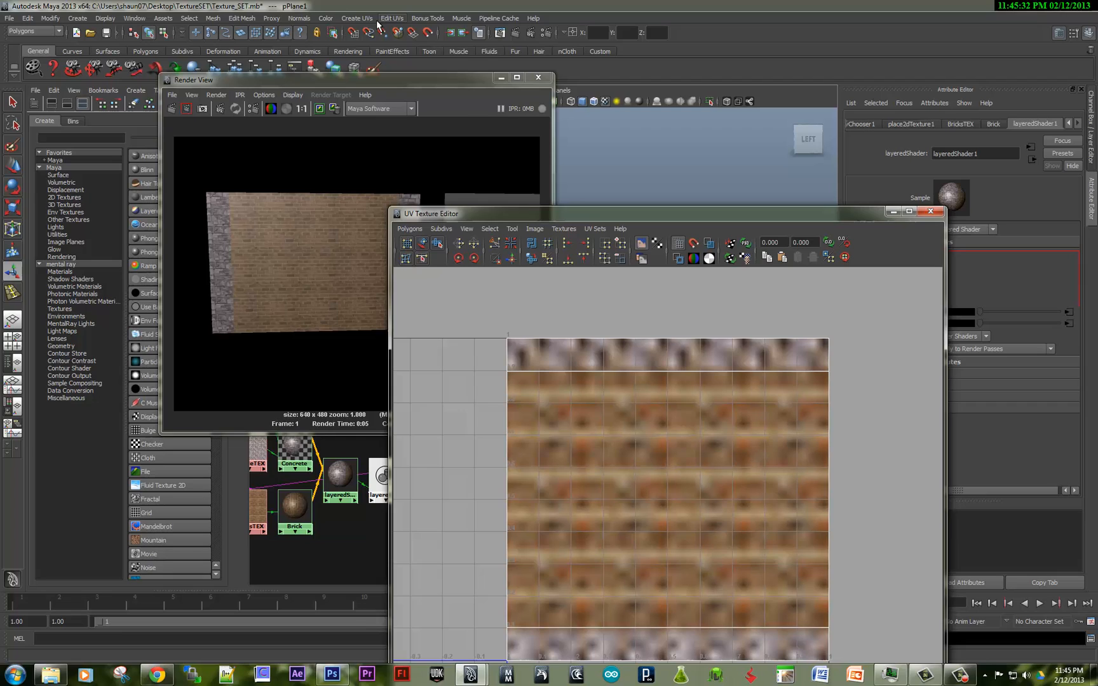
pyautogui.click(356, 18)
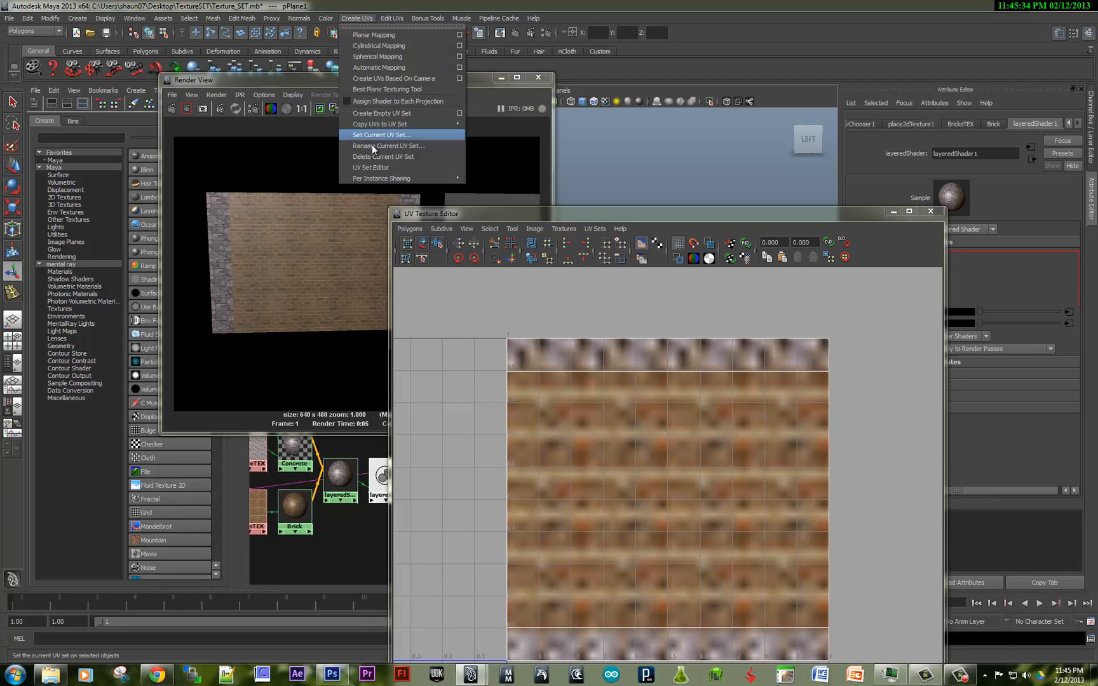
pyautogui.click(369, 168)
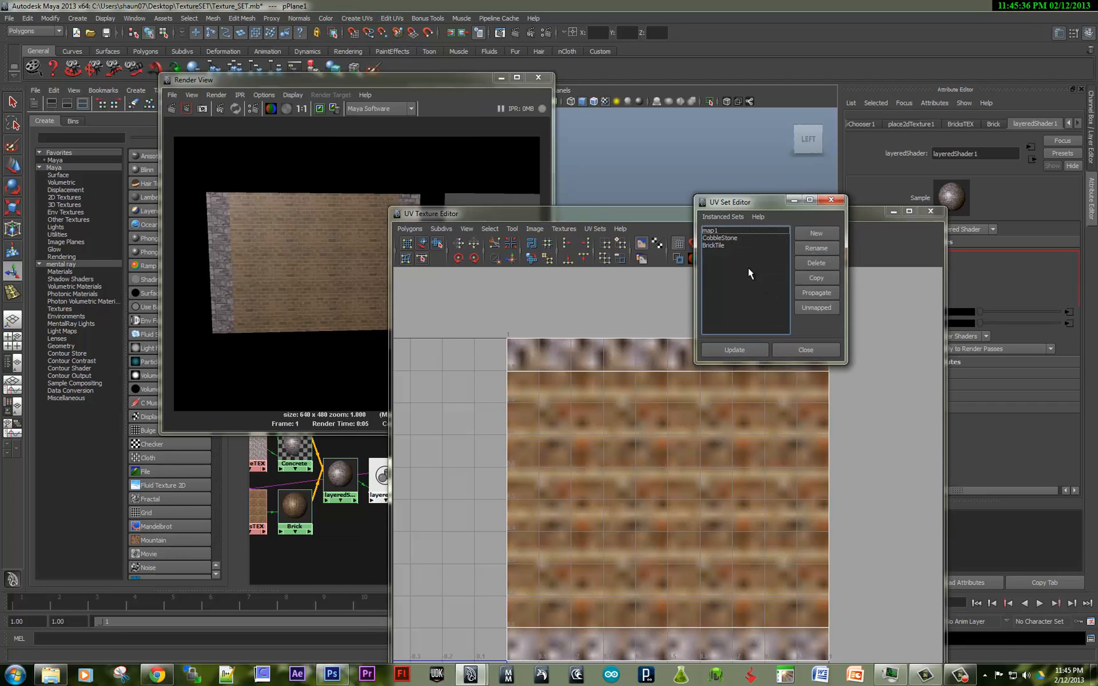
# Step: Pick map1, then make BrickTile the current UV set
pyautogui.click(714, 231)
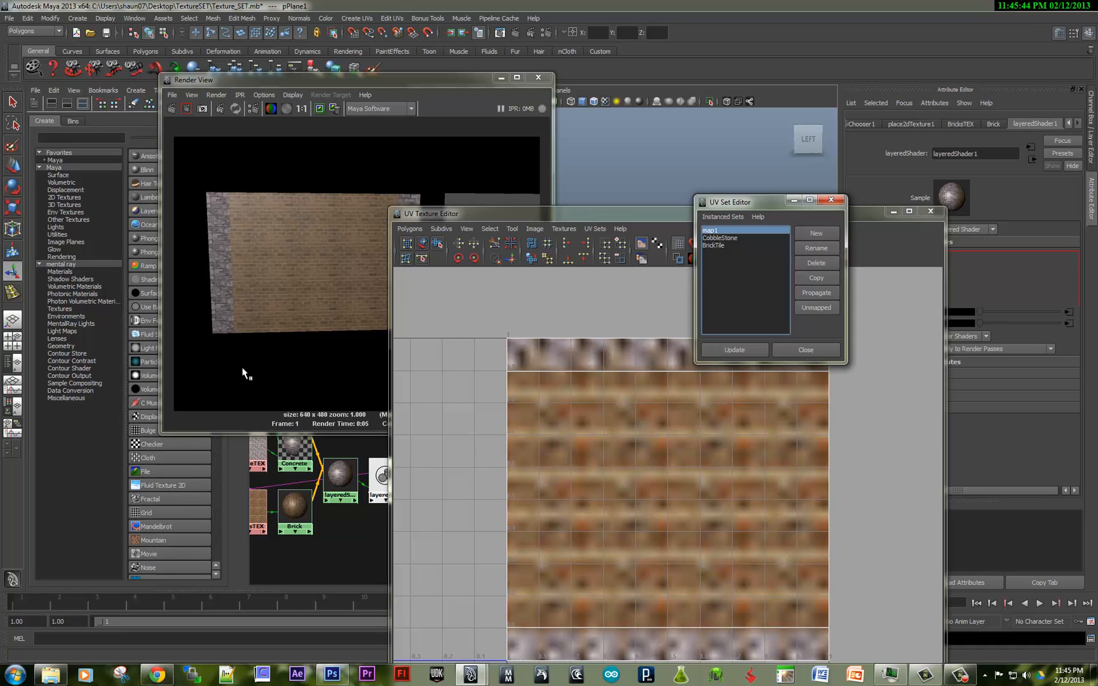
pyautogui.moveTo(261, 189)
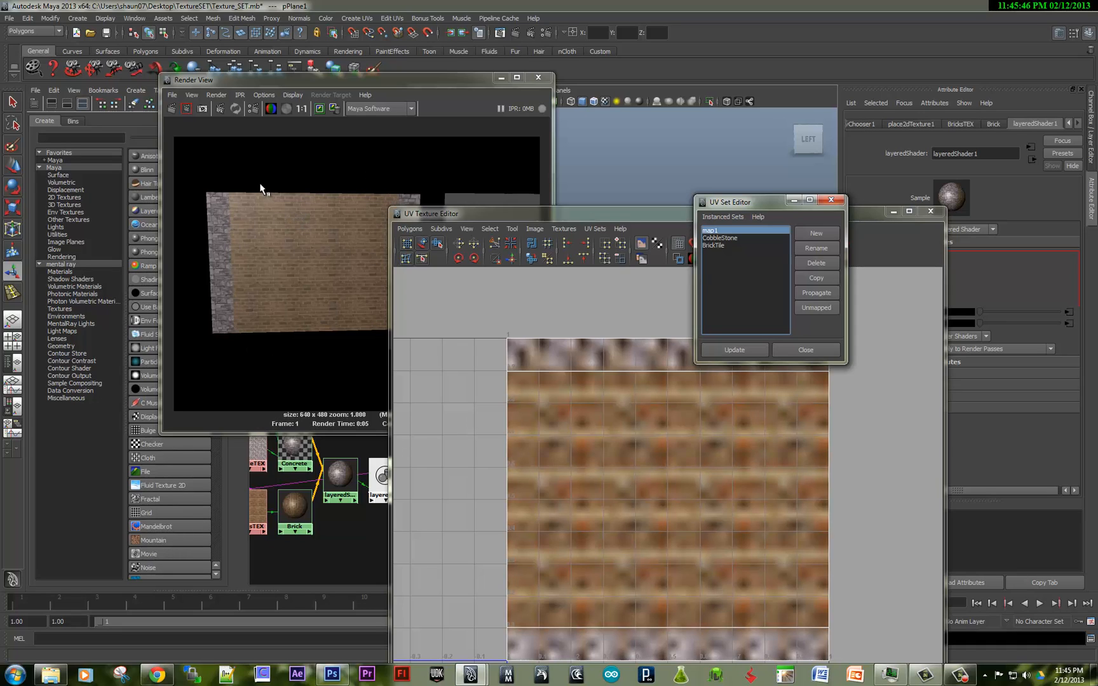
pyautogui.moveTo(231, 324)
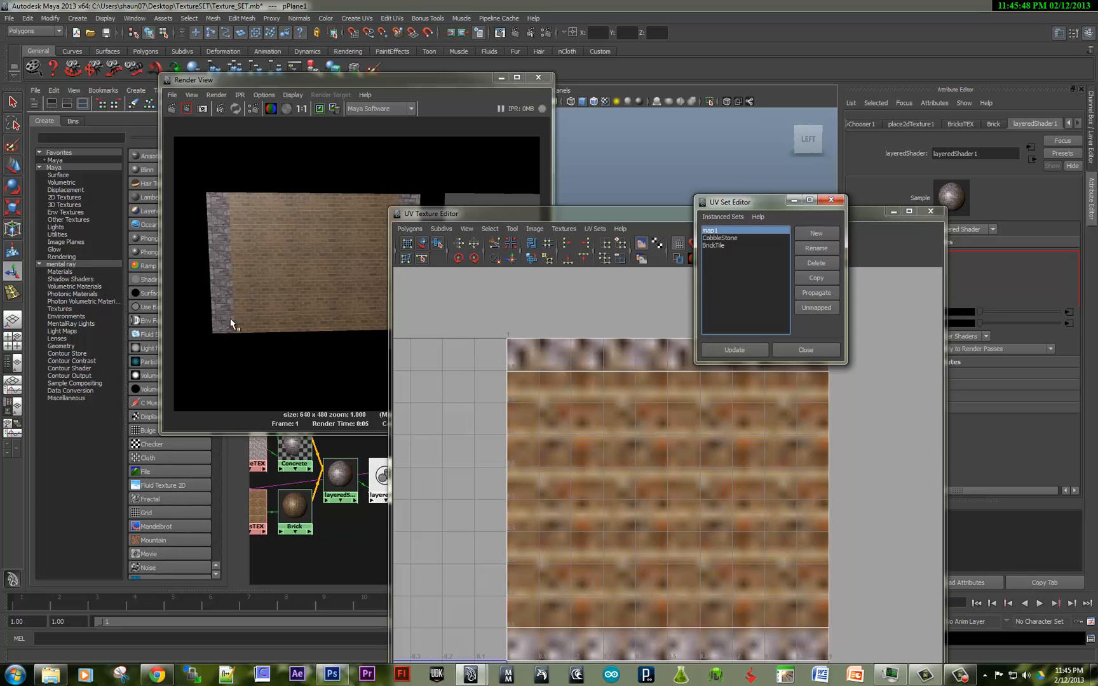
pyautogui.moveTo(389, 195)
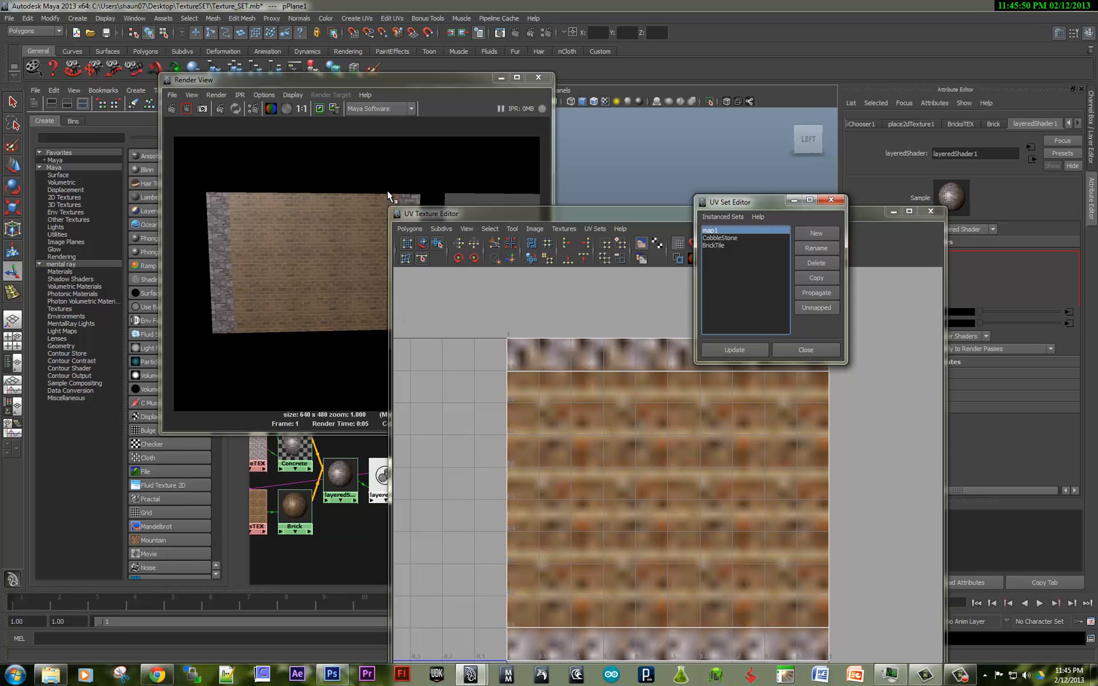
pyautogui.moveTo(277, 344)
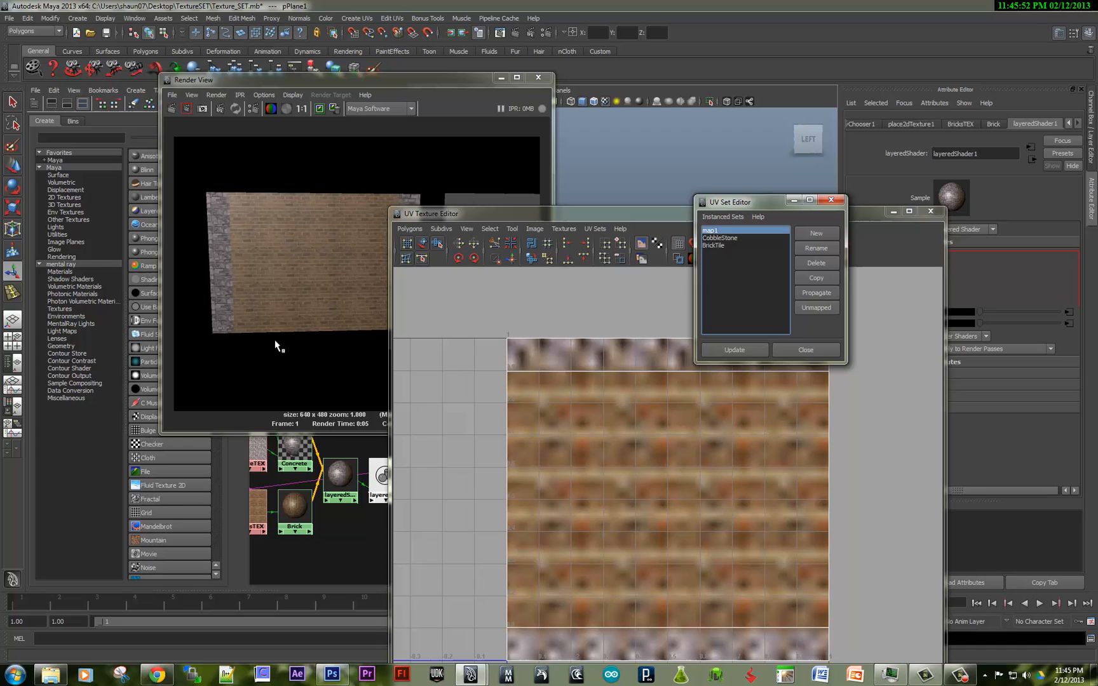
pyautogui.moveTo(492, 478)
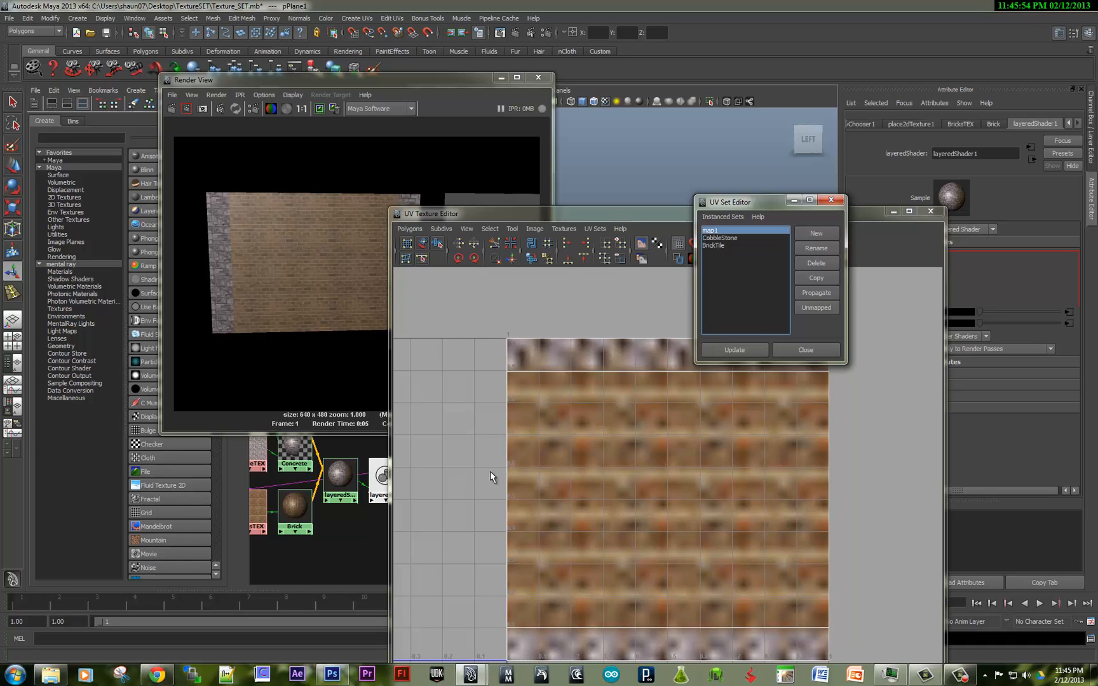
pyautogui.moveTo(790, 368)
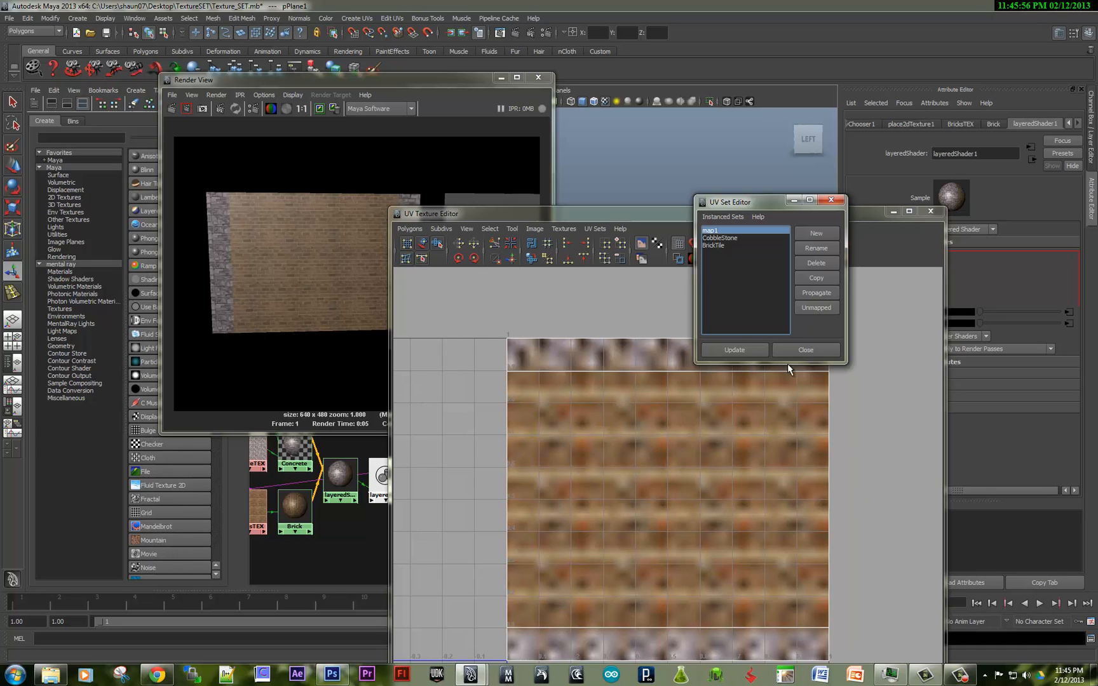
pyautogui.moveTo(488, 430)
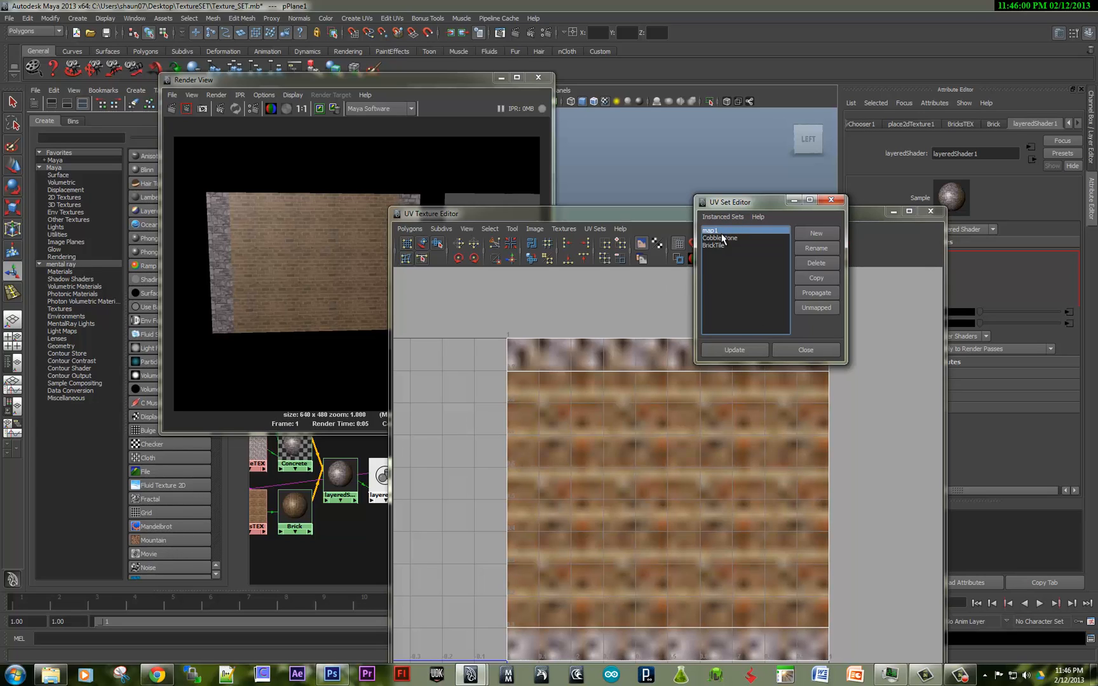
pyautogui.click(714, 245)
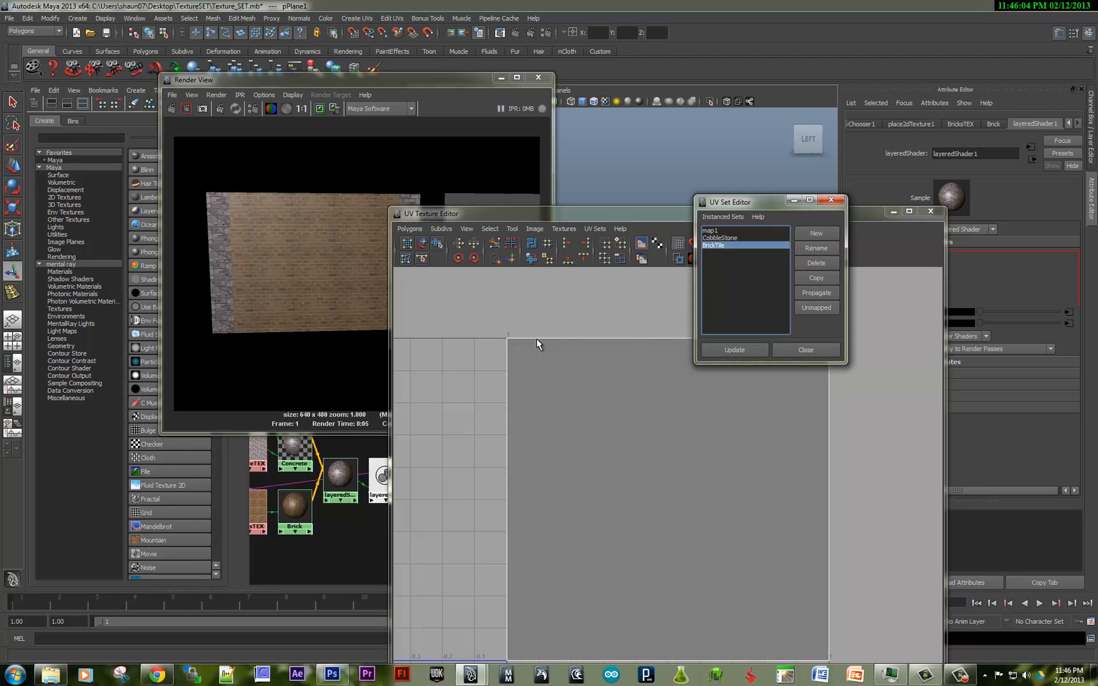
pyautogui.moveTo(240, 348)
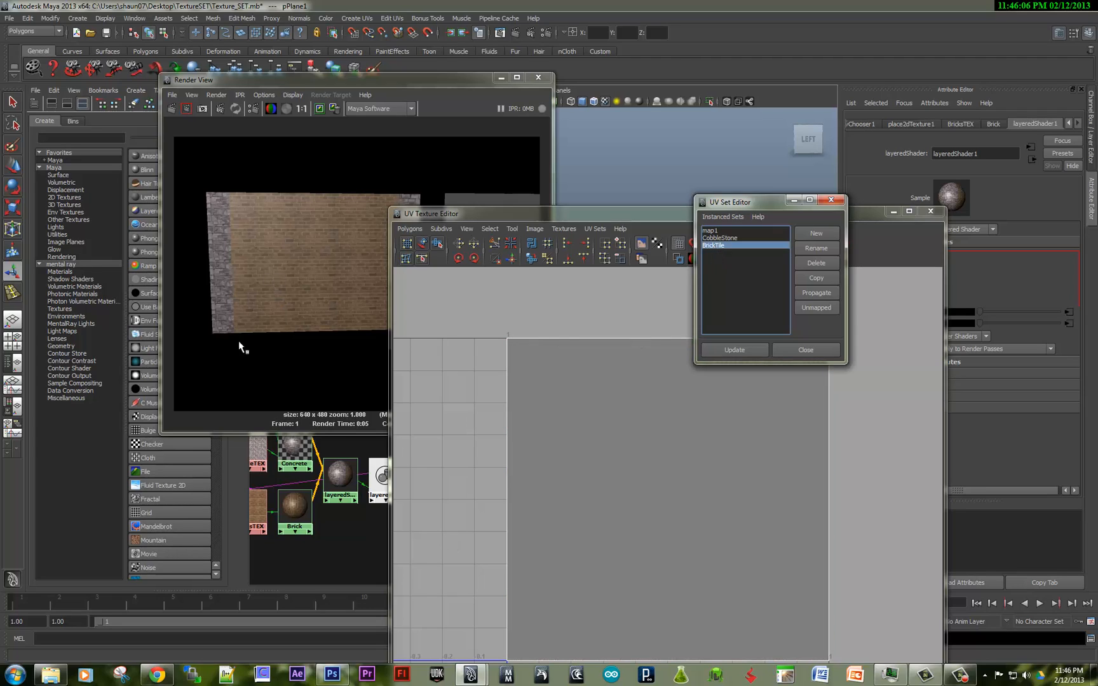
pyautogui.moveTo(644, 235)
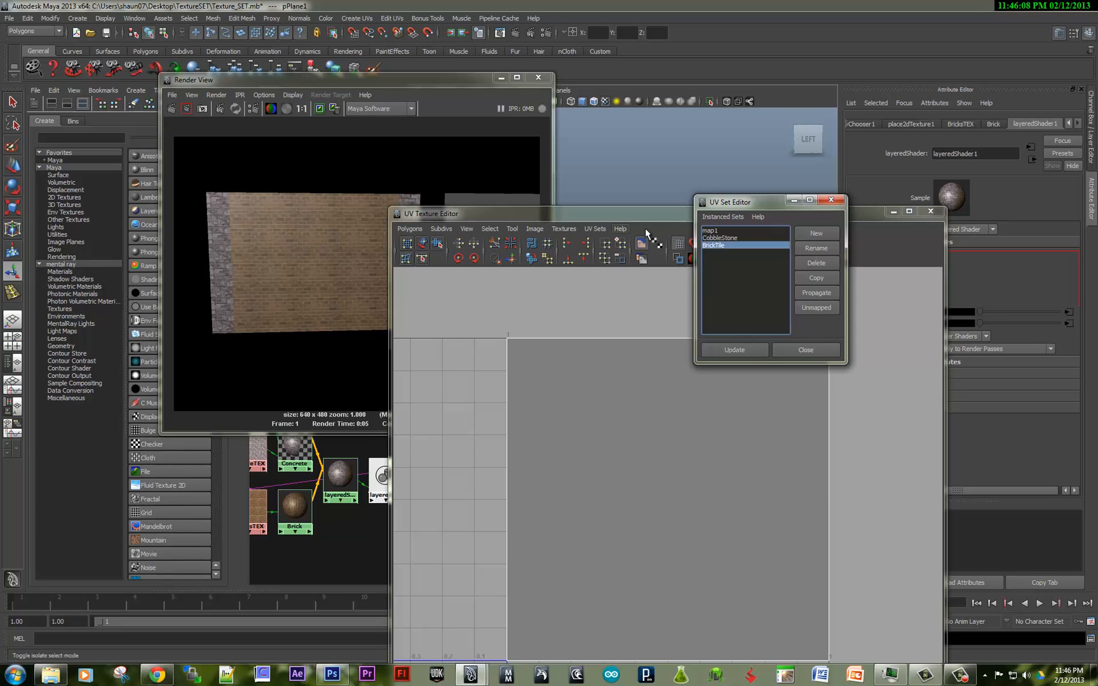
pyautogui.click(719, 238)
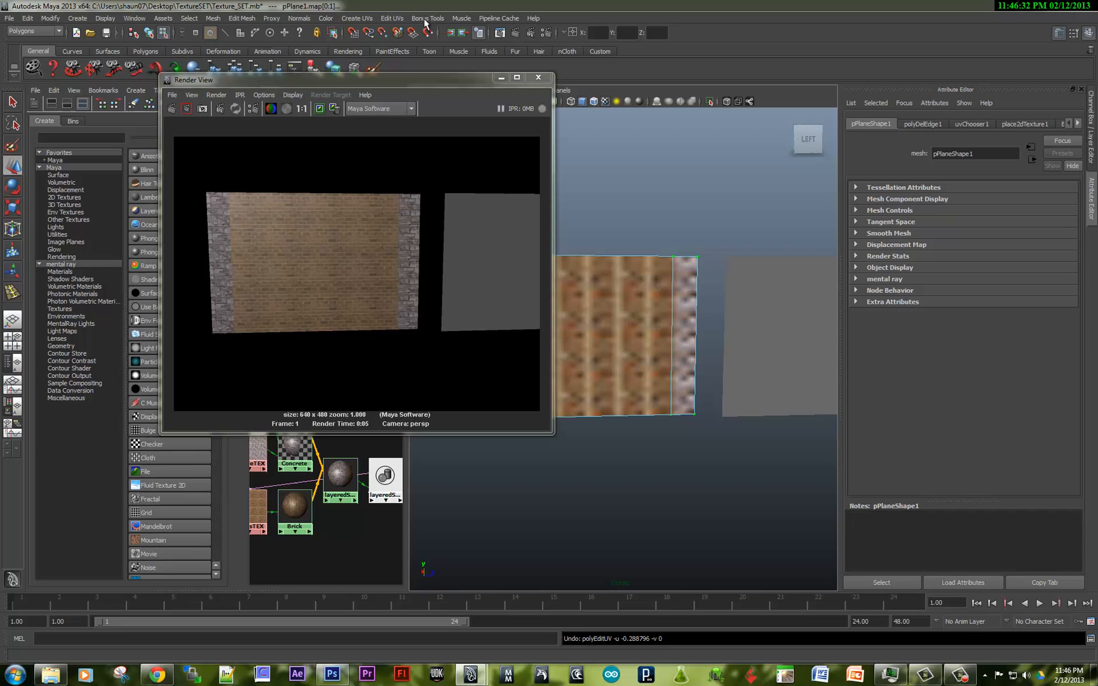
pyautogui.click(358, 18)
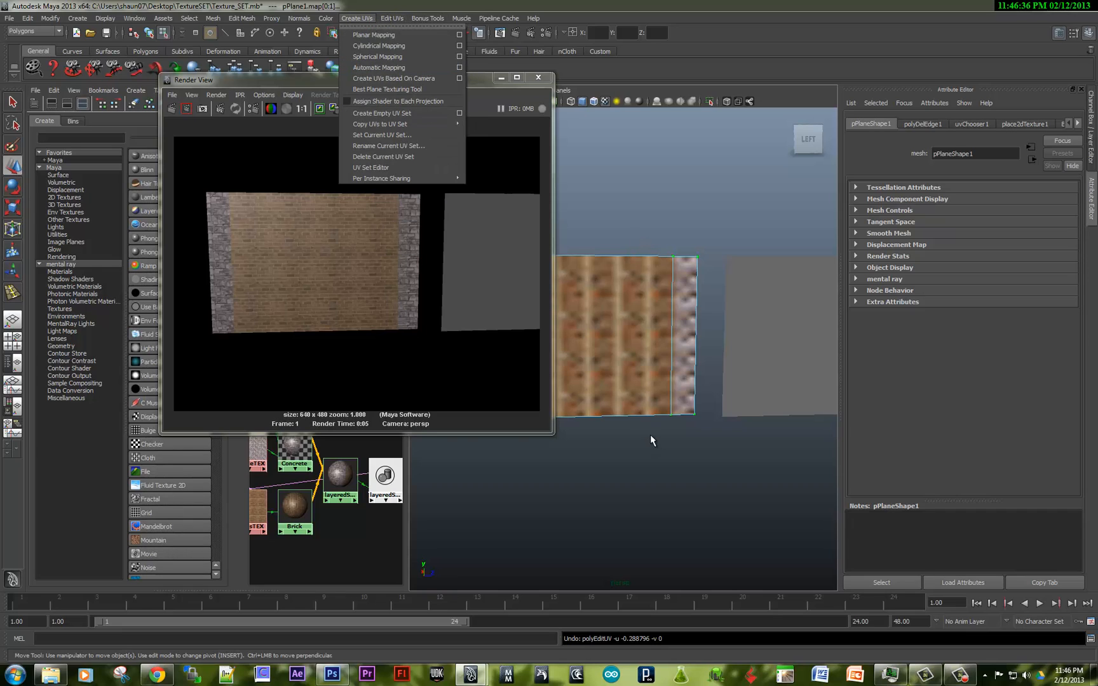
pyautogui.moveTo(324, 508)
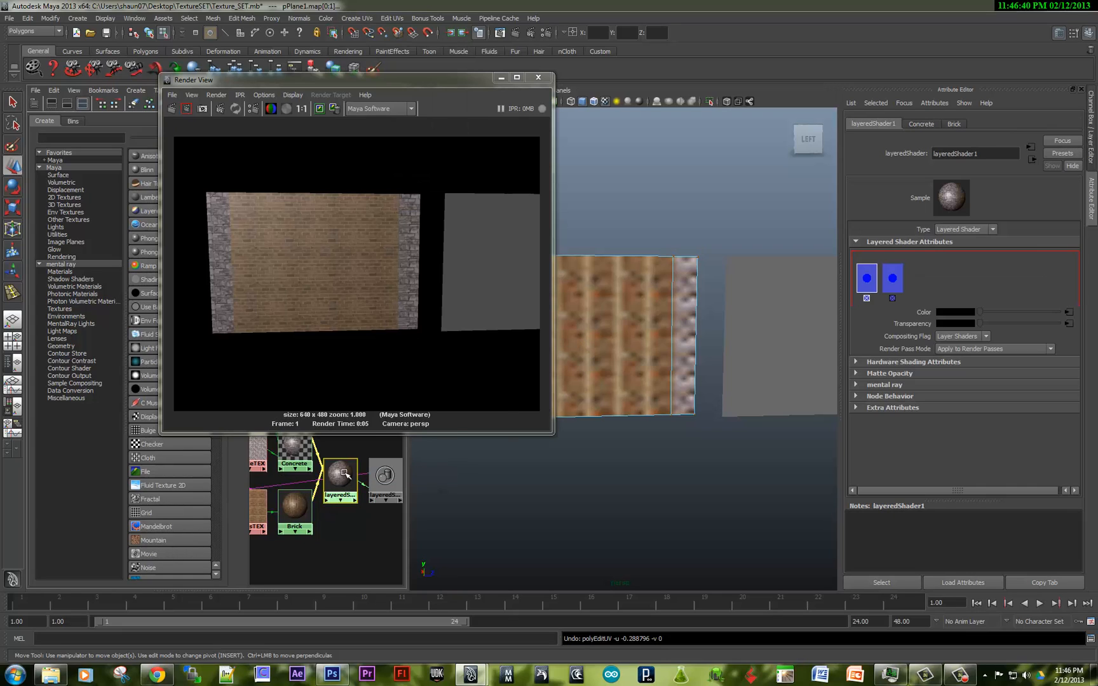
pyautogui.click(867, 278)
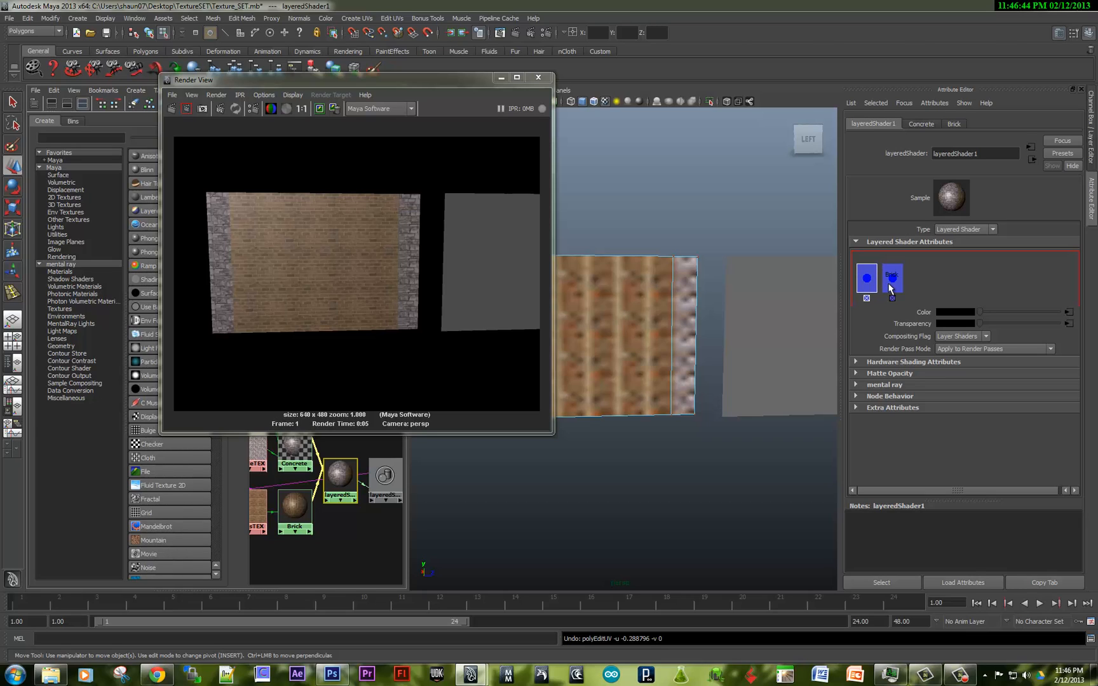
pyautogui.click(866, 278)
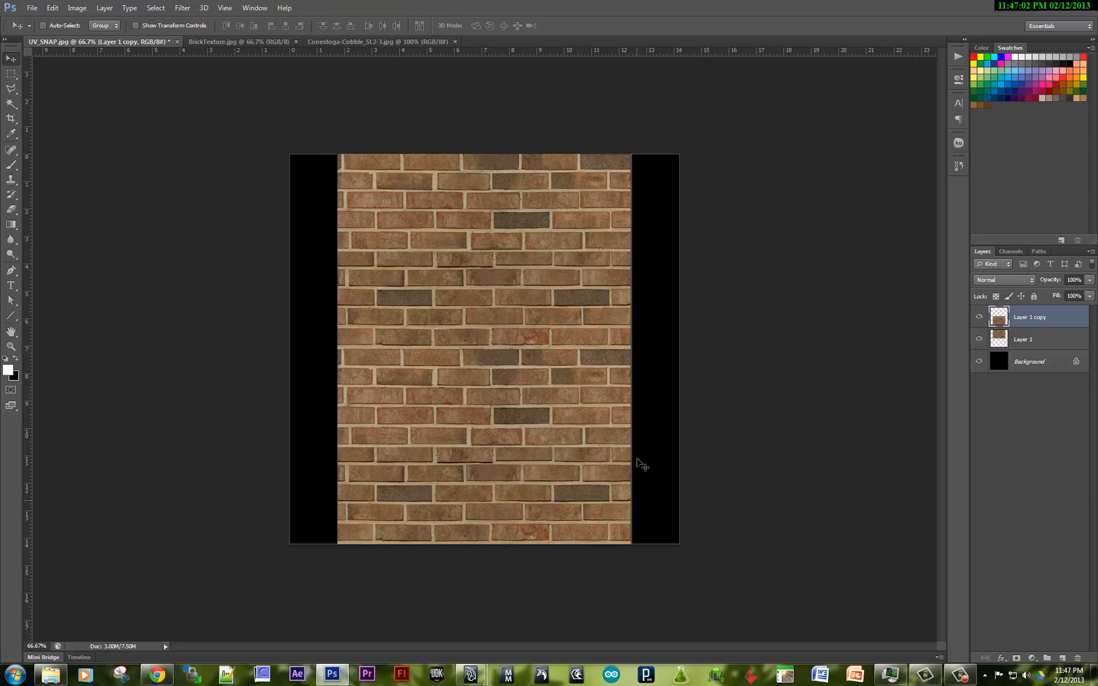
pyautogui.moveTo(341, 228)
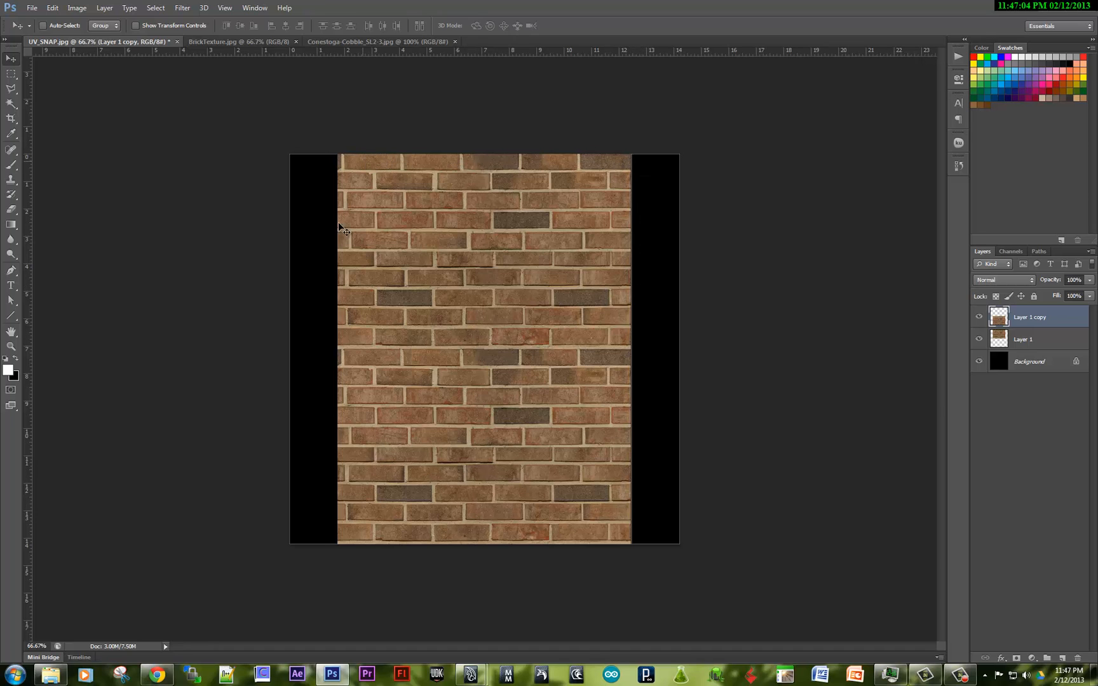
# Step: Switch windows to view the UV snapshot document with the brick texture layer
pyautogui.click(470, 675)
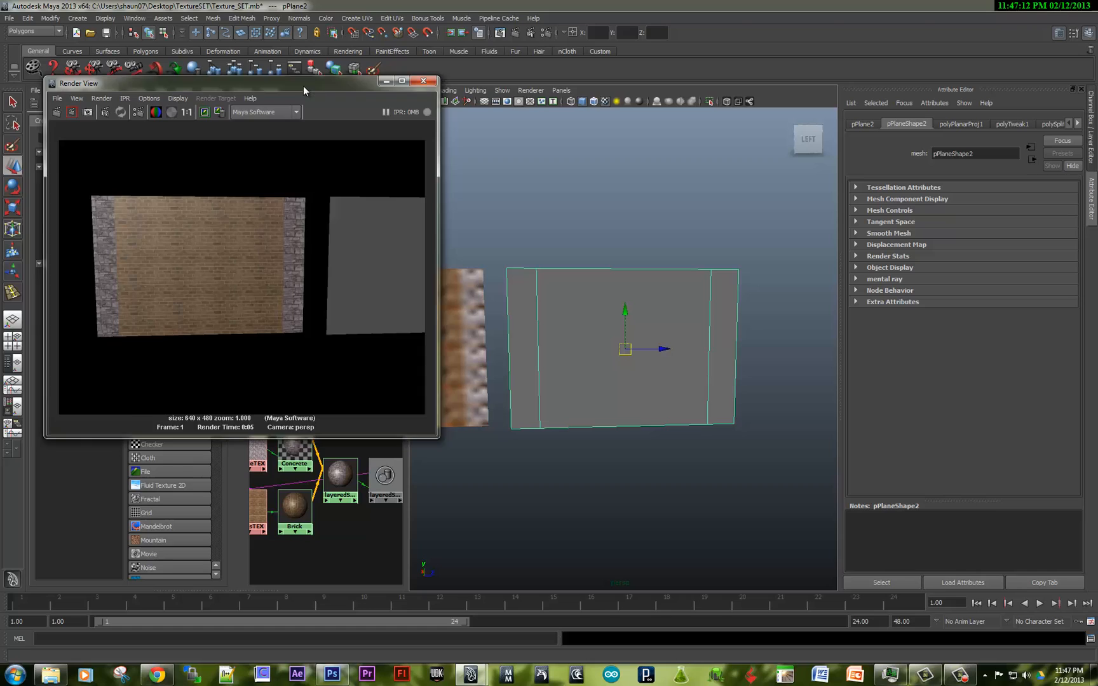
# Step: Close the Render View and show the second plane's UV layout in the UV Texture Editor
pyautogui.click(425, 81)
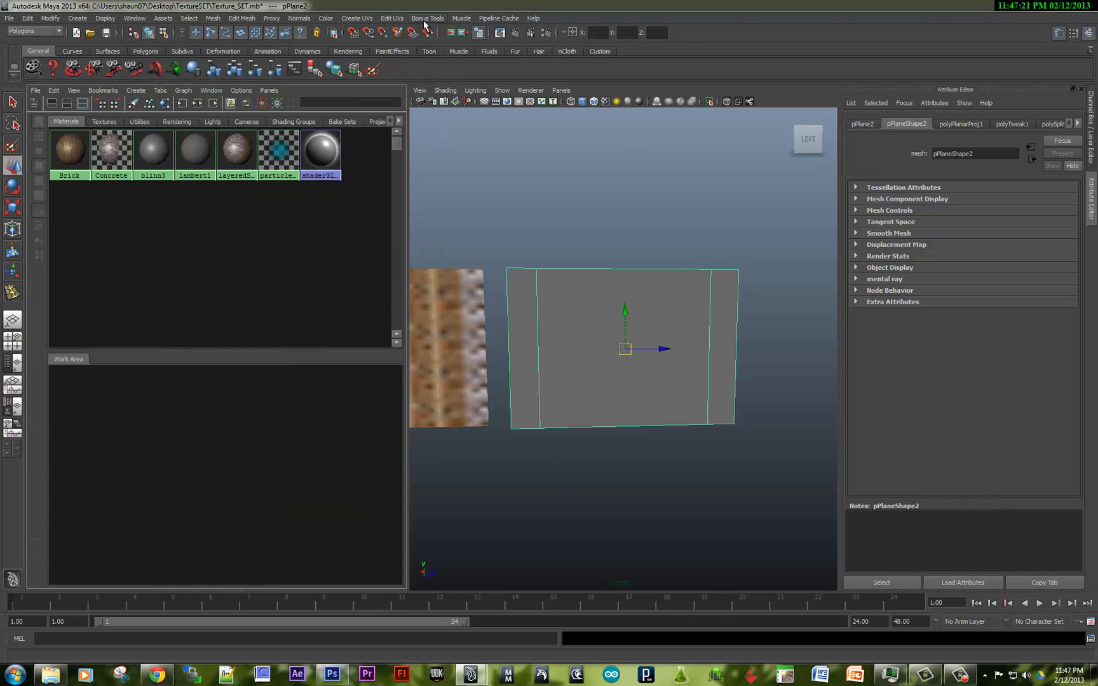
pyautogui.click(392, 18)
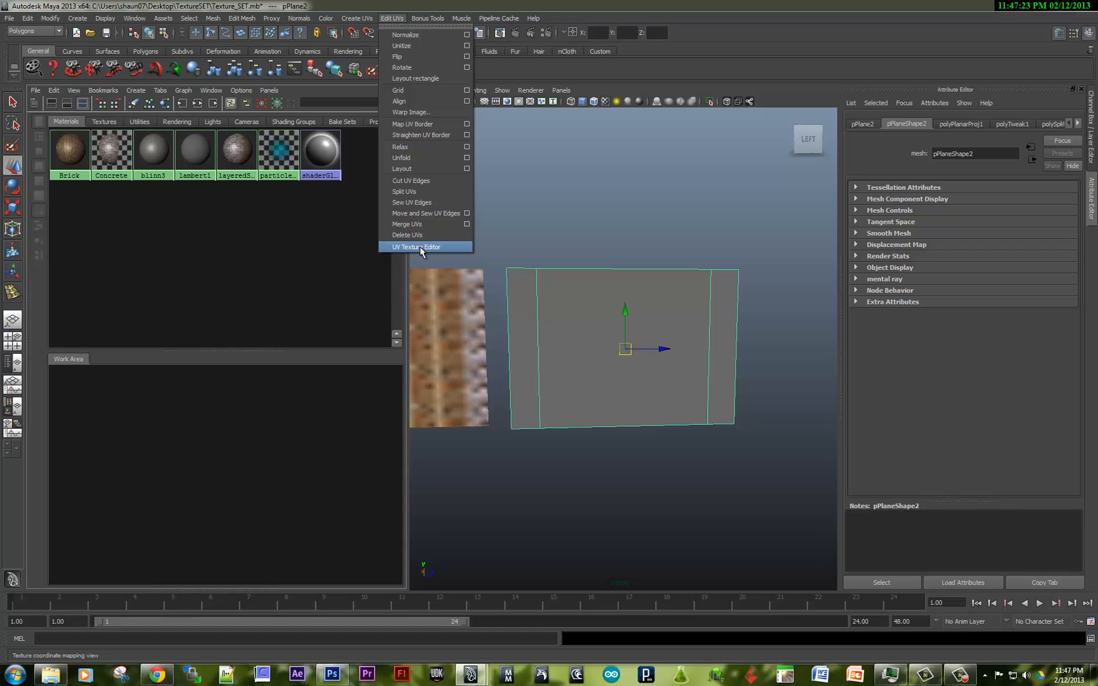
pyautogui.click(415, 247)
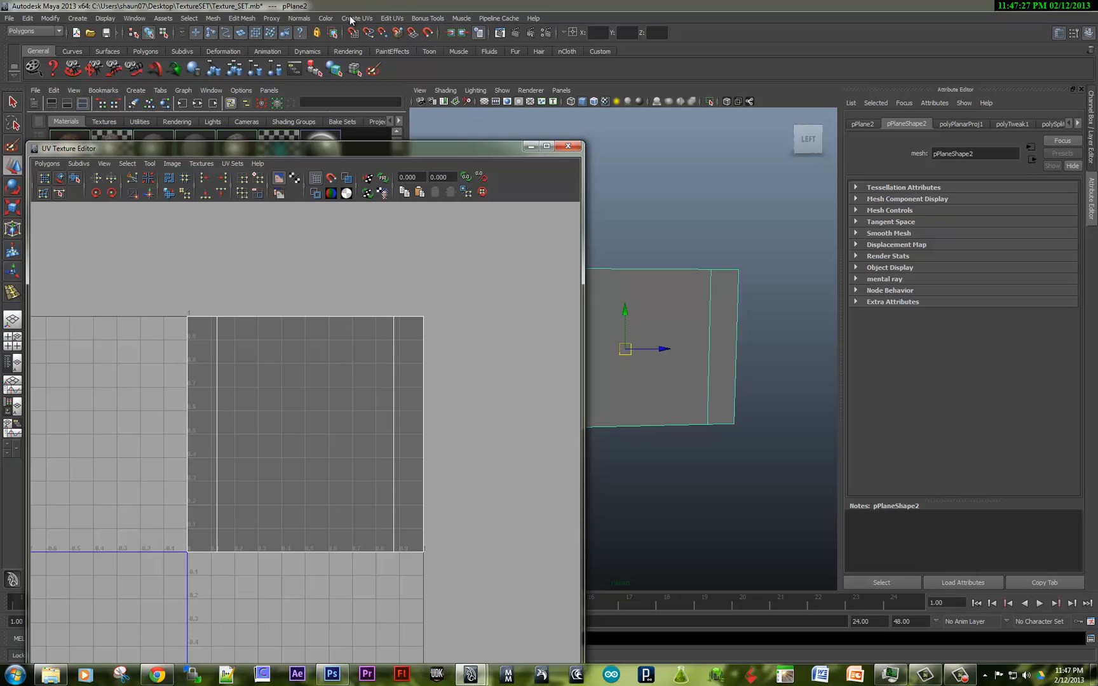
pyautogui.click(357, 18)
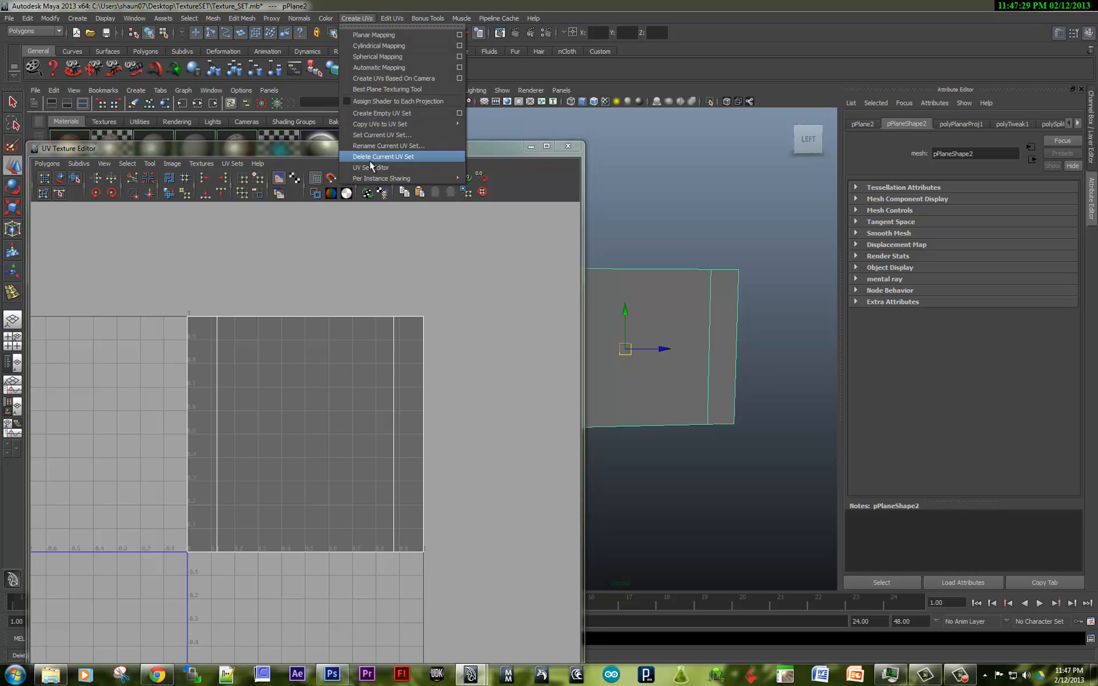
# Step: Create two new UV sets on the plane in the UV Set Editor and name the first one Brick
pyautogui.click(370, 167)
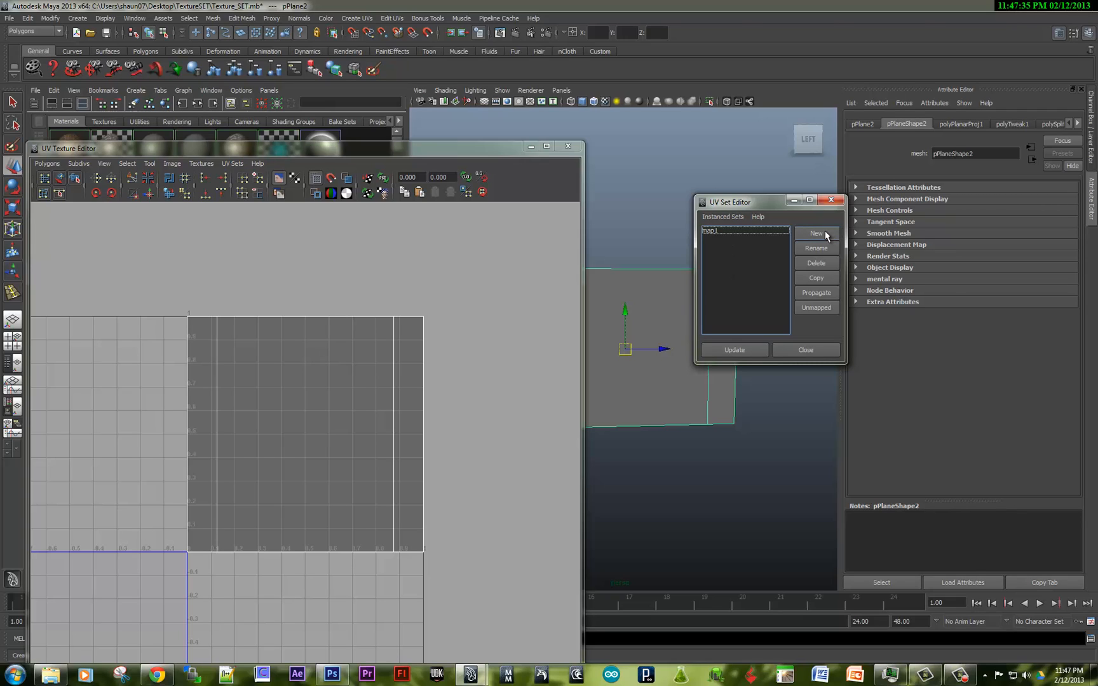
pyautogui.click(815, 233)
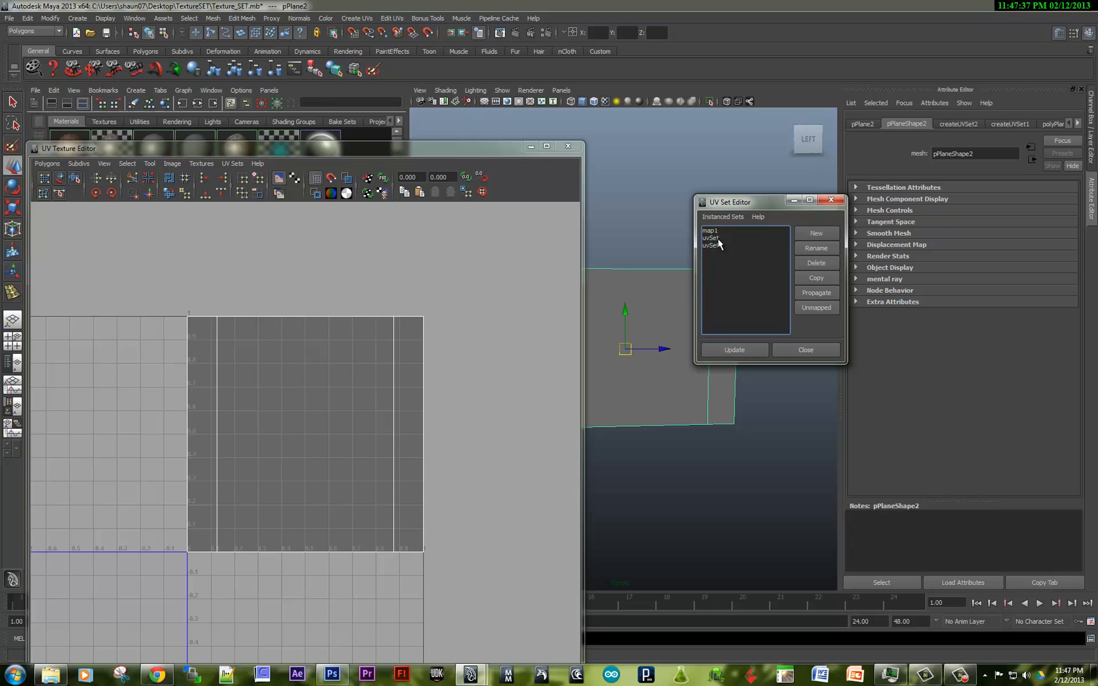
pyautogui.click(710, 238)
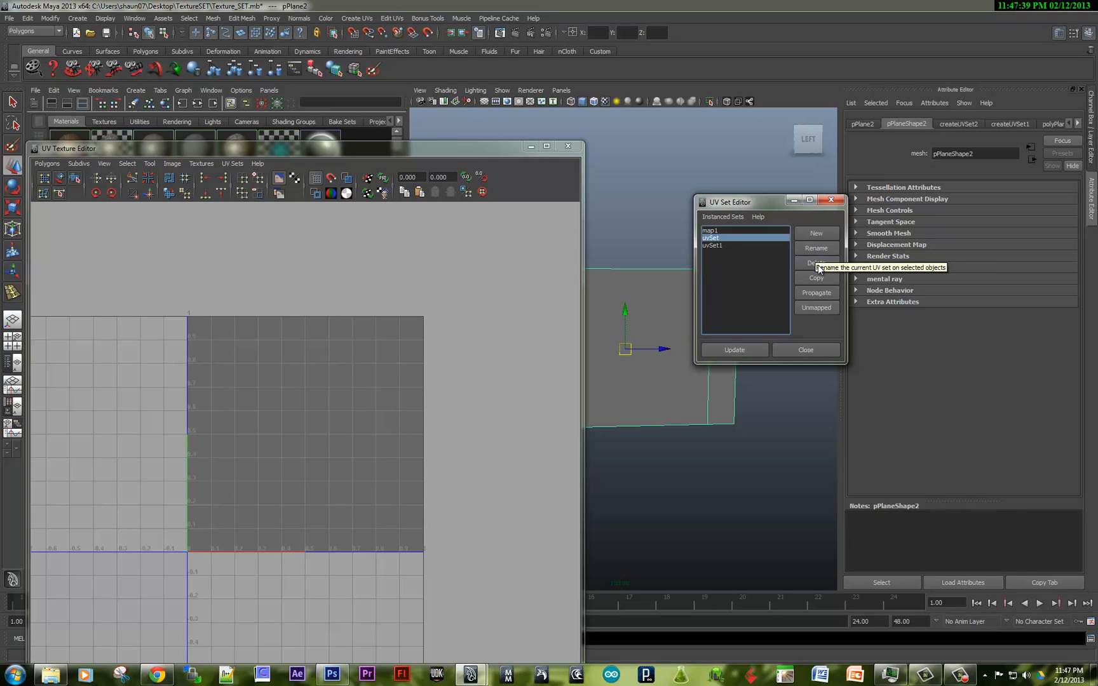
pyautogui.click(814, 248)
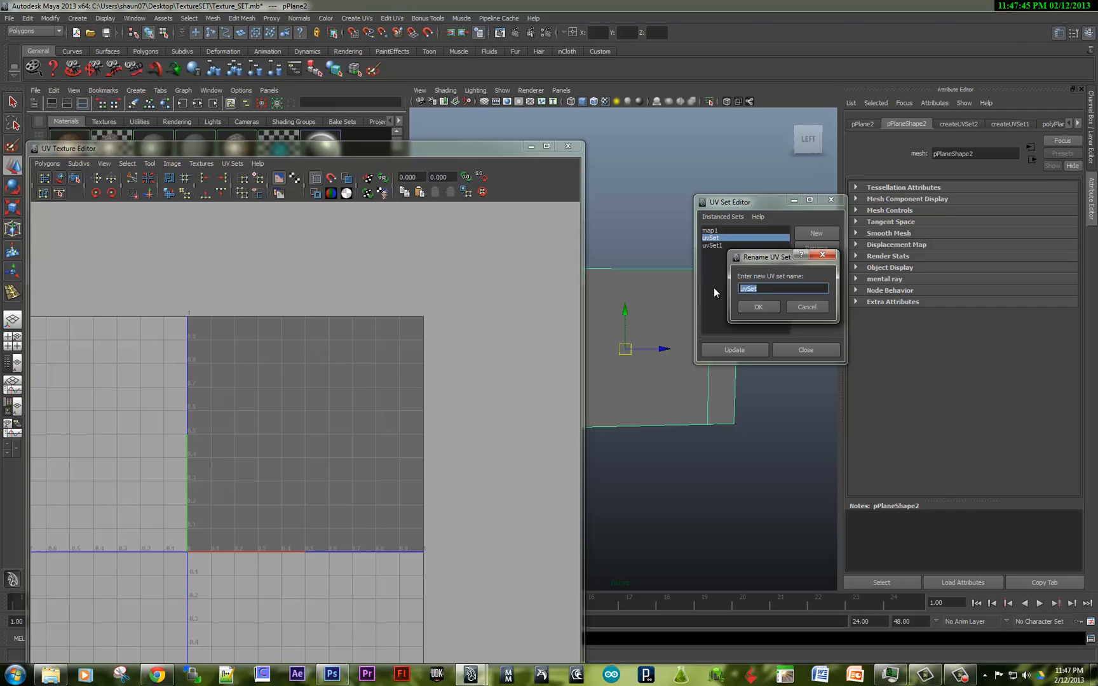
pyautogui.click(757, 307)
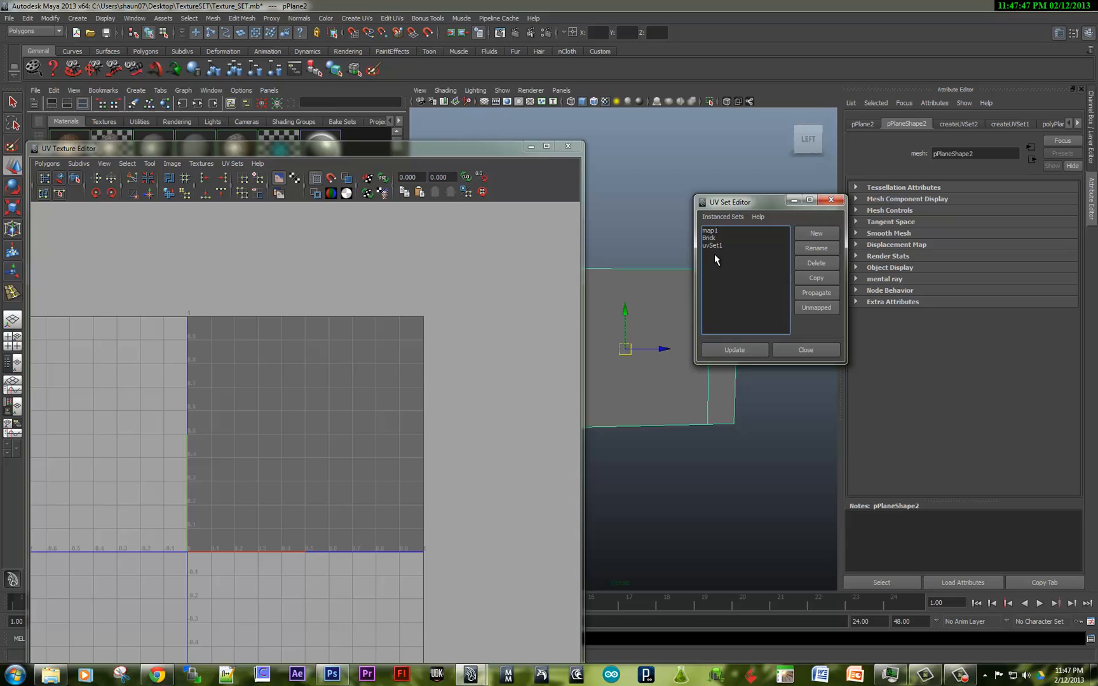
# Step: Rename the second new UV set to Cobble
pyautogui.click(713, 245)
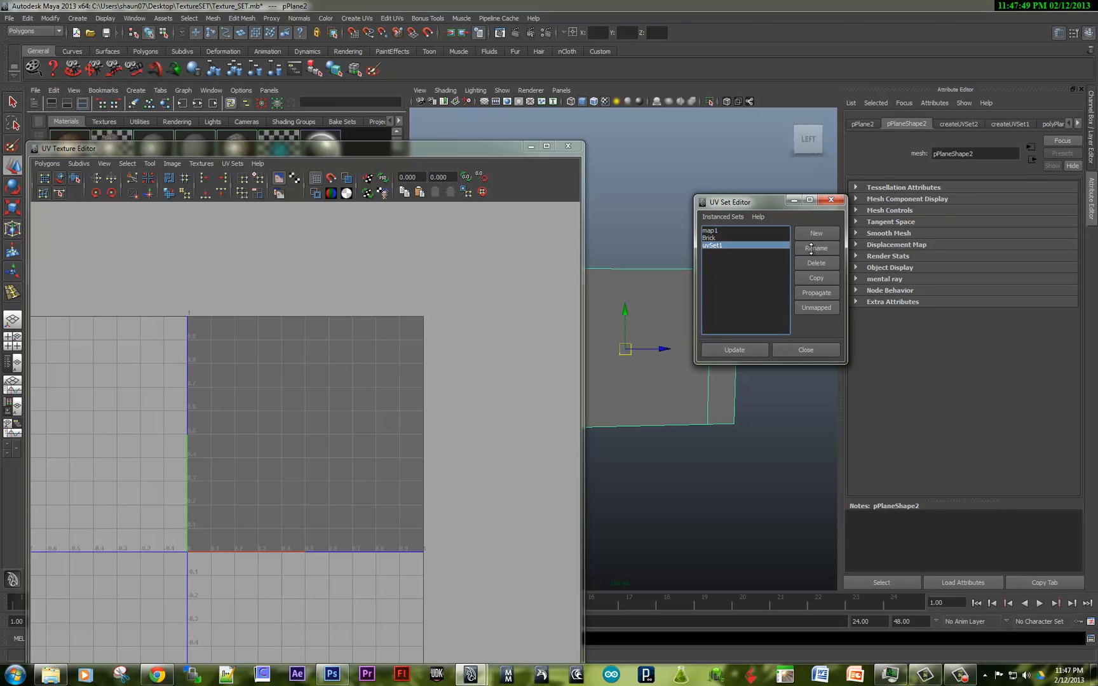
pyautogui.click(815, 247)
pyautogui.write('Cobble')
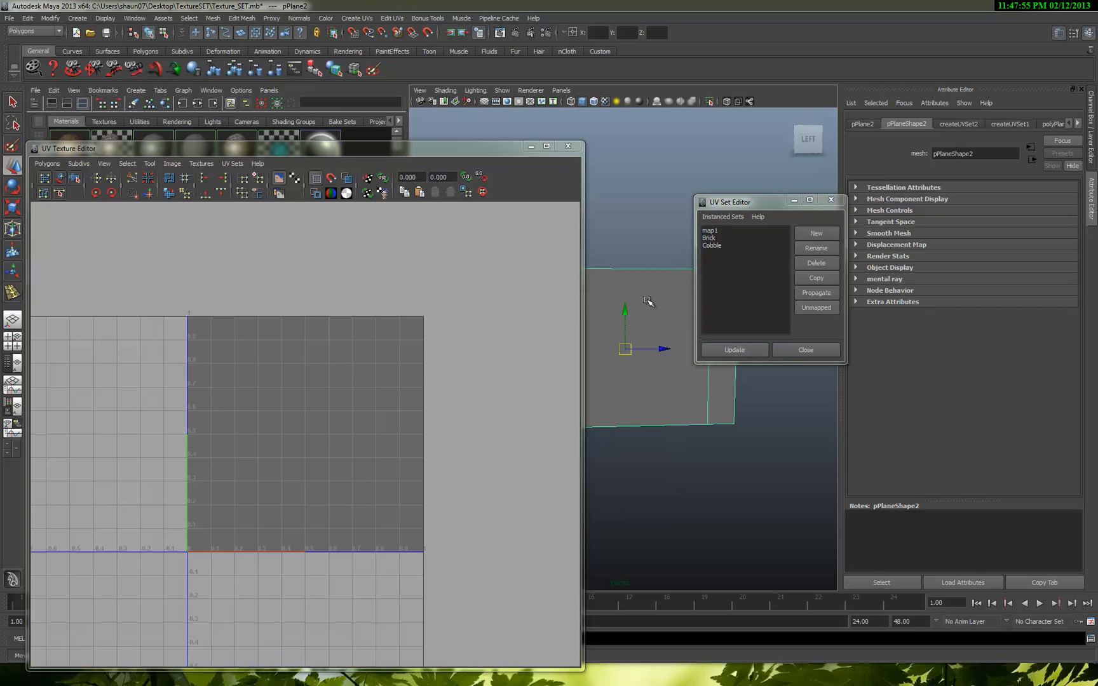
# Step: Copy the plane's map1 UVs into the Brick UV set and make Brick current
pyautogui.click(637, 343)
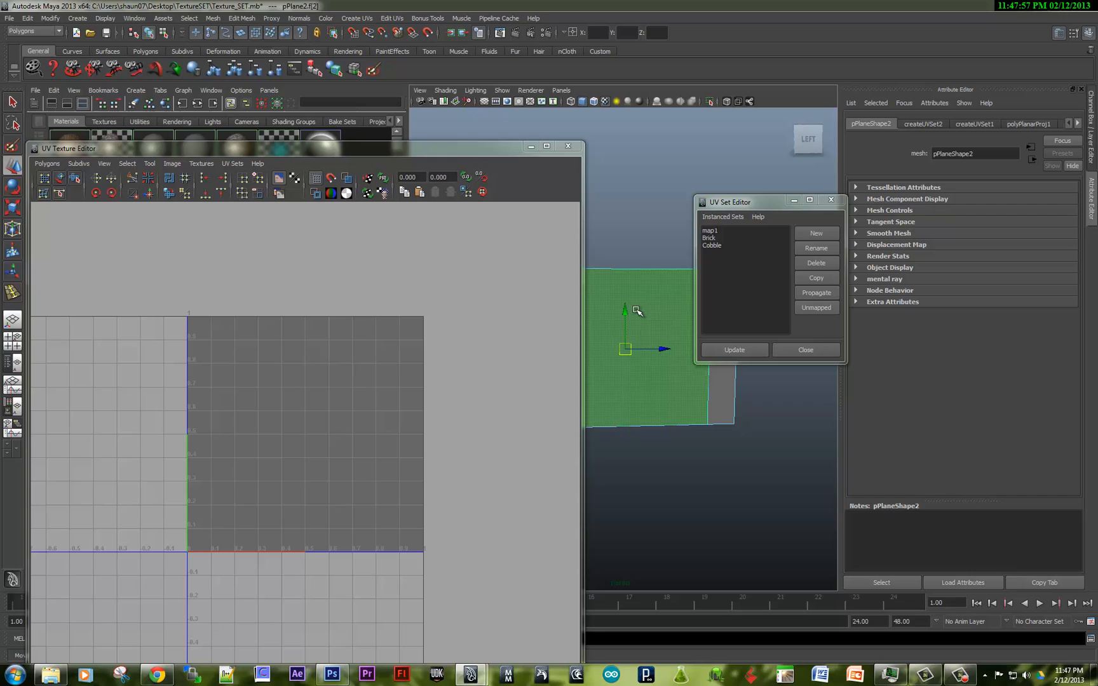
pyautogui.click(710, 230)
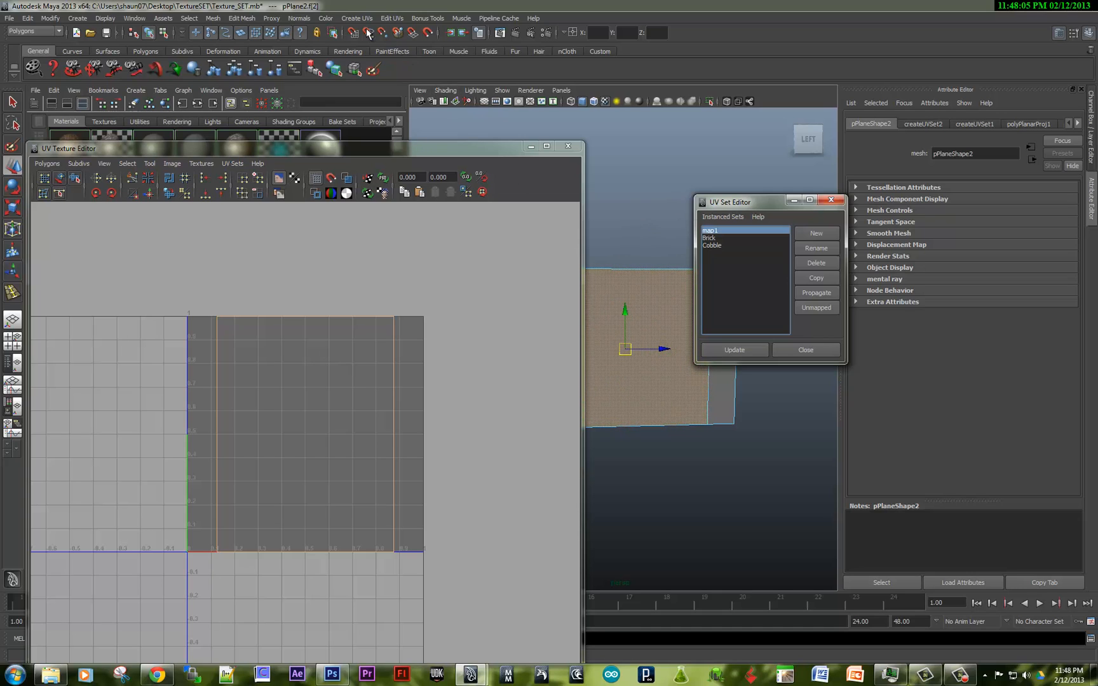
pyautogui.click(355, 18)
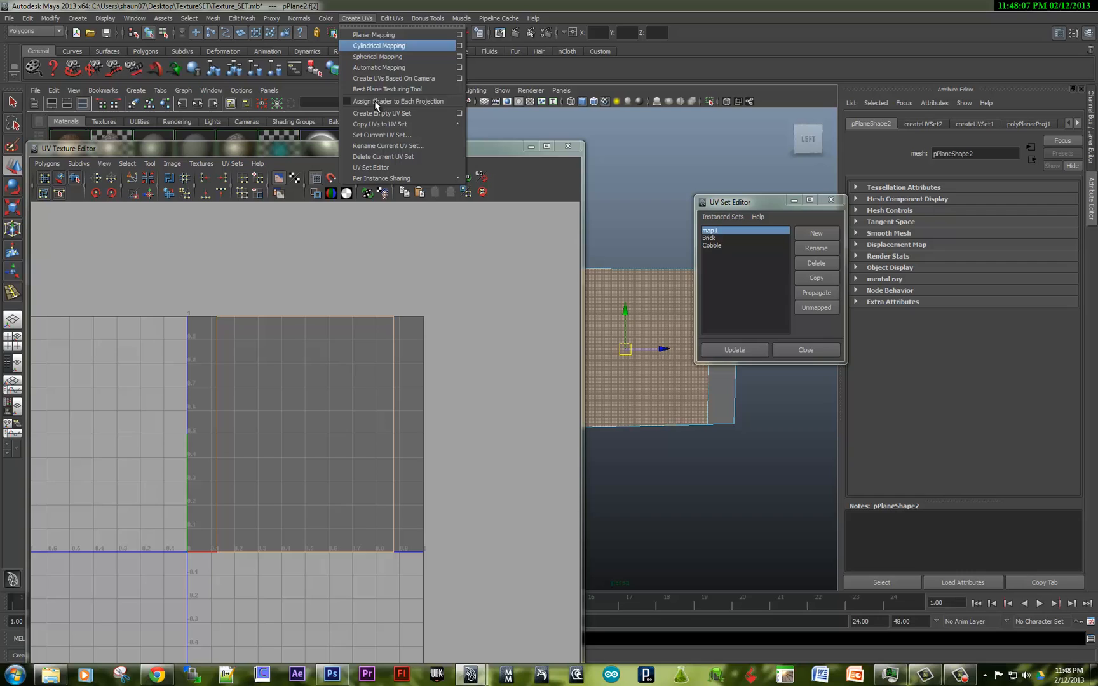
pyautogui.moveTo(380, 125)
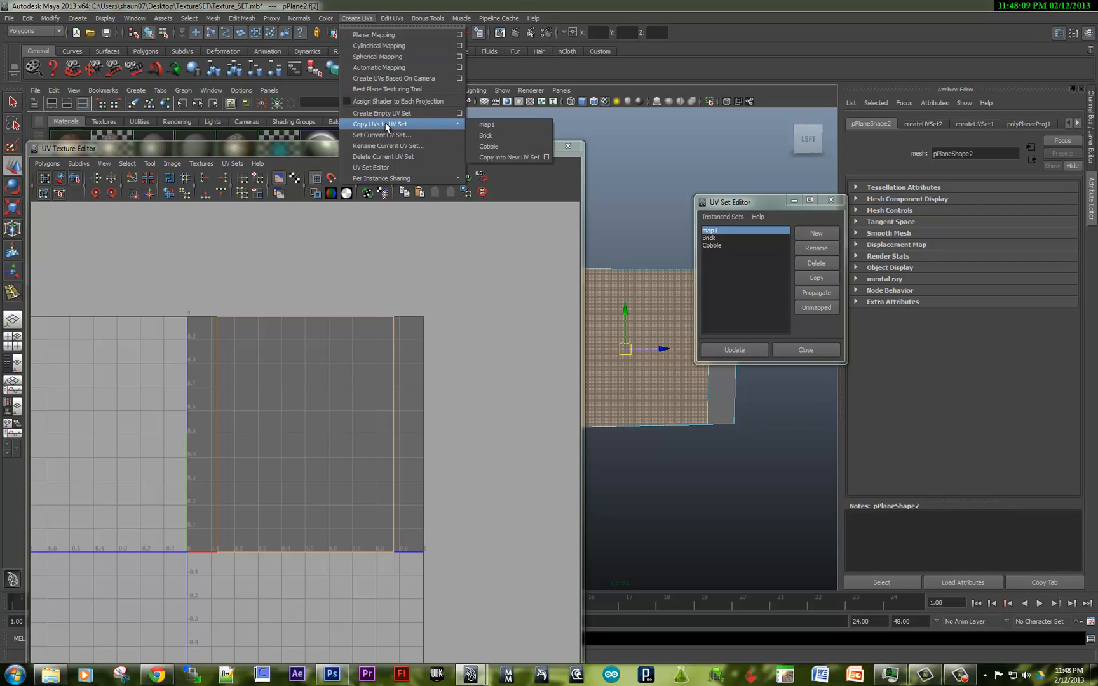
pyautogui.moveTo(381, 135)
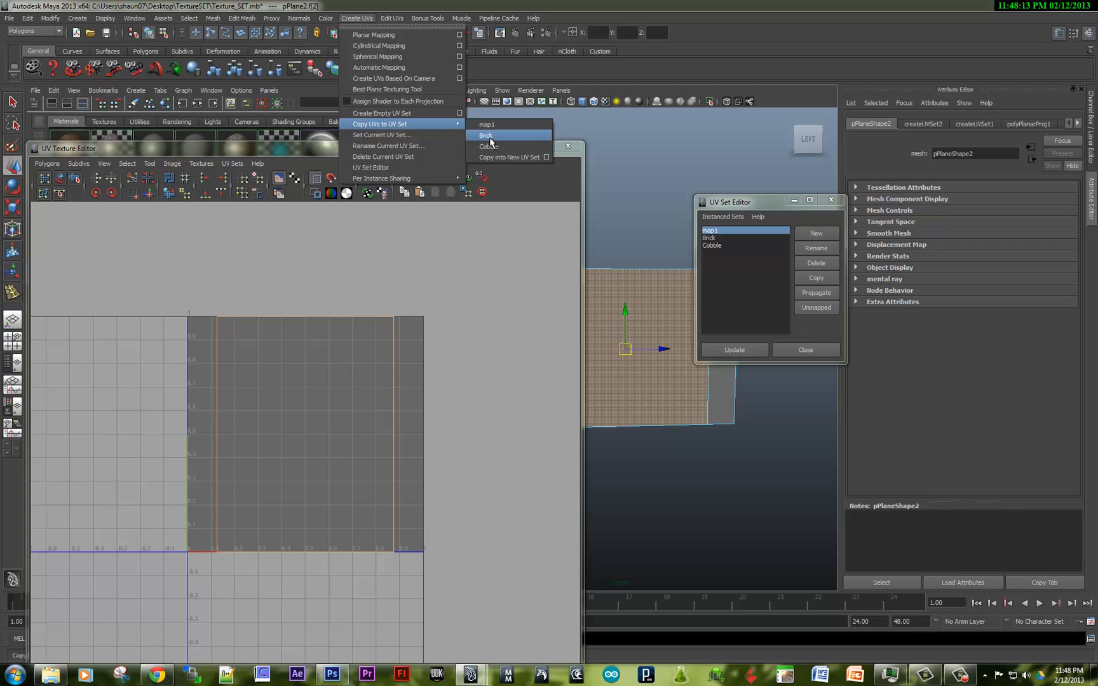
pyautogui.click(485, 135)
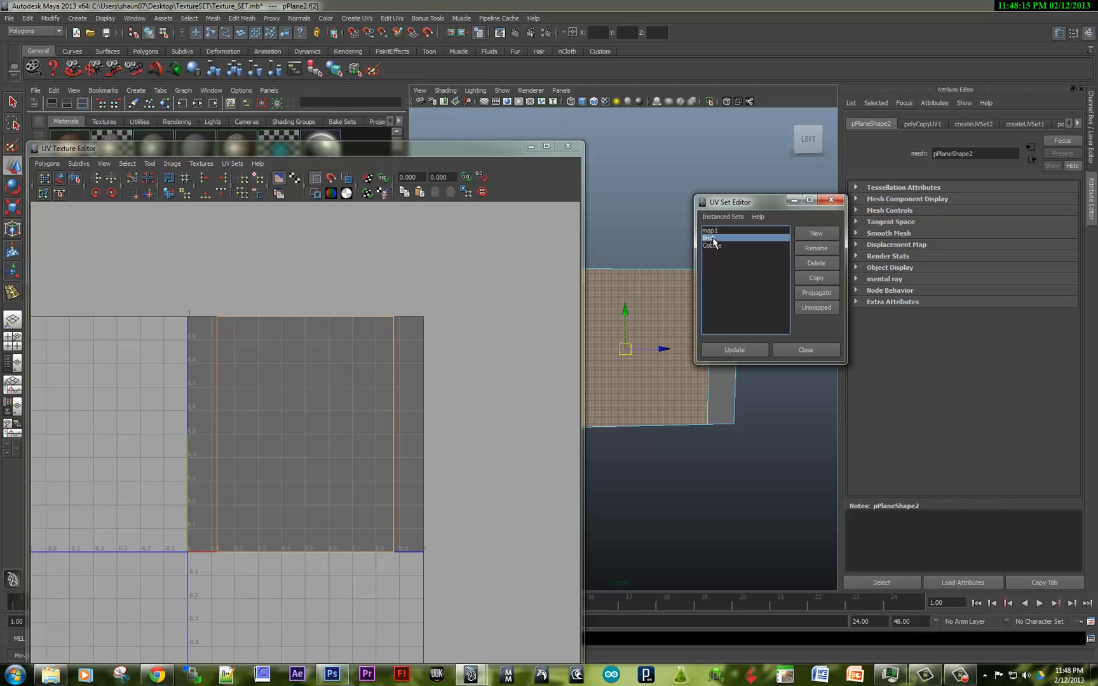
pyautogui.click(709, 237)
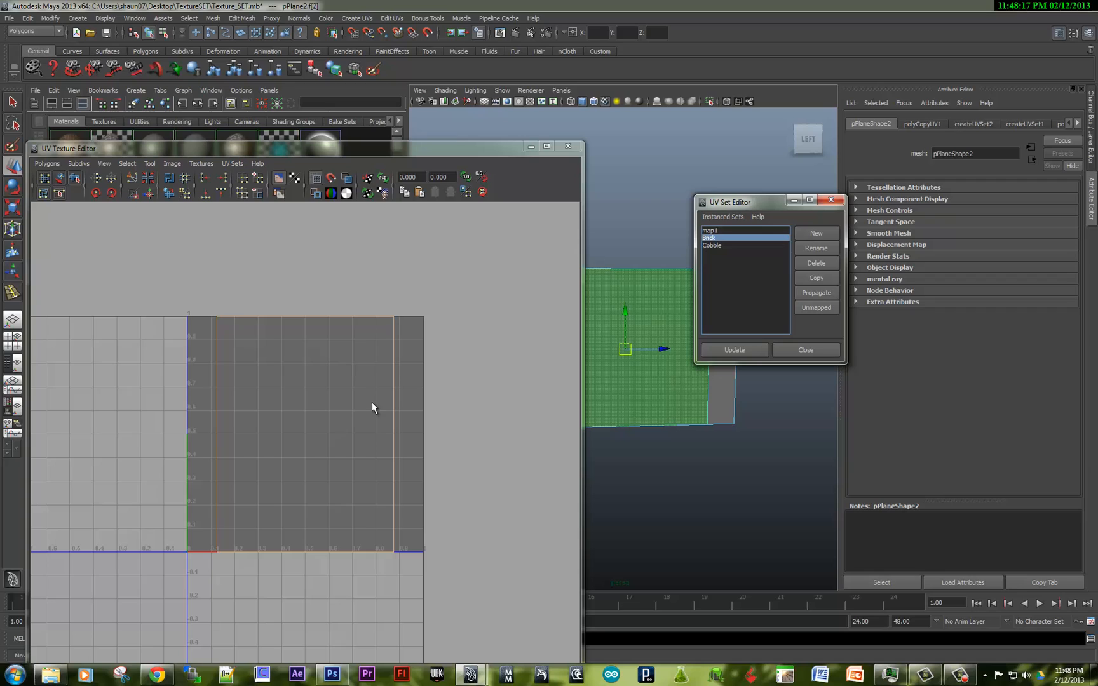
pyautogui.moveTo(374, 547)
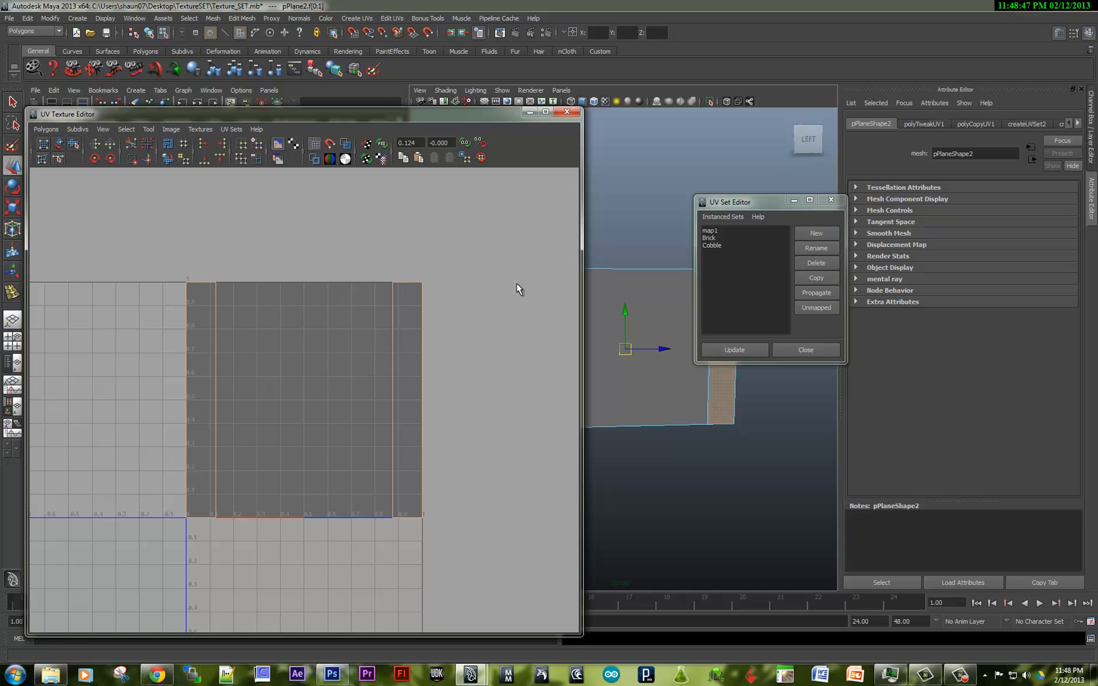
# Step: With Cobble current, planar-map the plane's narrow side face into the Cobble UV set
pyautogui.click(711, 246)
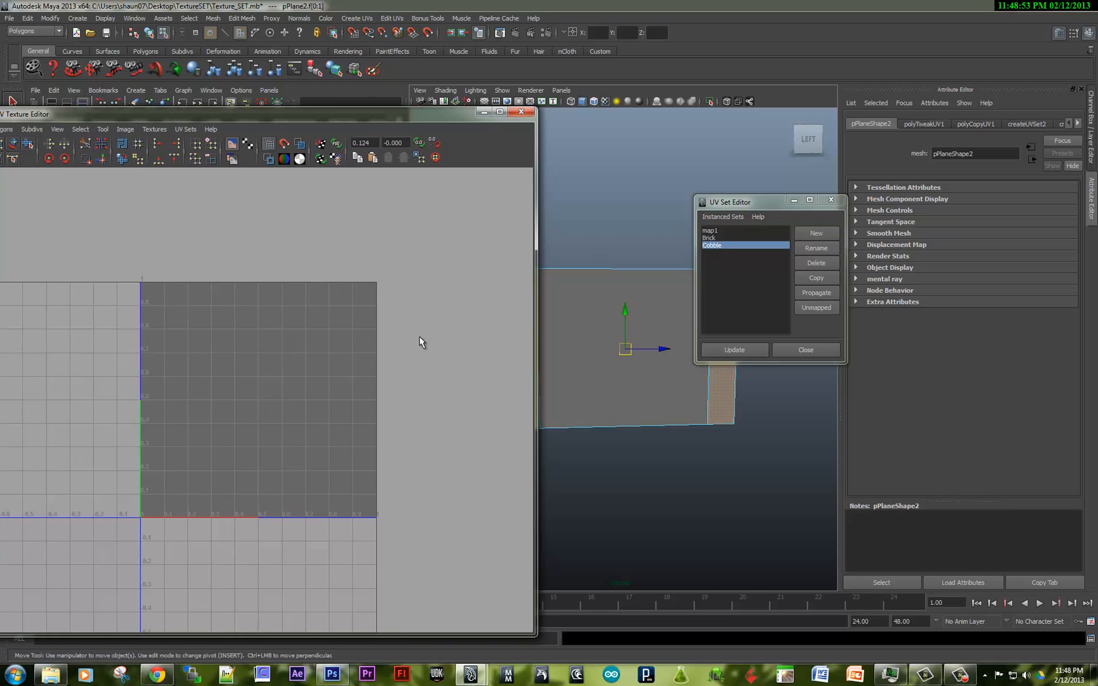
pyautogui.moveTo(612, 463)
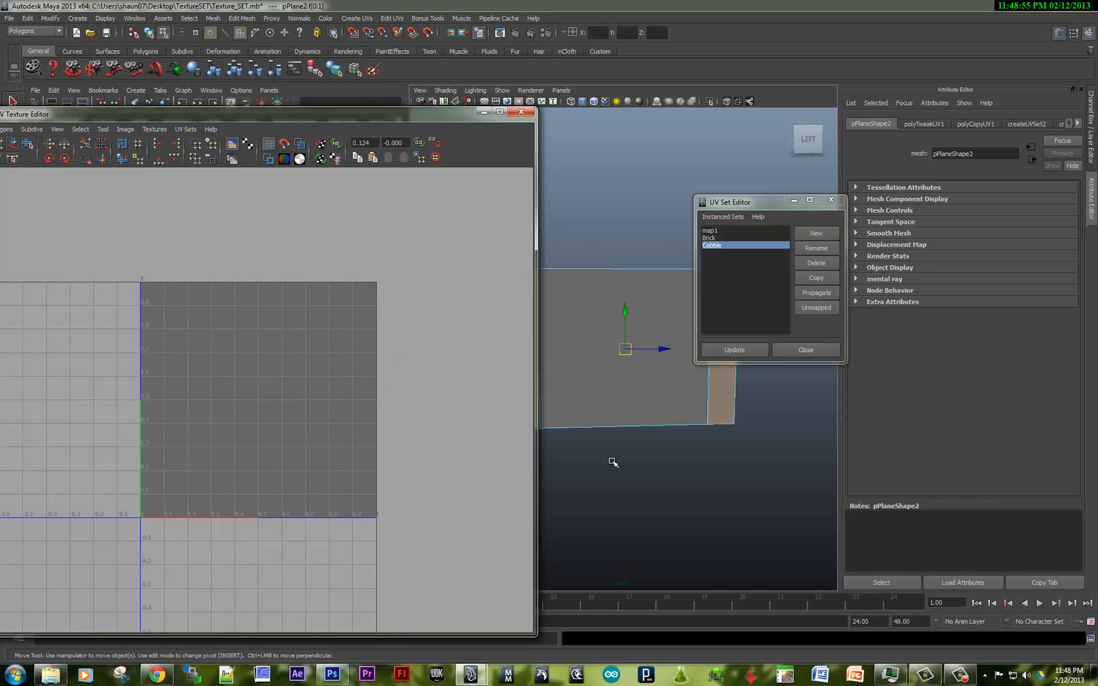
pyautogui.click(815, 263)
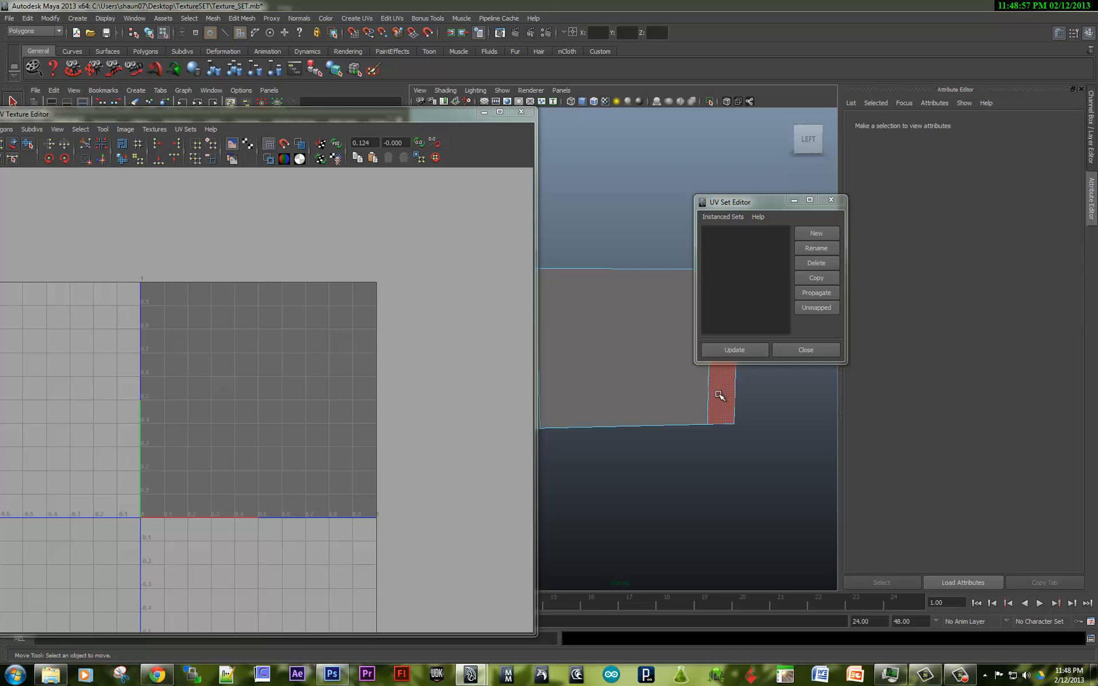
pyautogui.click(719, 395)
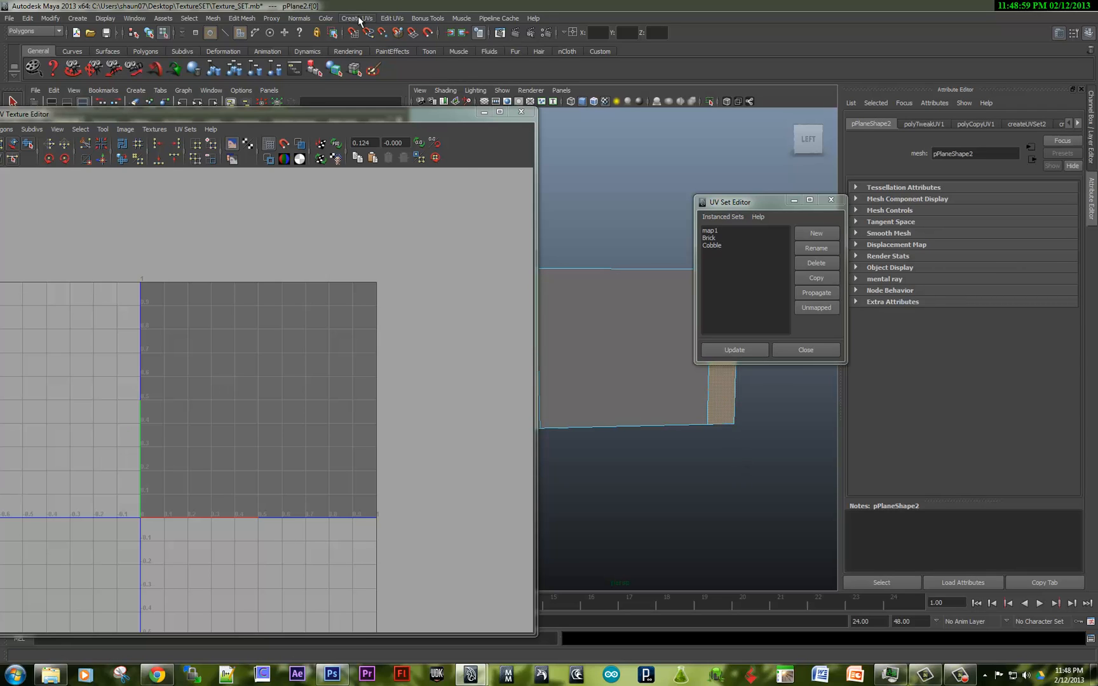
pyautogui.click(357, 18)
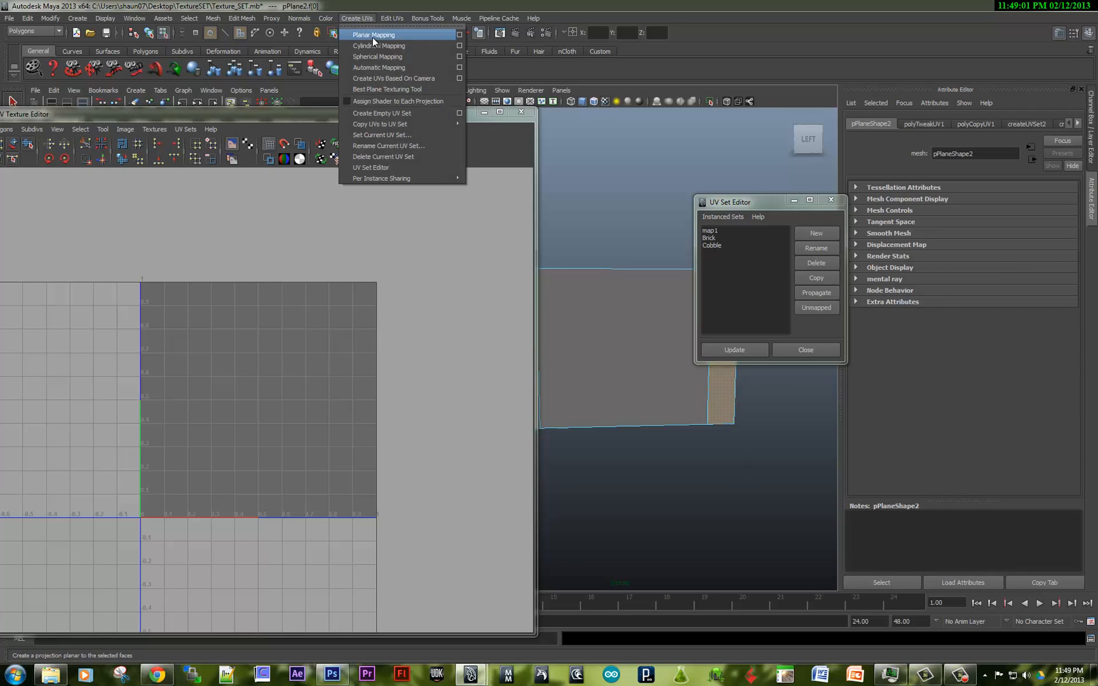
pyautogui.click(373, 34)
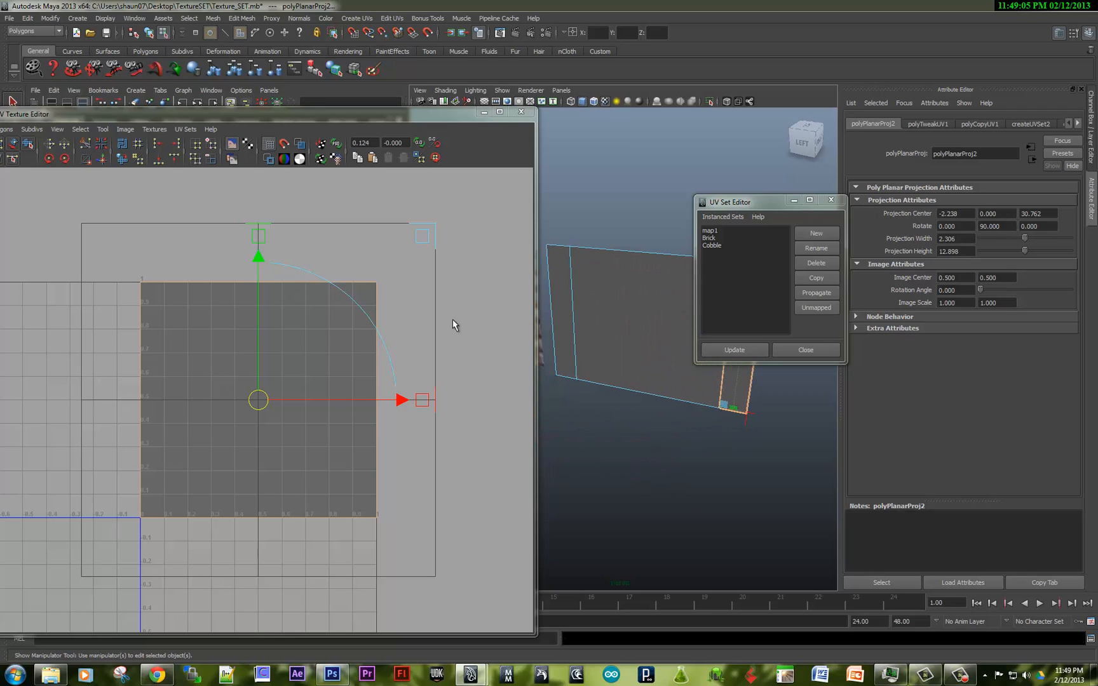
pyautogui.moveTo(179, 526)
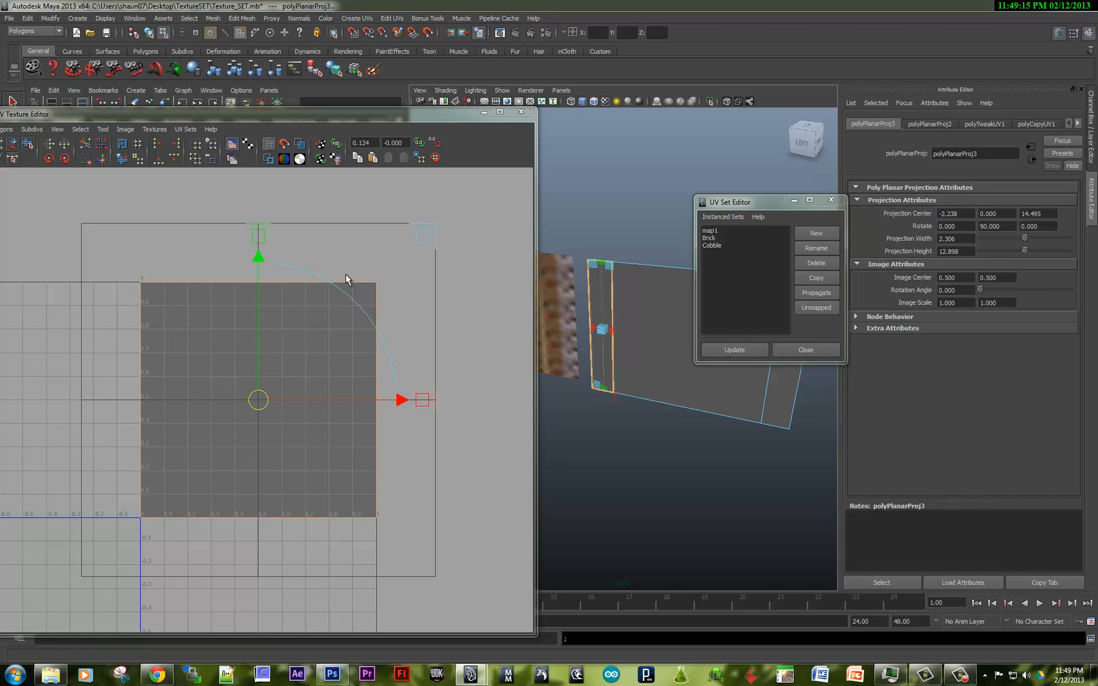
pyautogui.click(298, 145)
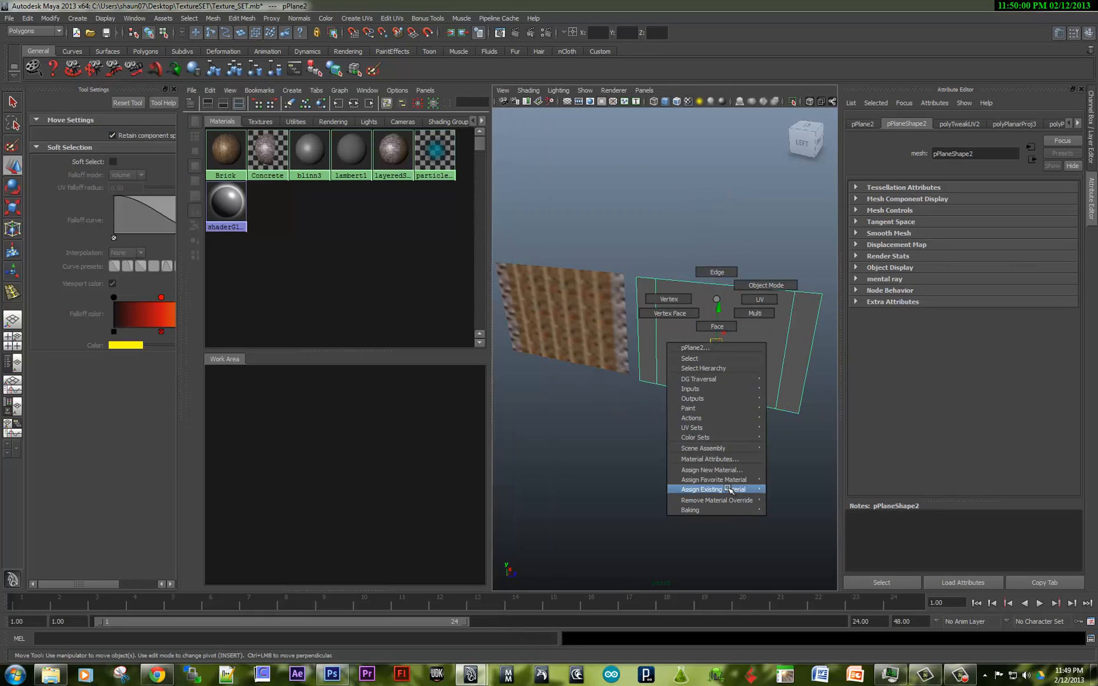
pyautogui.moveTo(714, 479)
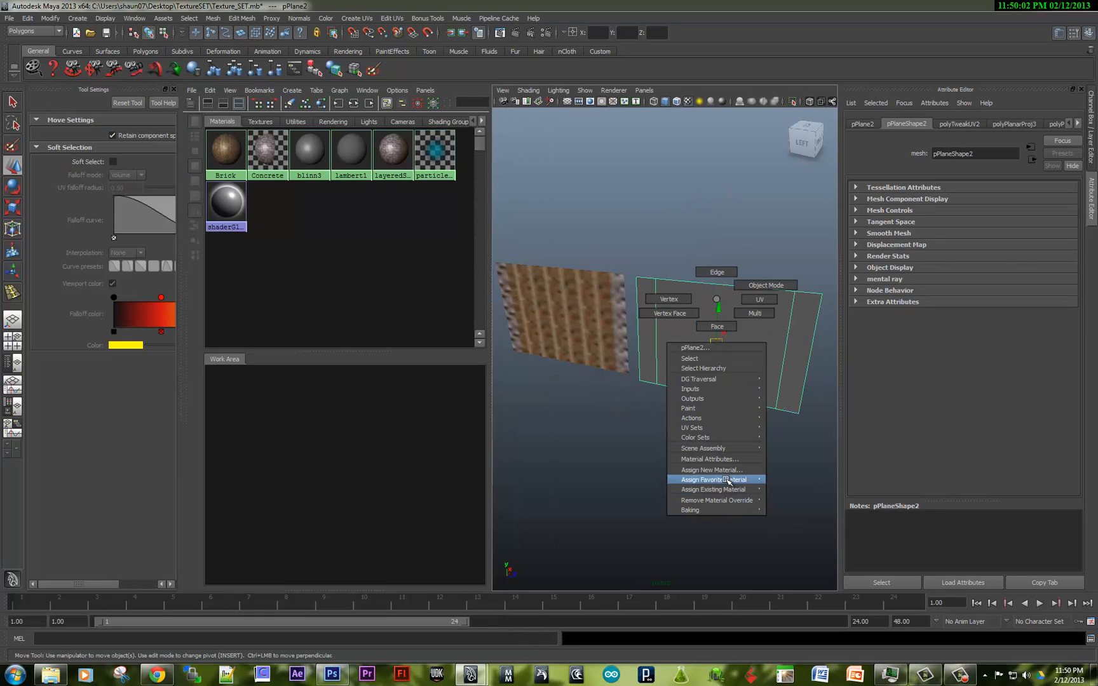
# Step: Assign a new Layered Shader to the second plane and break Concrete's transparency connection
pyautogui.click(713, 479)
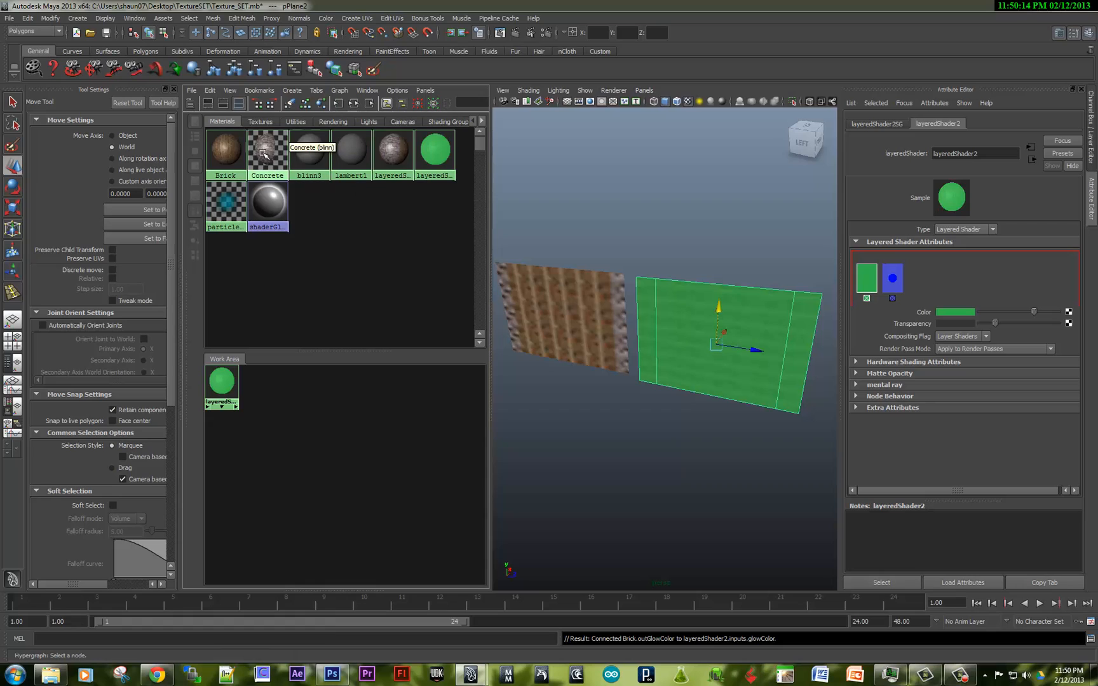
pyautogui.moveTo(530, 302)
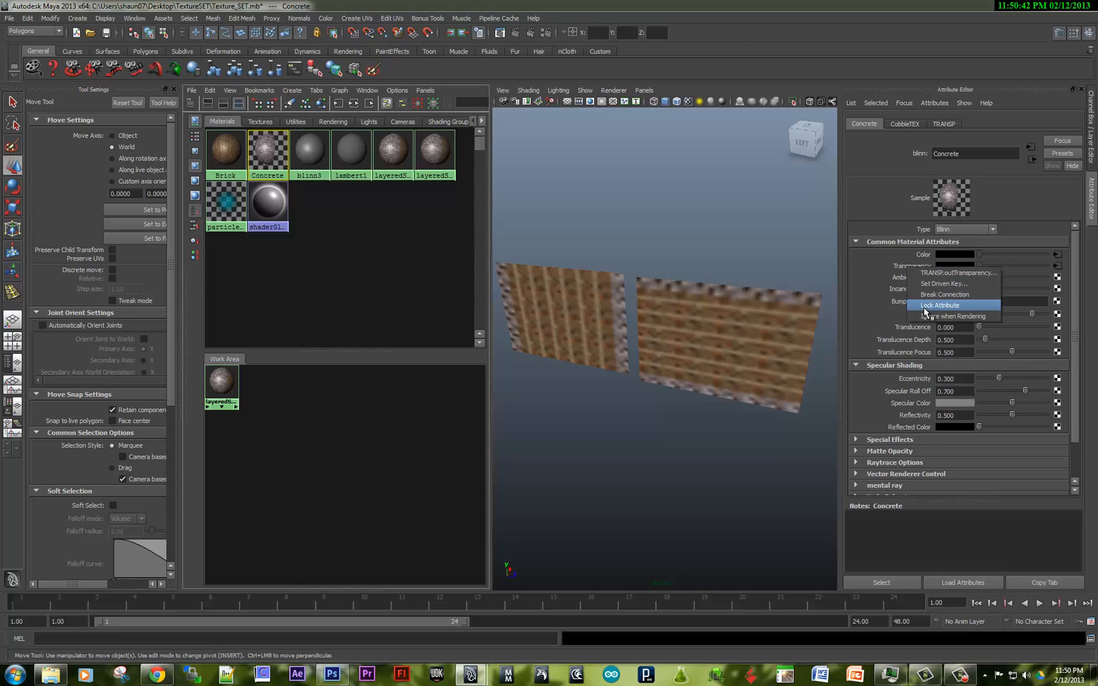
pyautogui.click(944, 294)
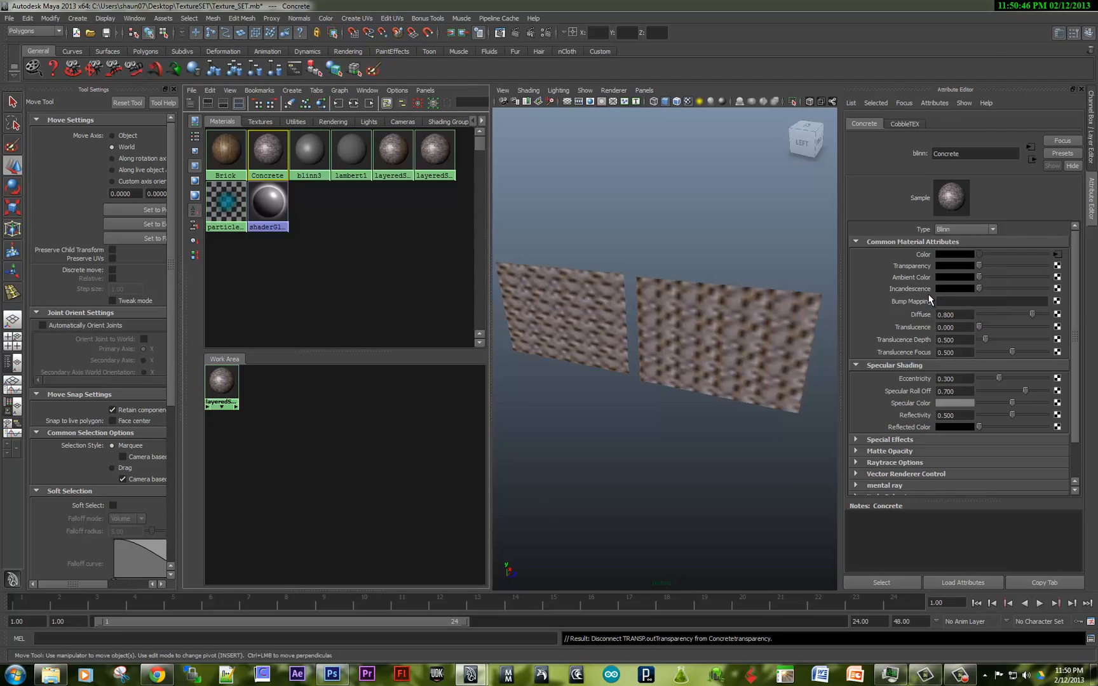
pyautogui.click(331, 675)
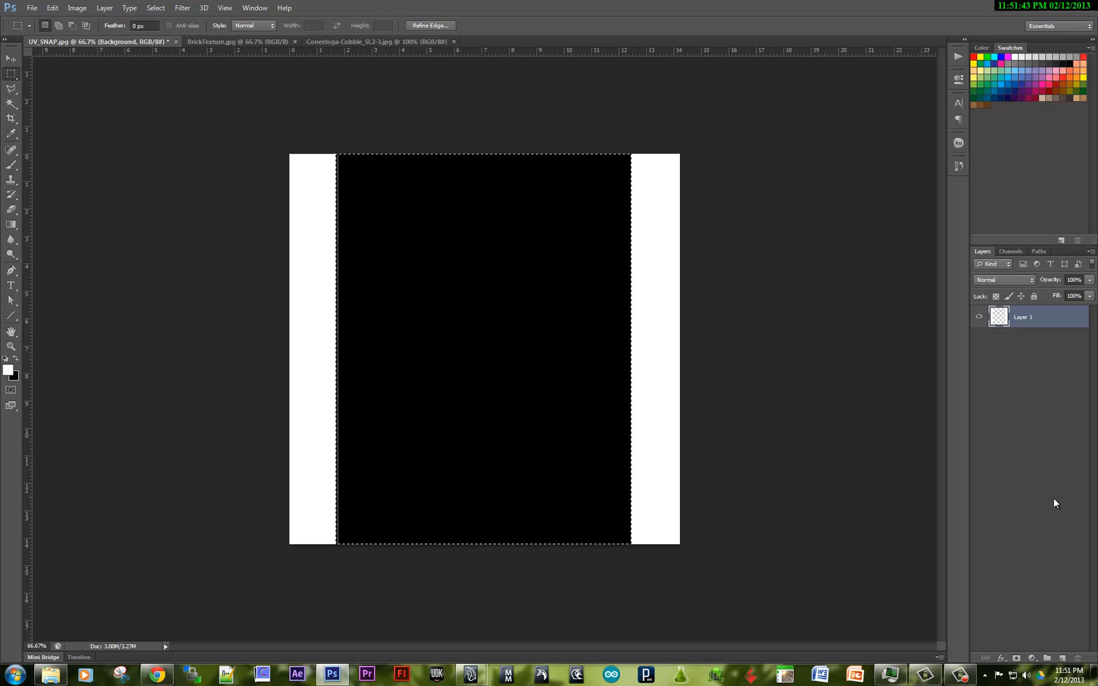
# Step: Delete the selected black strip to transparency and save a renamed PNG copy in TextureSET, then return to Maya
pyautogui.press('Delete')
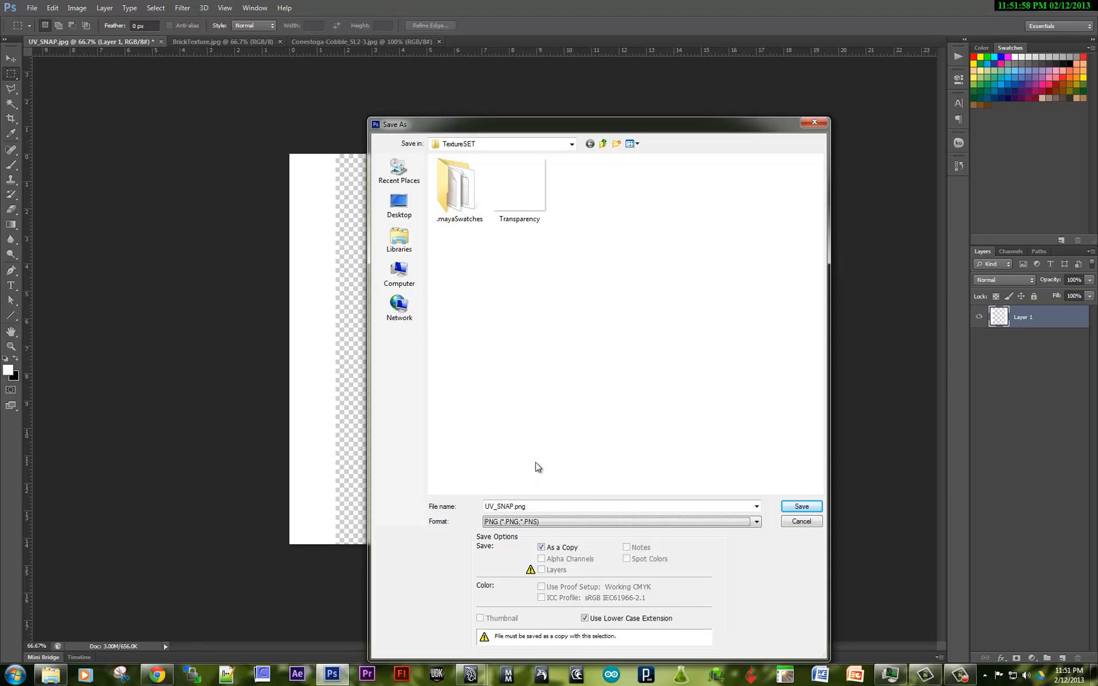
pyautogui.click(616, 505)
pyautogui.write('Coble_')
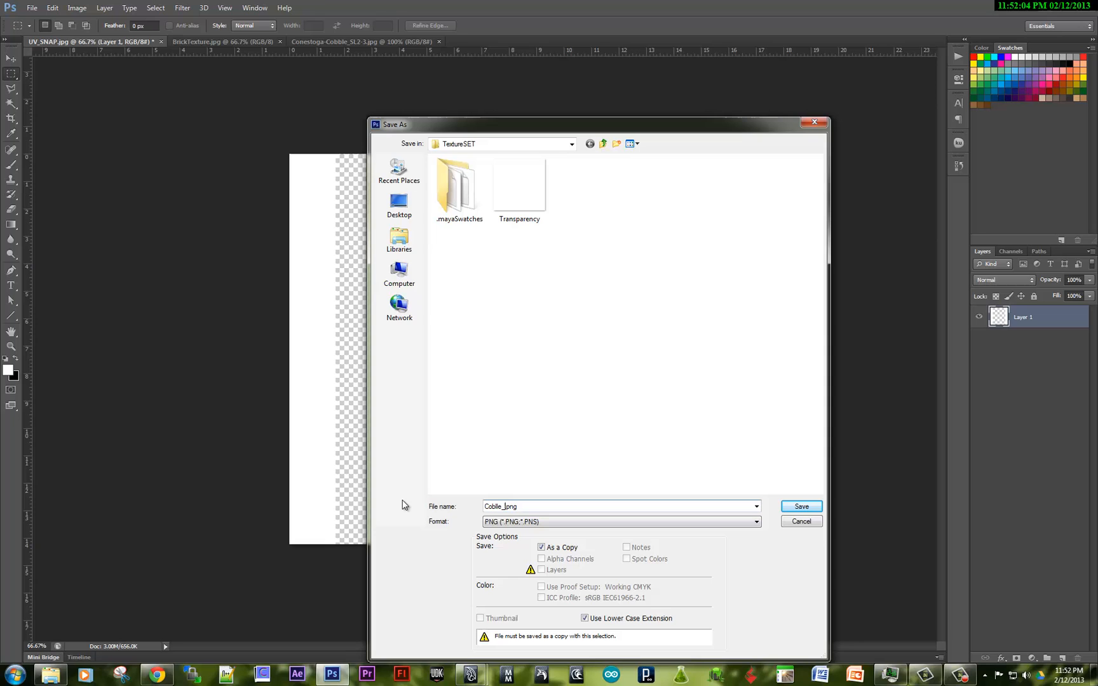
pyautogui.click(801, 506)
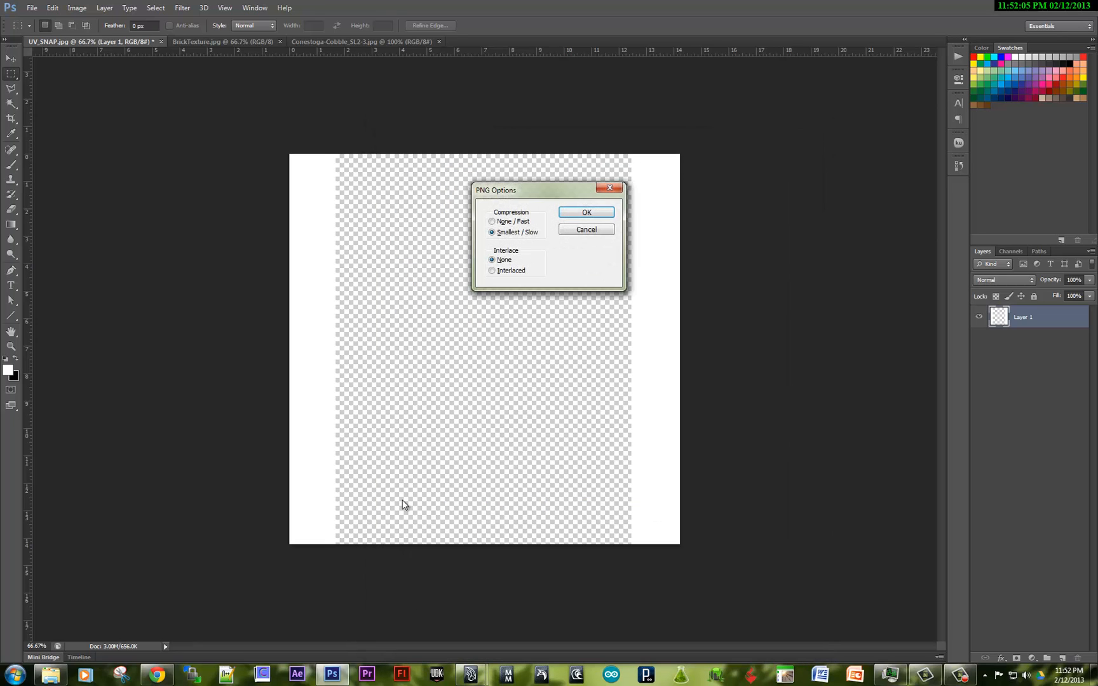
pyautogui.click(586, 212)
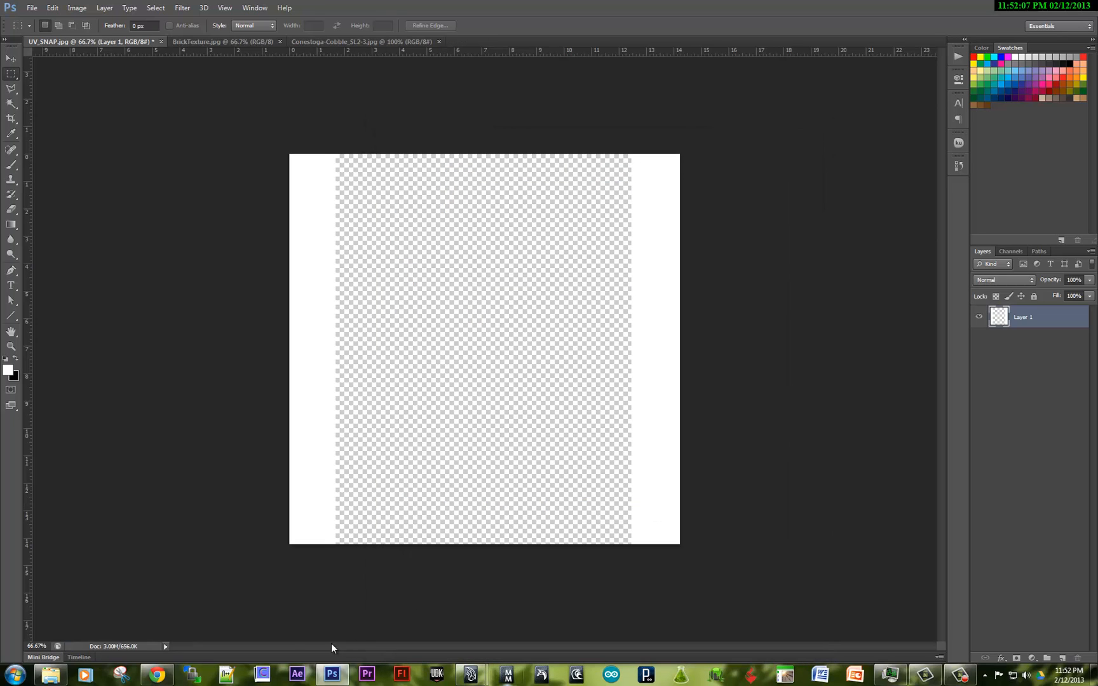
pyautogui.moveTo(471, 675)
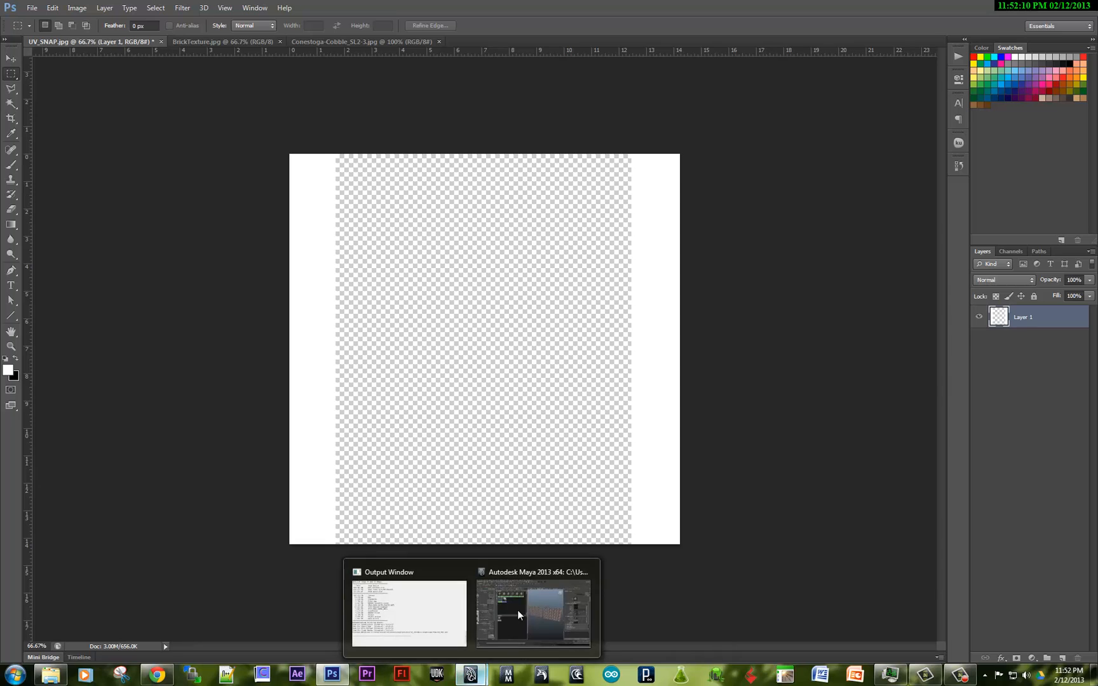
pyautogui.click(531, 613)
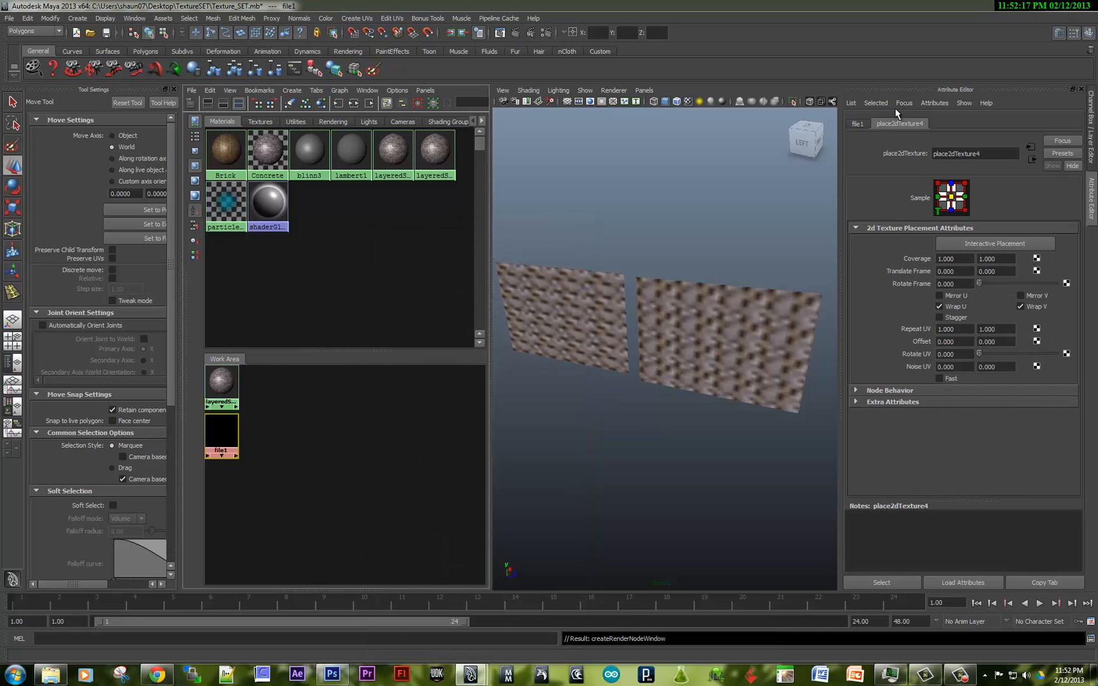
# Step: Point the new file texture at the saved Cobble_OP PNG and select the second plane
pyautogui.click(857, 124)
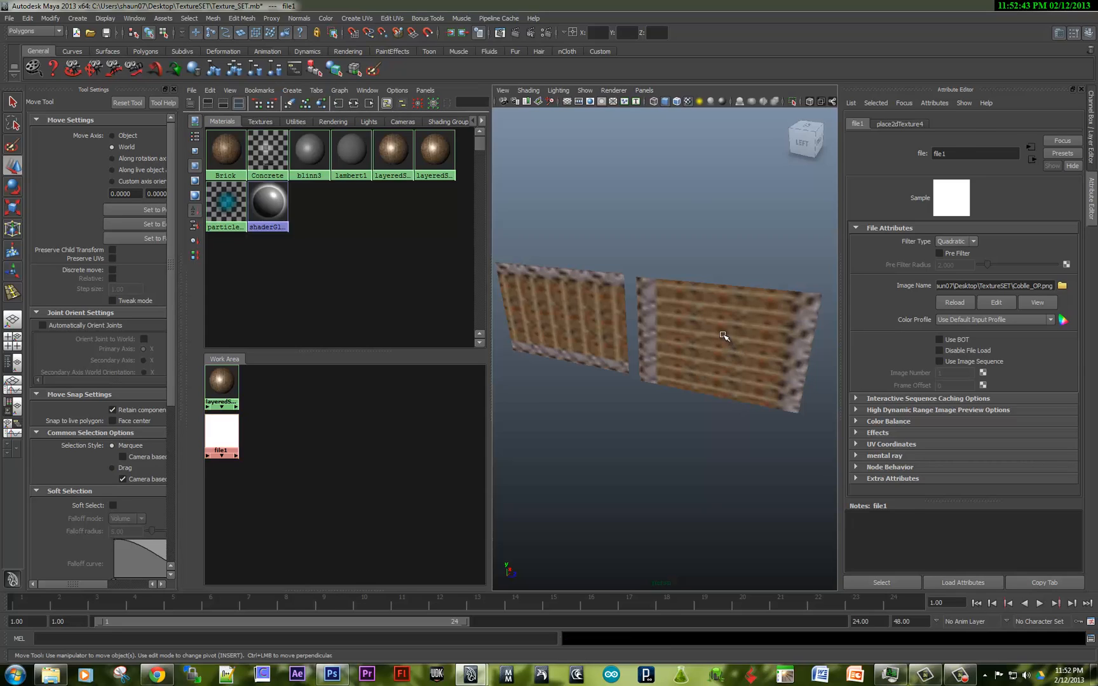
pyautogui.click(724, 335)
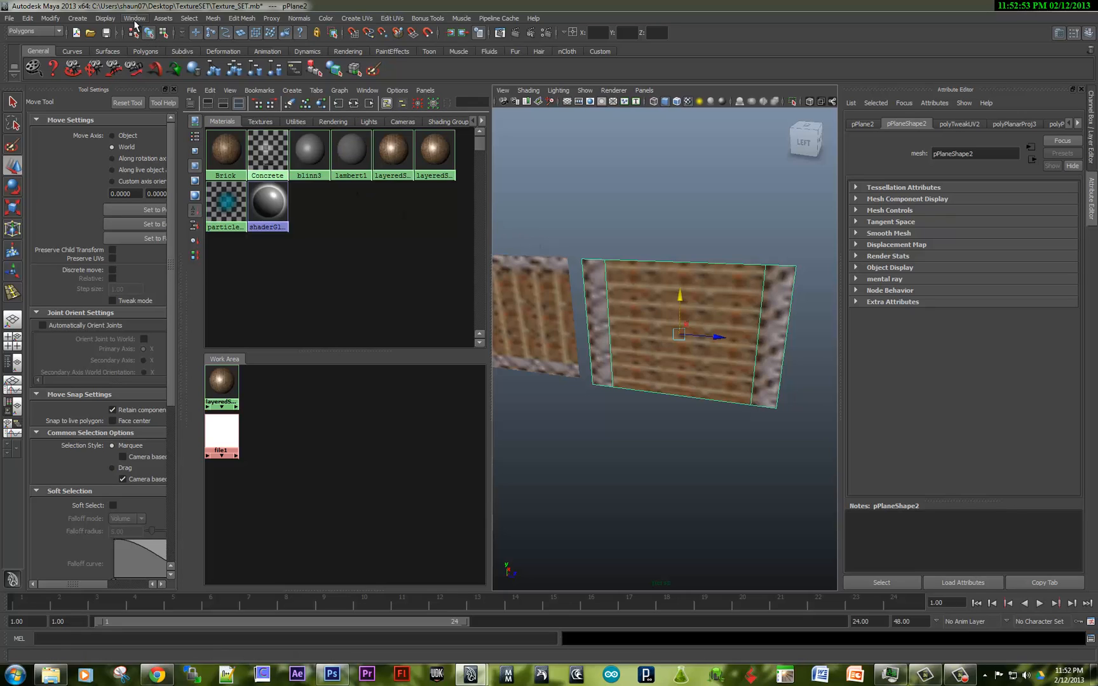
# Step: Bring up the Relationship Editor in texture-centric UV linking mode via Window > Relationship Editors
pyautogui.click(134, 18)
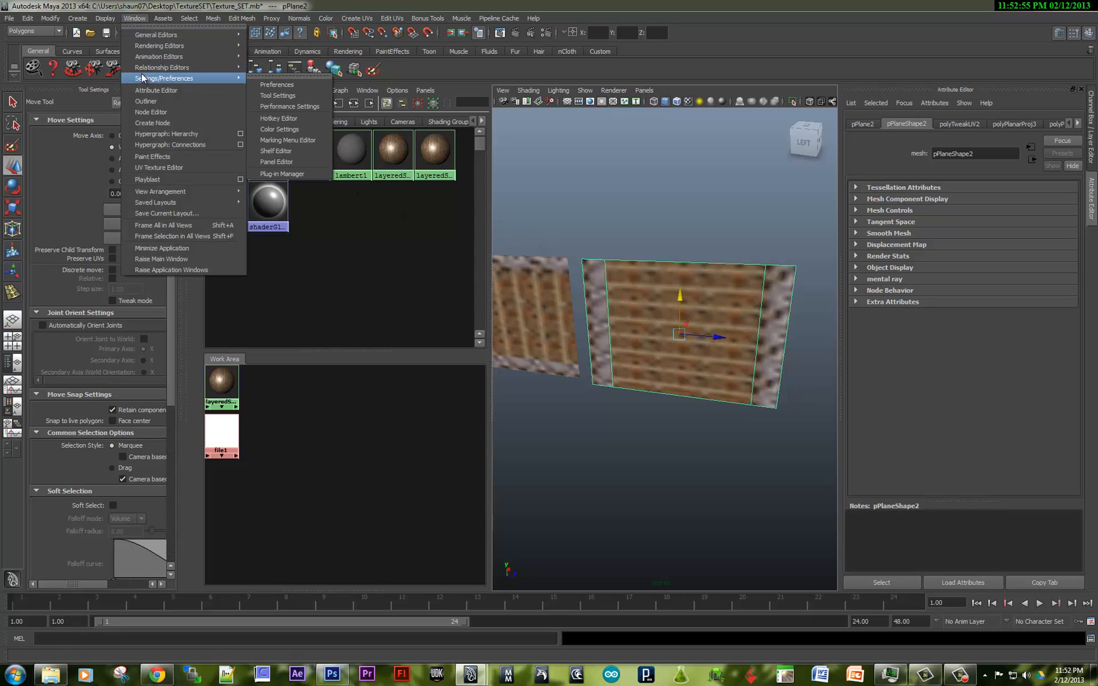
pyautogui.moveTo(163, 67)
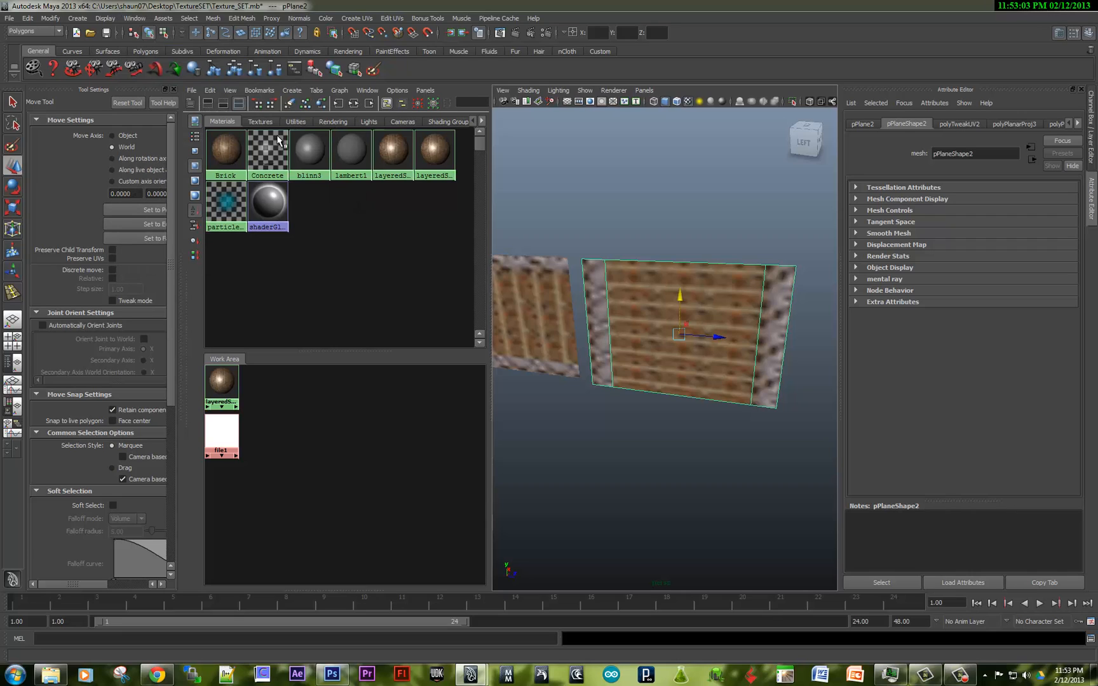
pyautogui.click(133, 18)
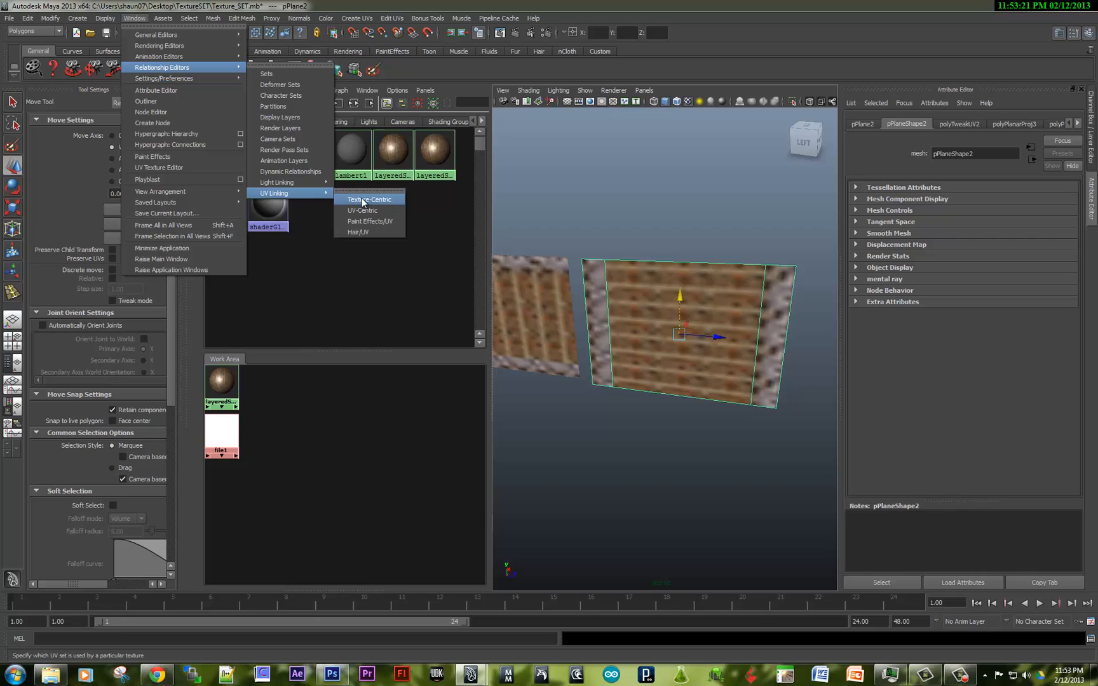
pyautogui.click(368, 198)
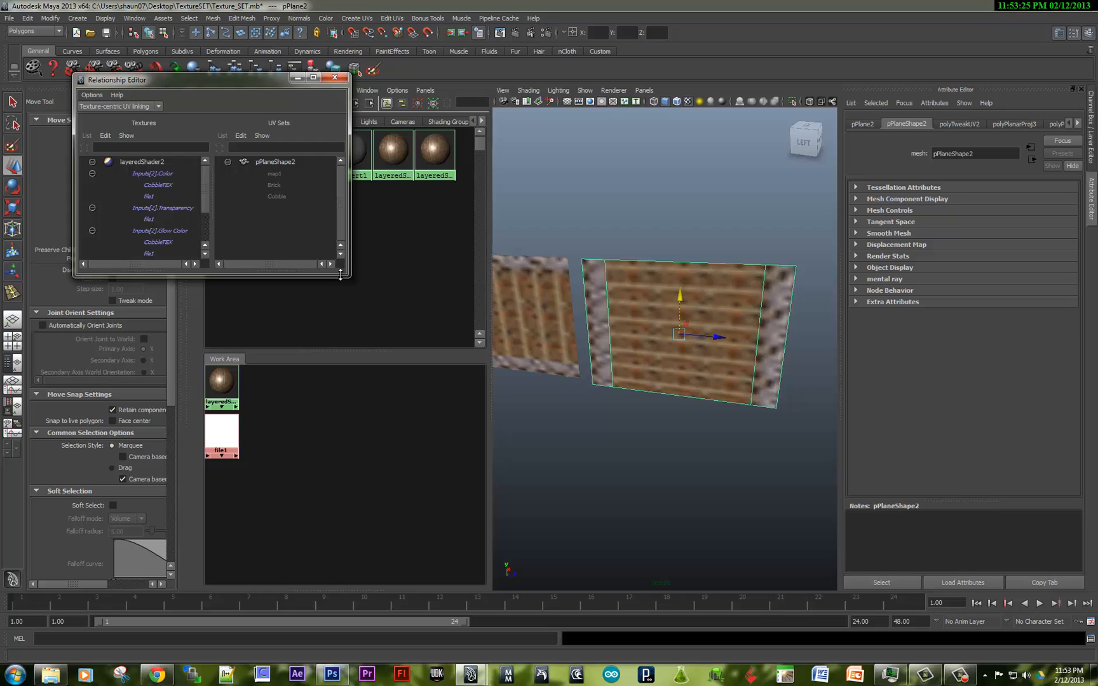
# Step: Enlarge the editor and link the file1/CobbleTEX texture entries to the Cobble UV set
pyautogui.moveTo(343, 280); pyautogui.dragTo(408, 464)
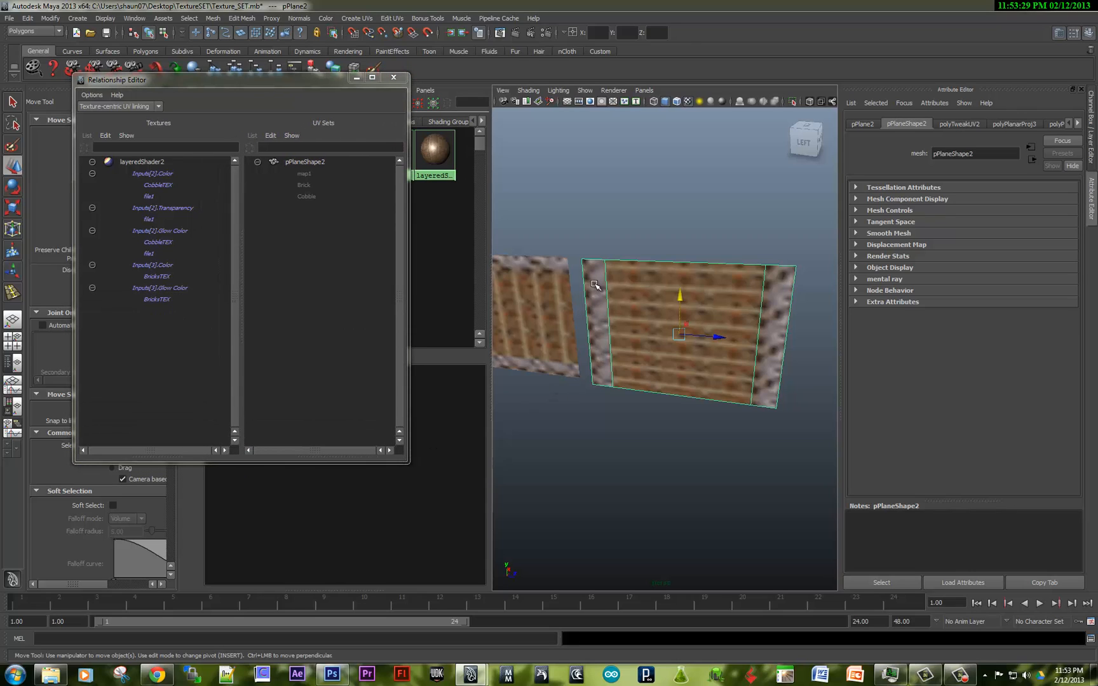
pyautogui.moveTo(219, 221)
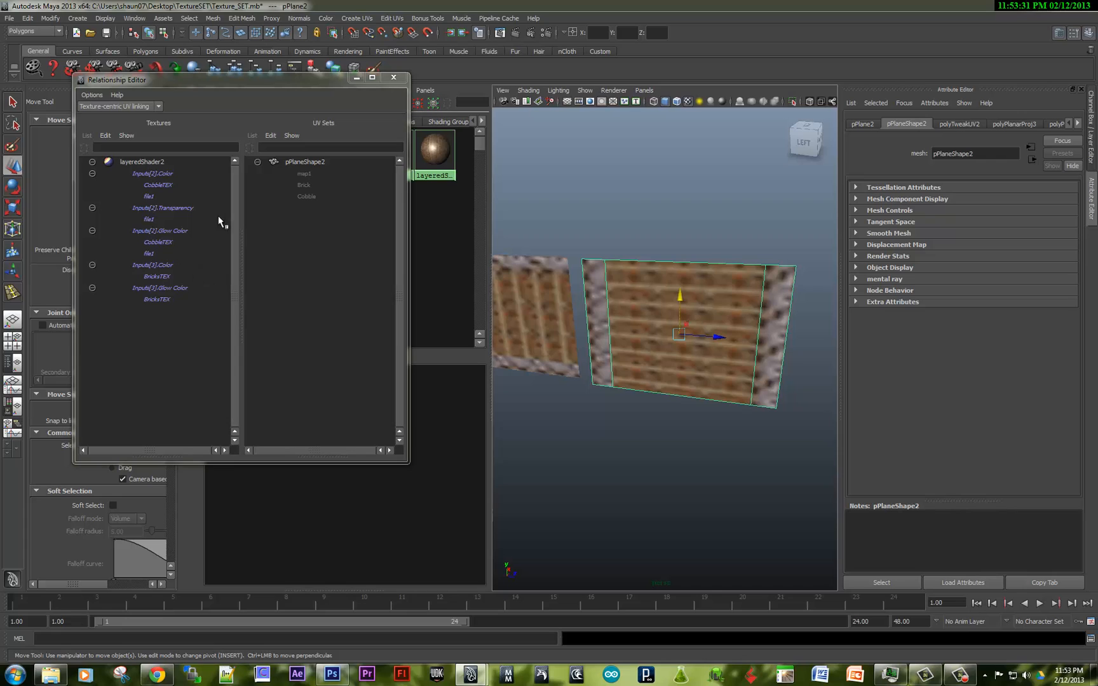
pyautogui.moveTo(176, 210)
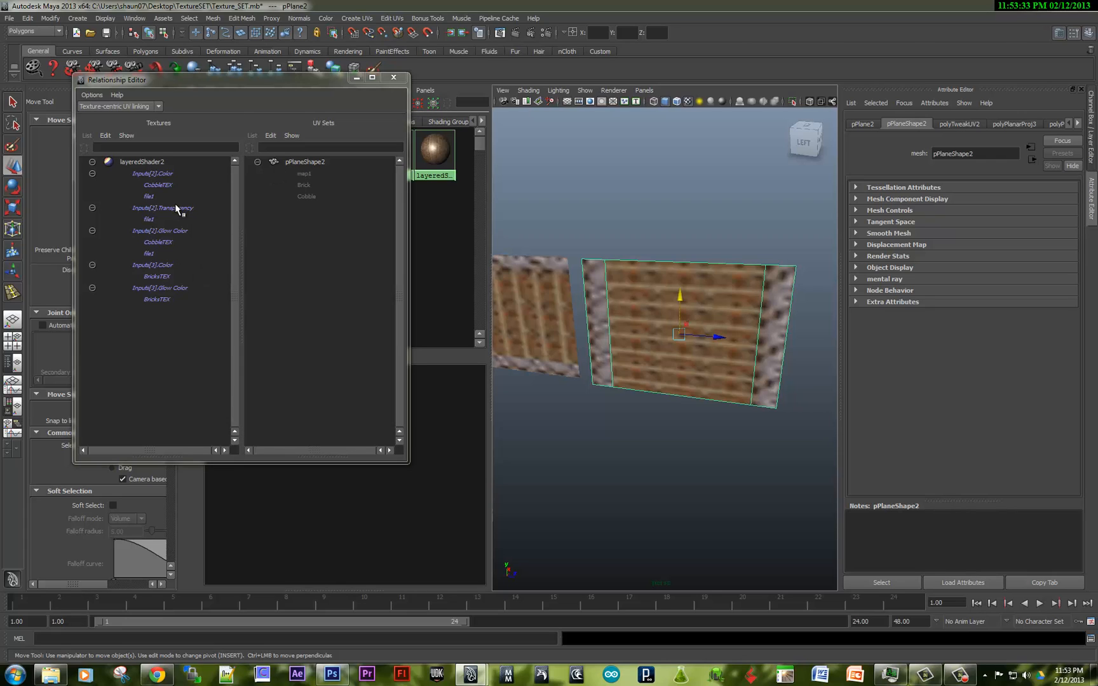
pyautogui.click(149, 219)
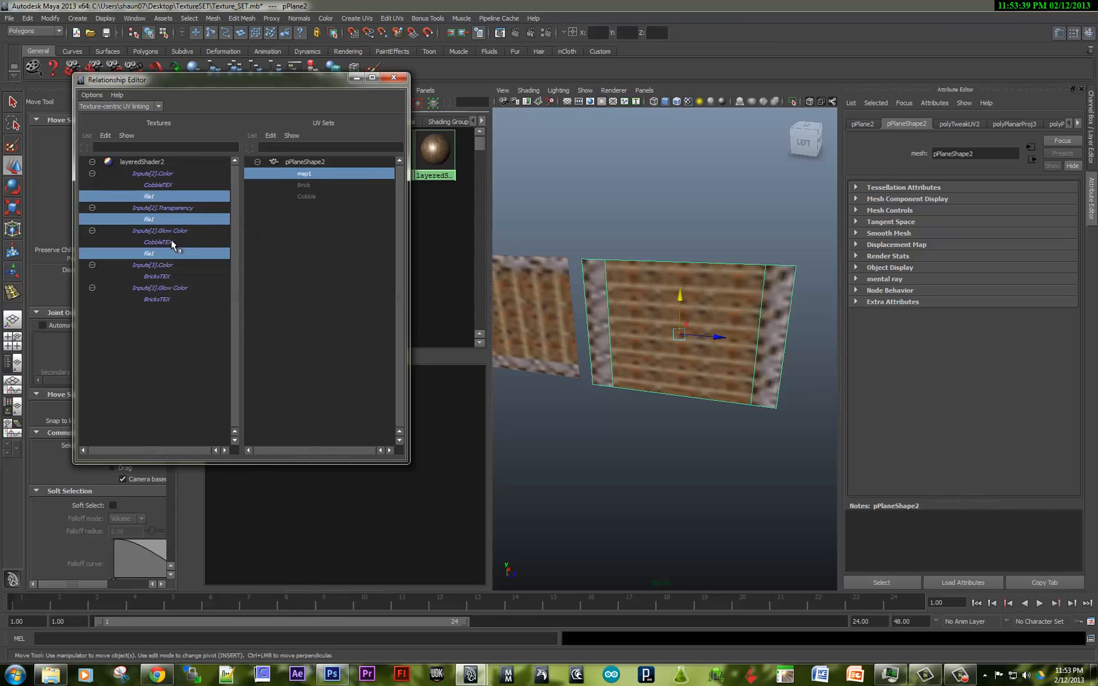
pyautogui.click(156, 241)
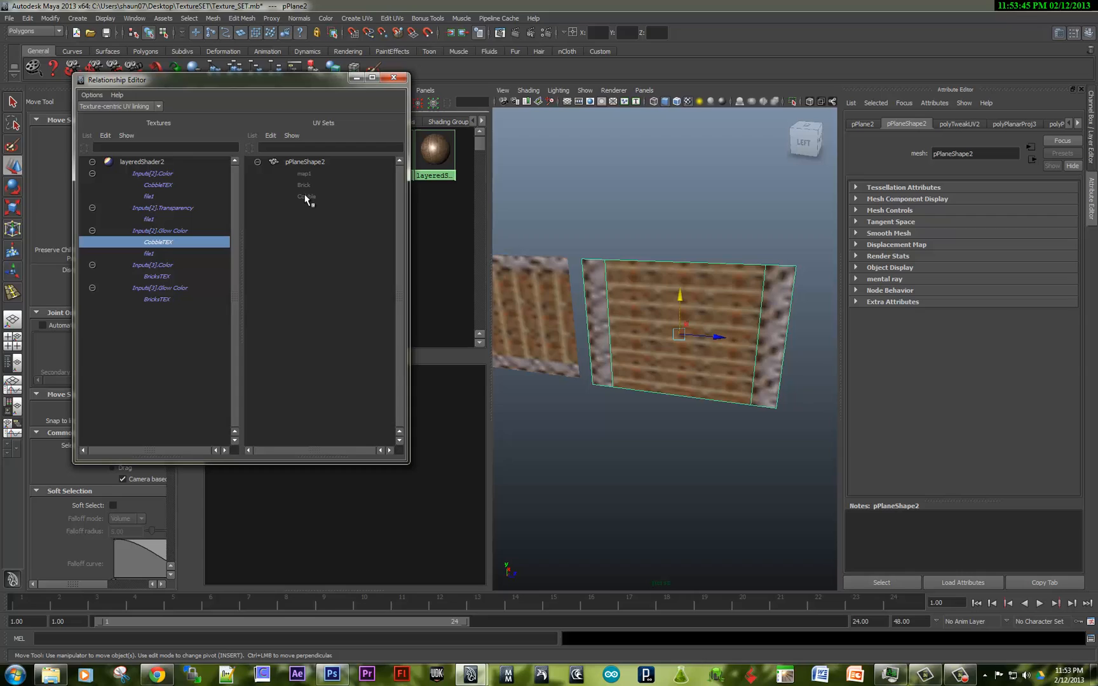
pyautogui.click(148, 253)
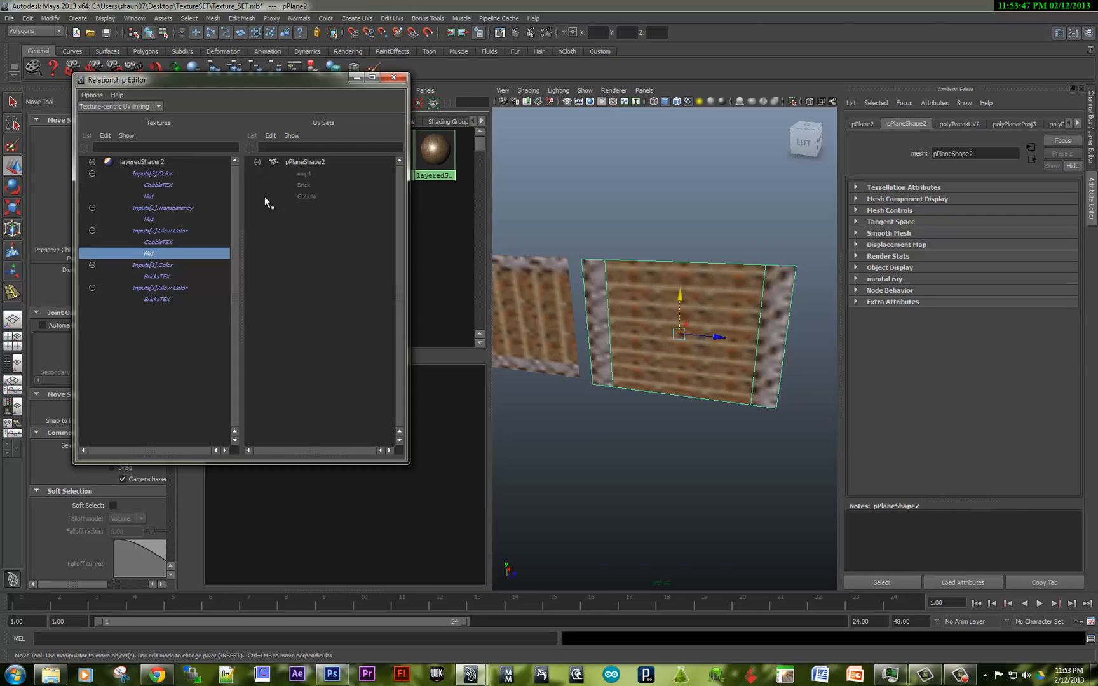
pyautogui.moveTo(177, 237)
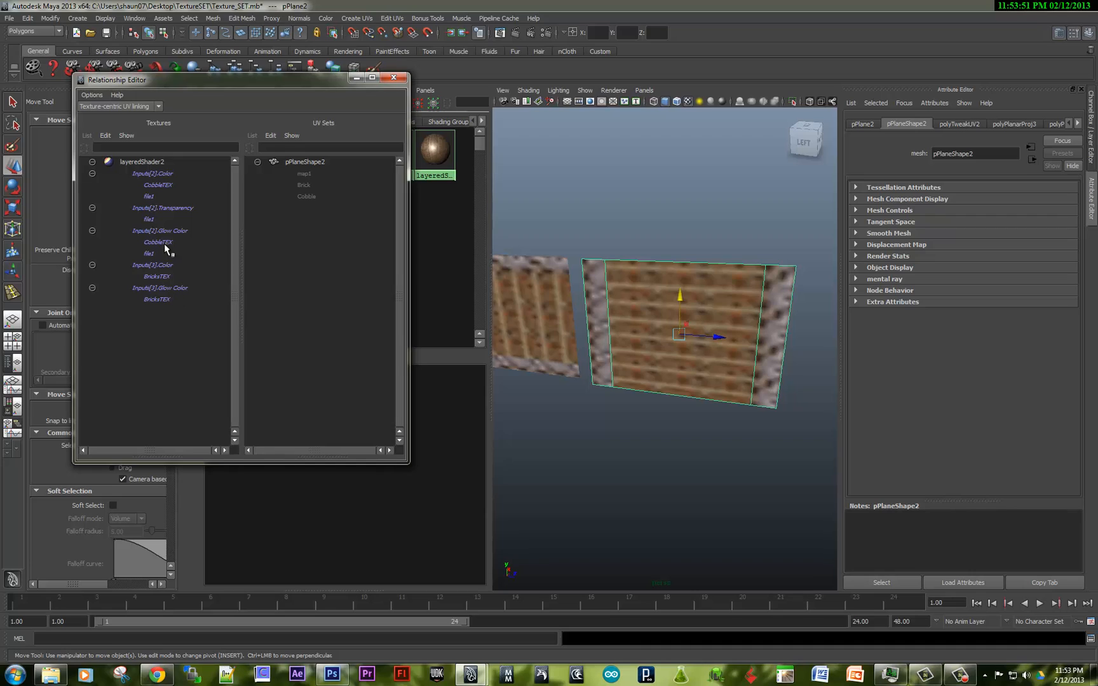
pyautogui.moveTo(153, 221)
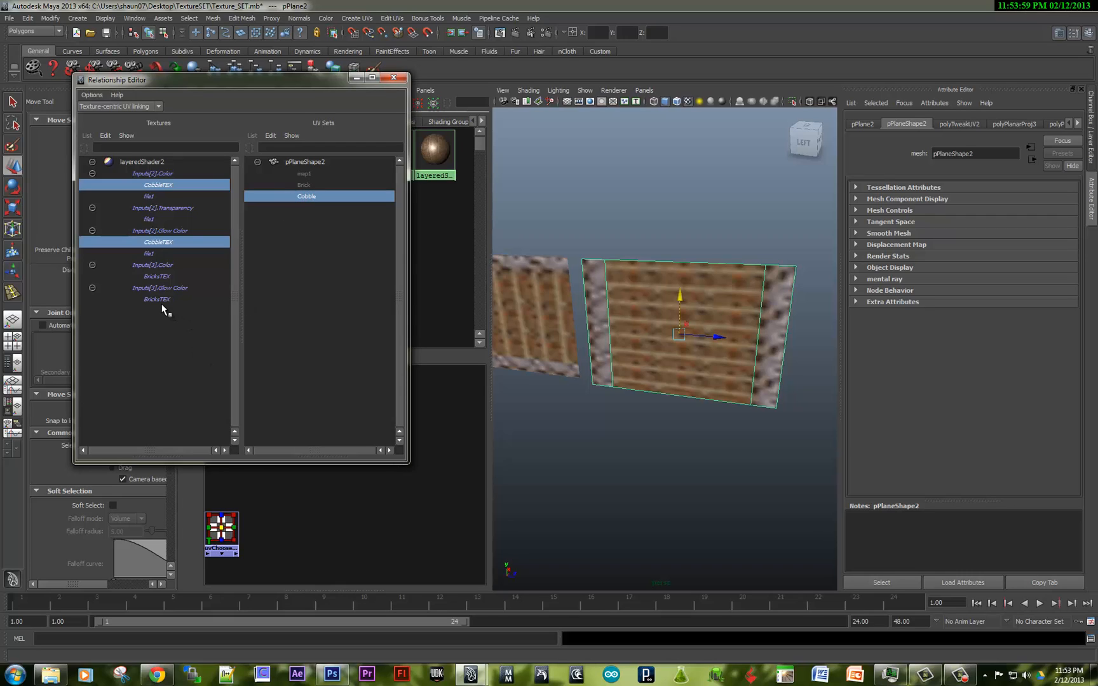
# Step: Link the BrickTEX texture entries to the Brick UV set and switch to the higher-quality viewport renderer
pyautogui.click(156, 298)
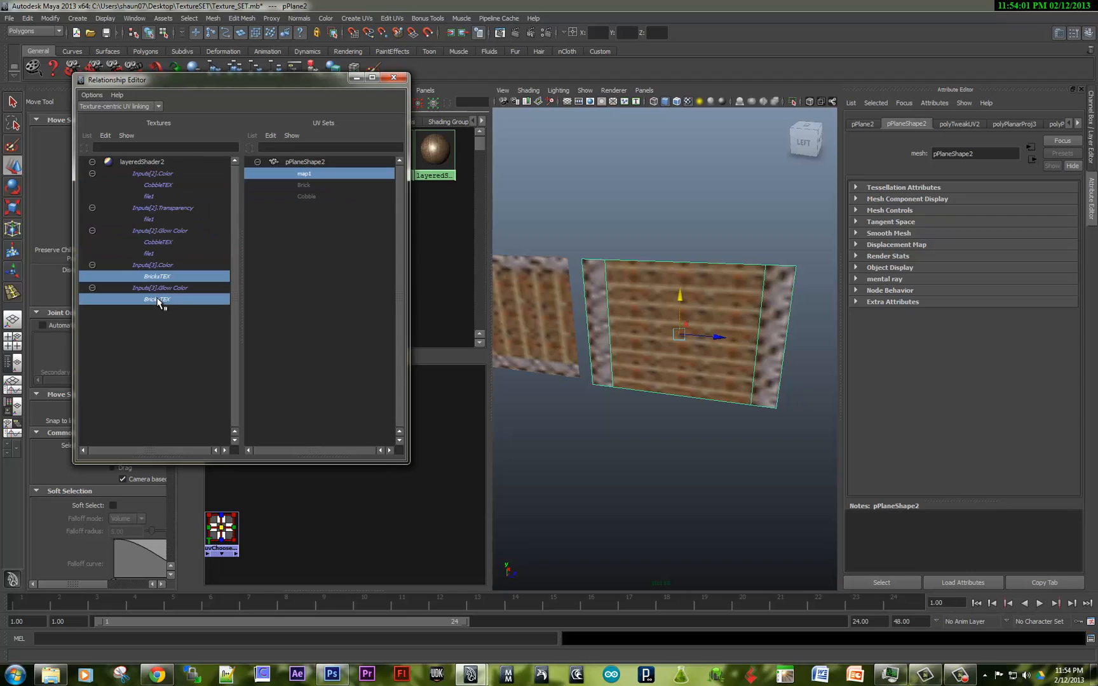
pyautogui.click(303, 184)
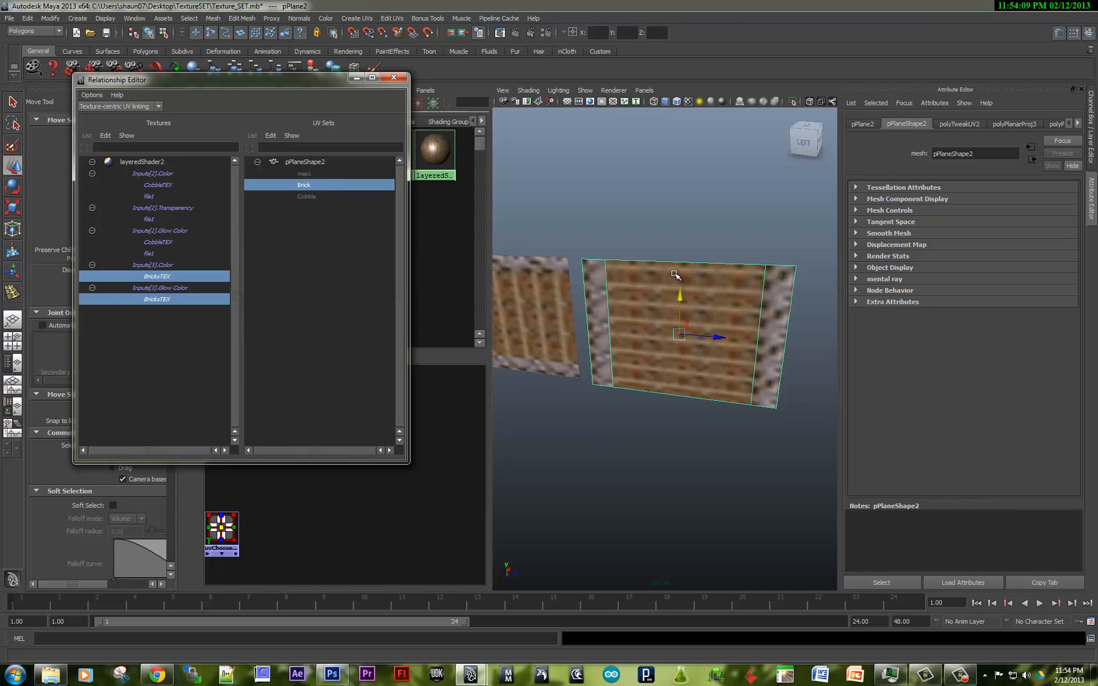
pyautogui.click(614, 90)
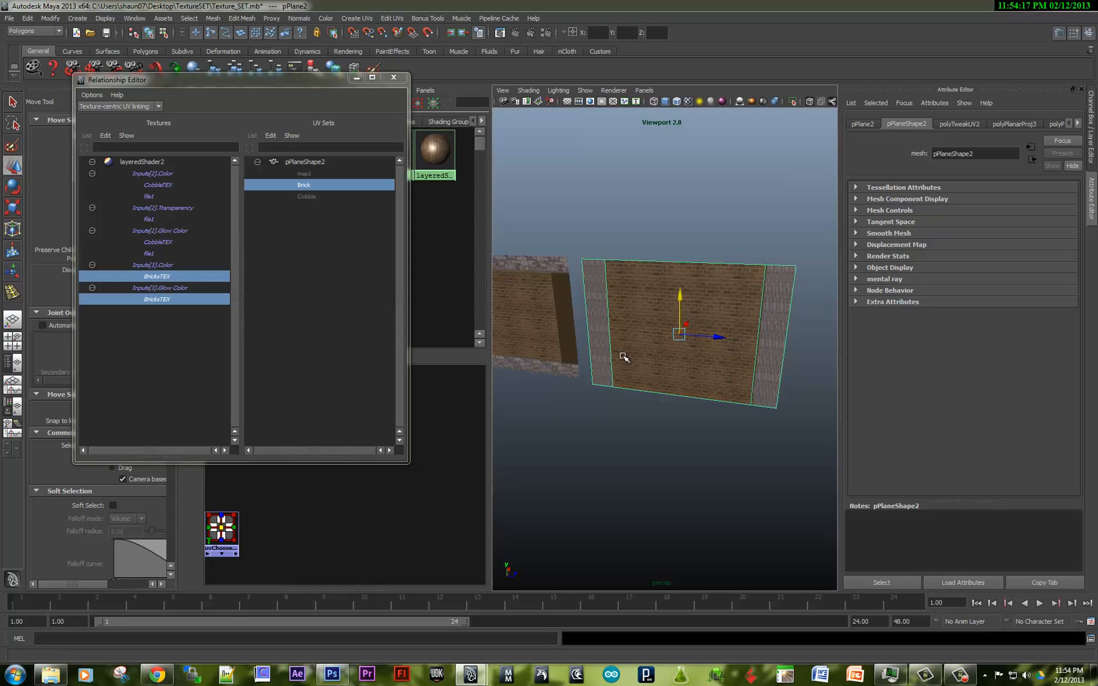
pyautogui.moveTo(646, 312)
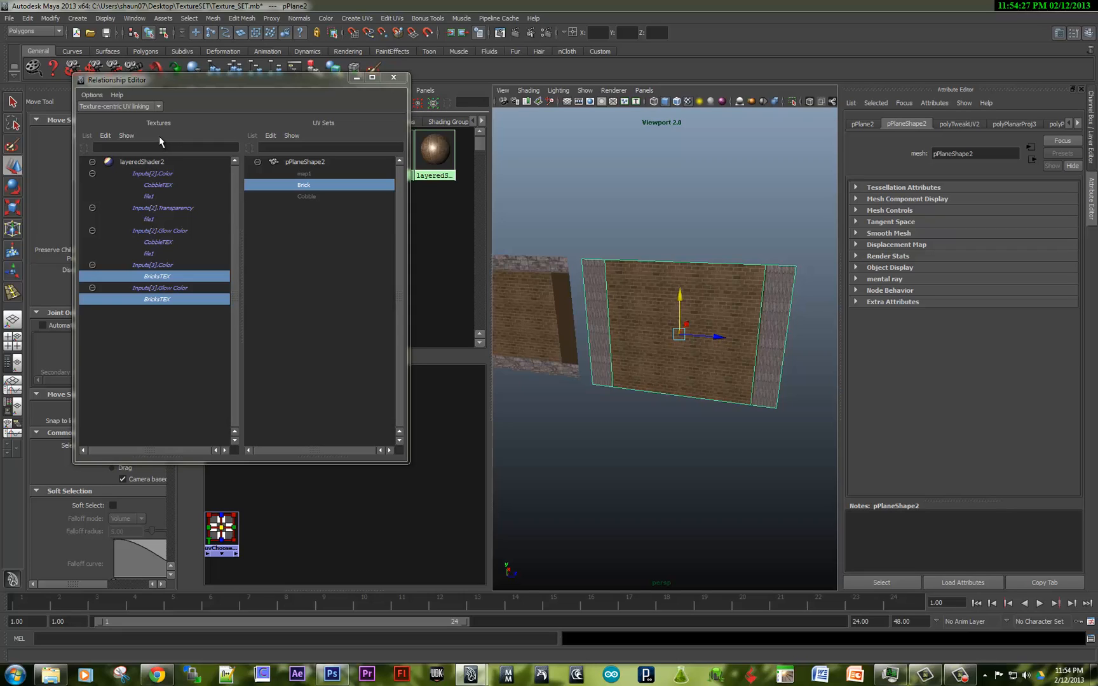
pyautogui.moveTo(291, 90)
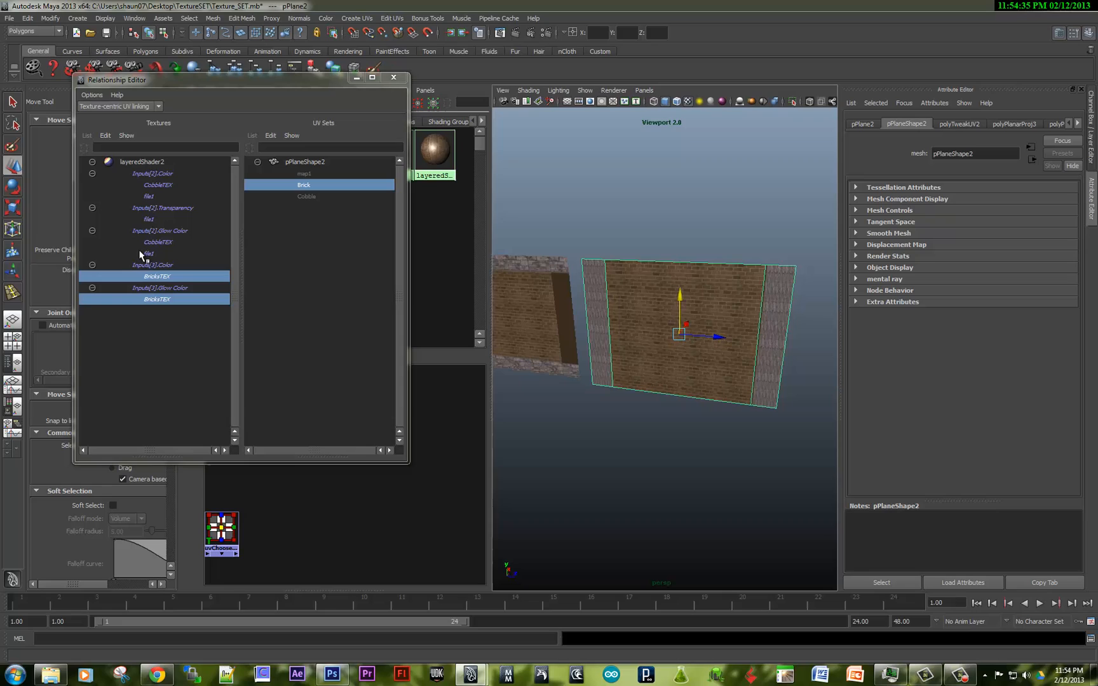
pyautogui.moveTo(148, 219)
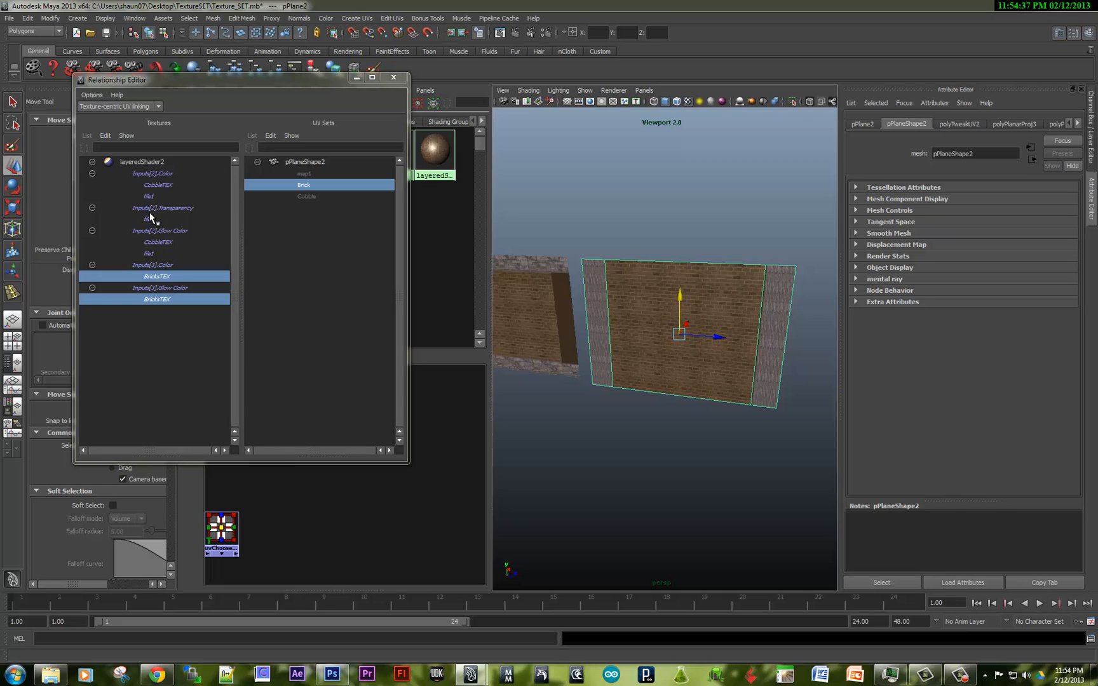
pyautogui.moveTo(145, 260)
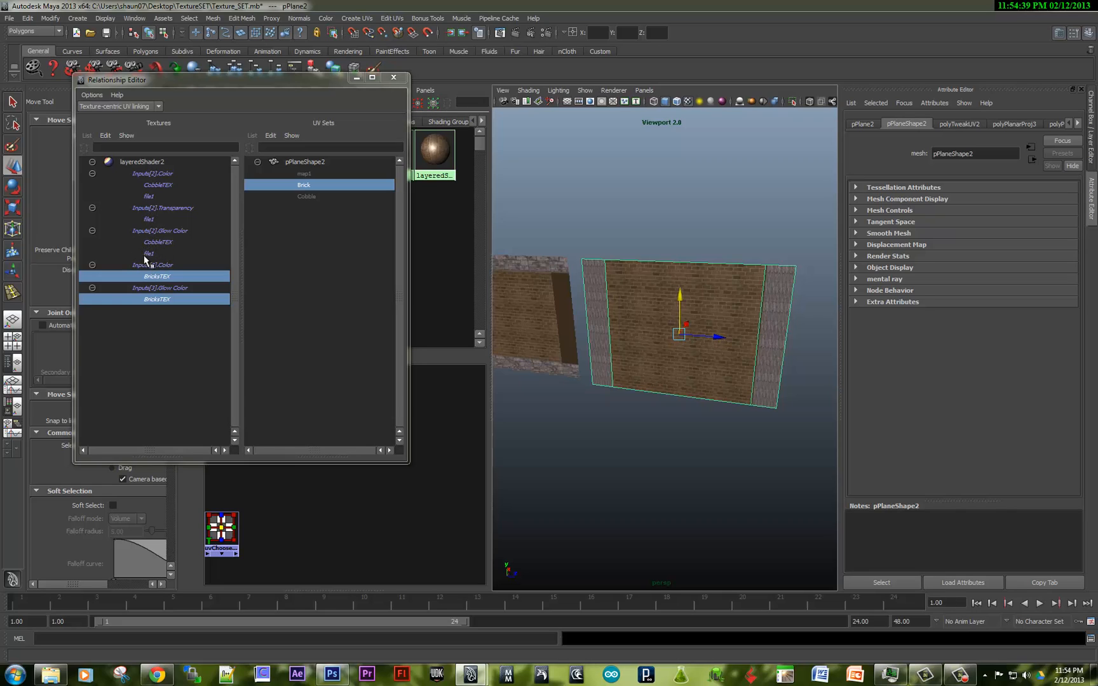